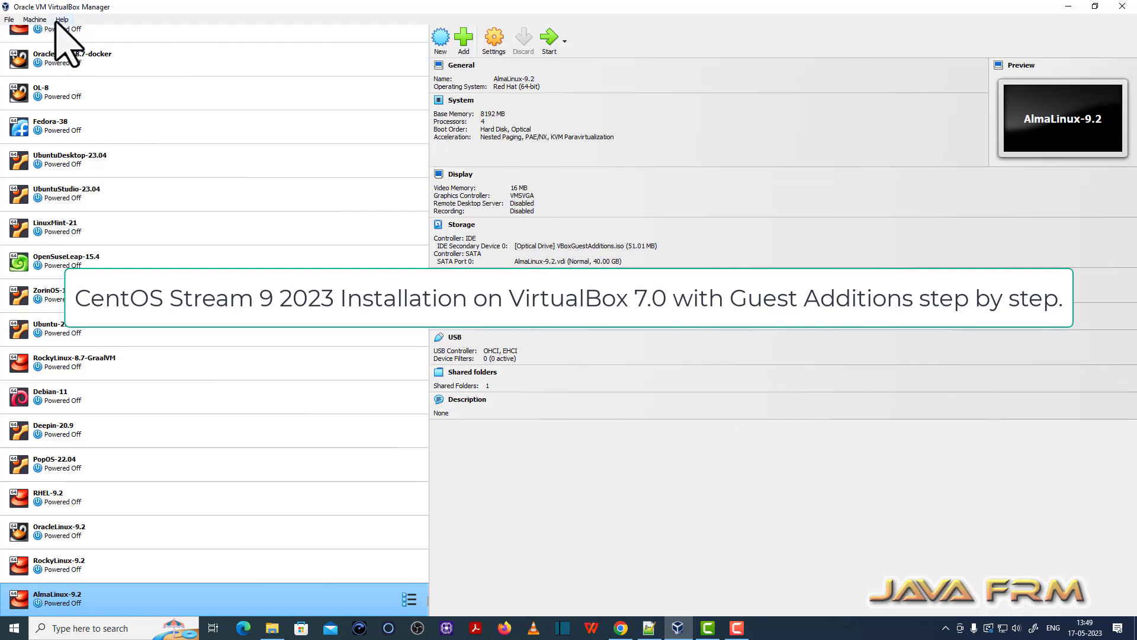
# - Show the About VirtualBox information confirming version 7.0.8
pyautogui.click(61, 20)
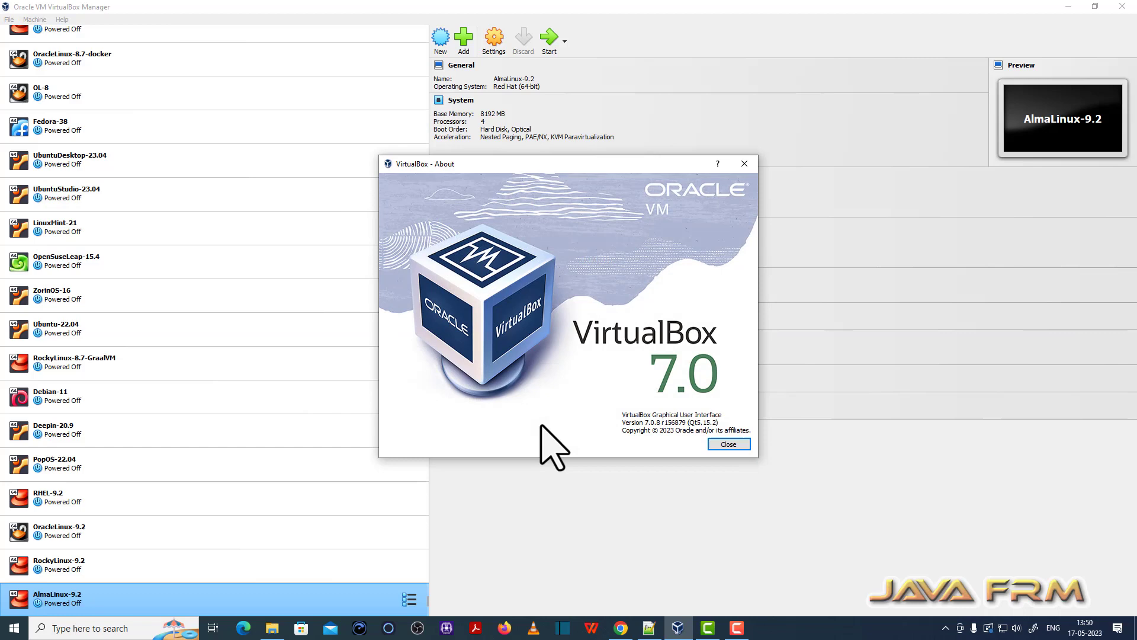
pyautogui.moveTo(642, 446)
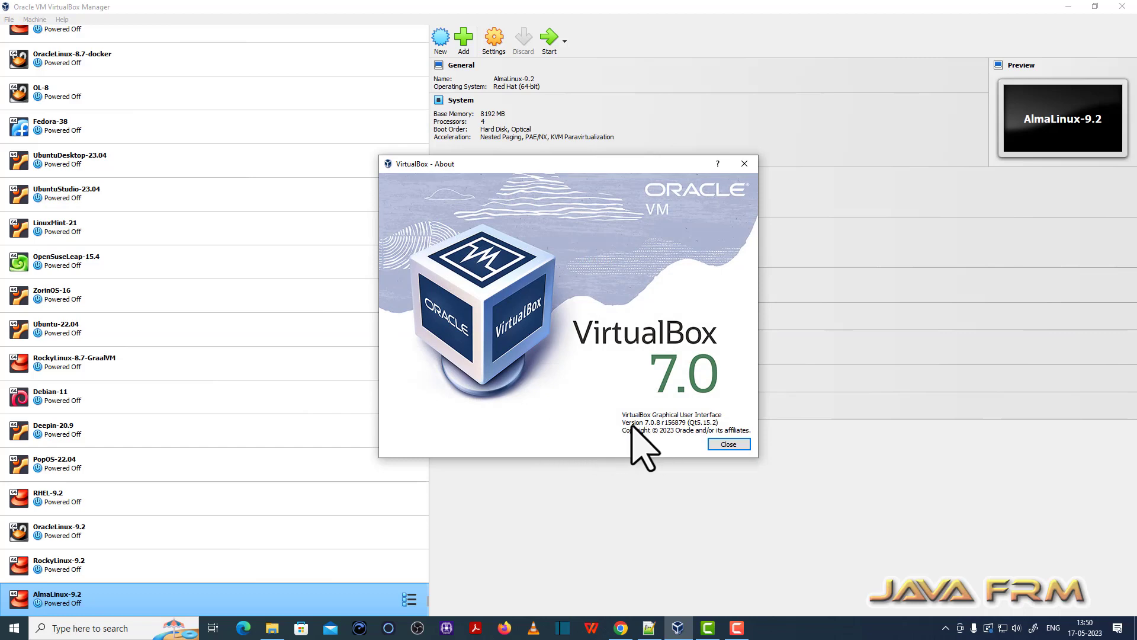
pyautogui.moveTo(707, 461)
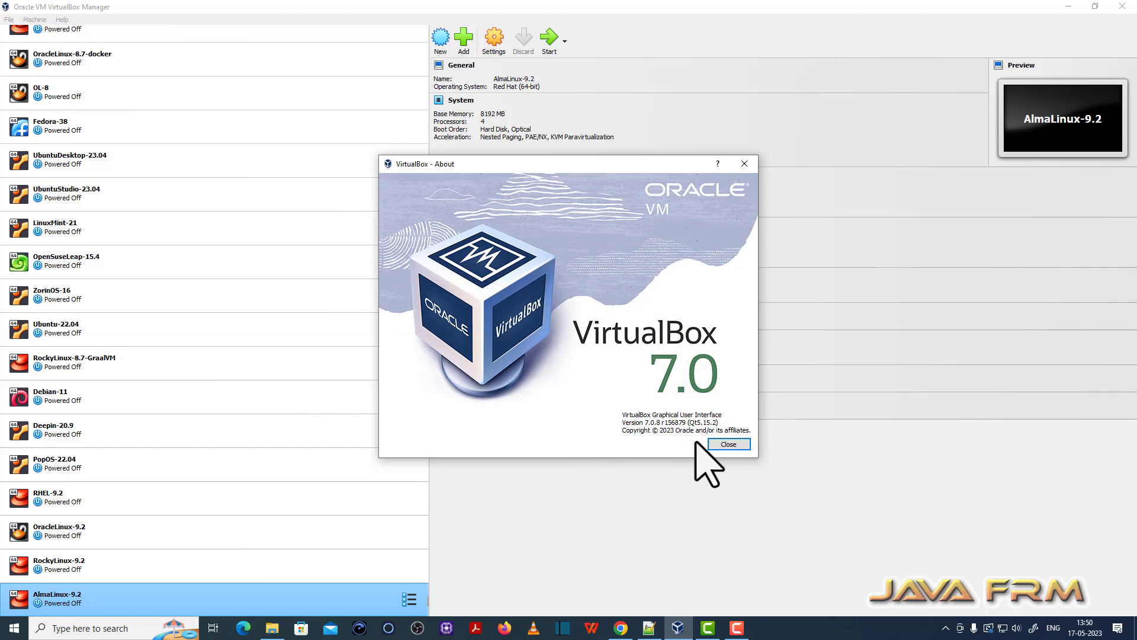
# - Close the About window and name the new virtual machine CentOS-Stream-9.2
pyautogui.click(728, 444)
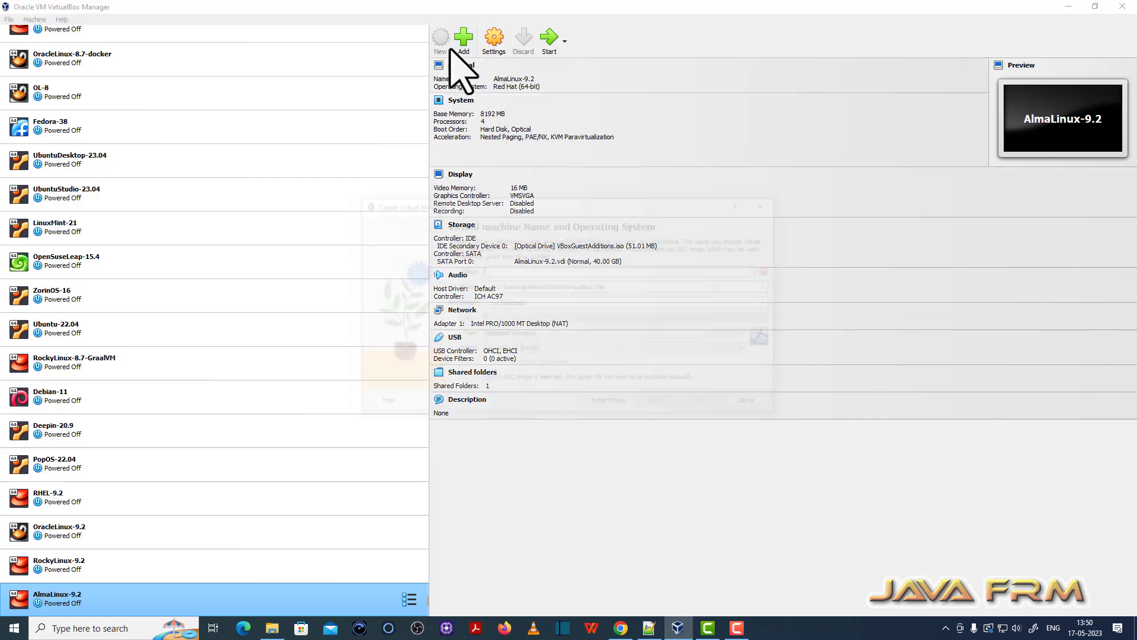
pyautogui.write('Cent')
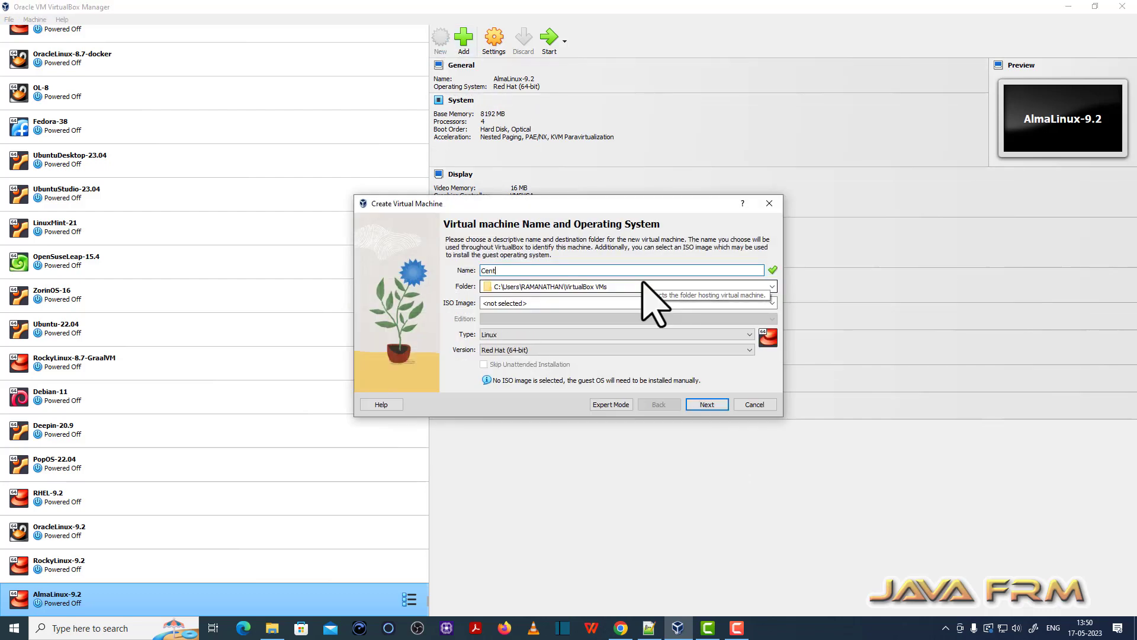
pyautogui.write('OS-')
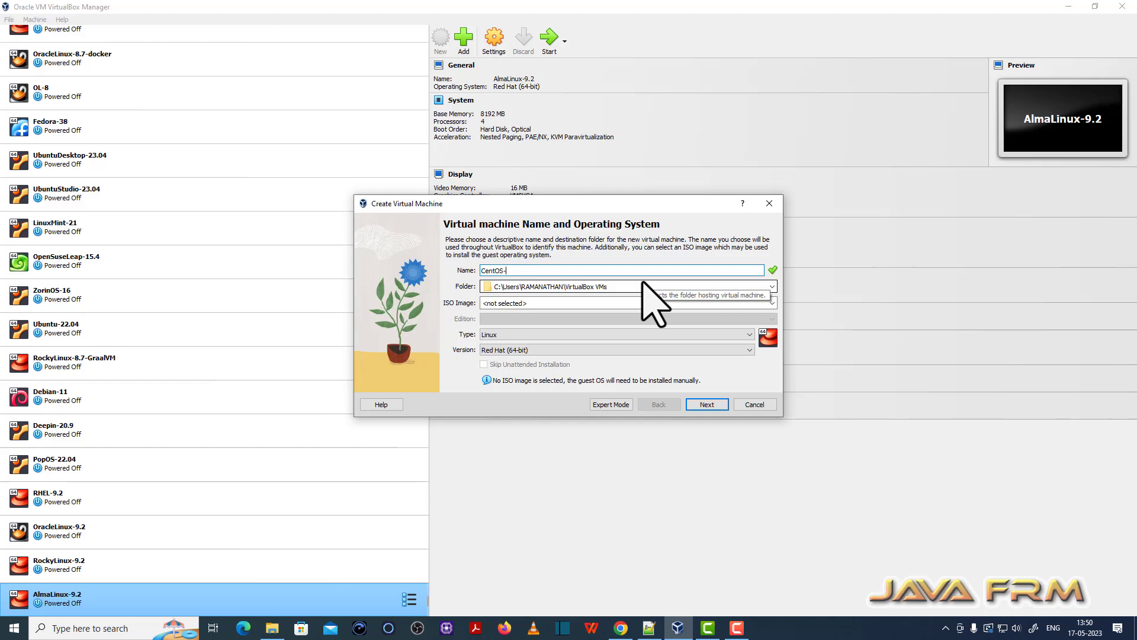
pyautogui.write('Stream')
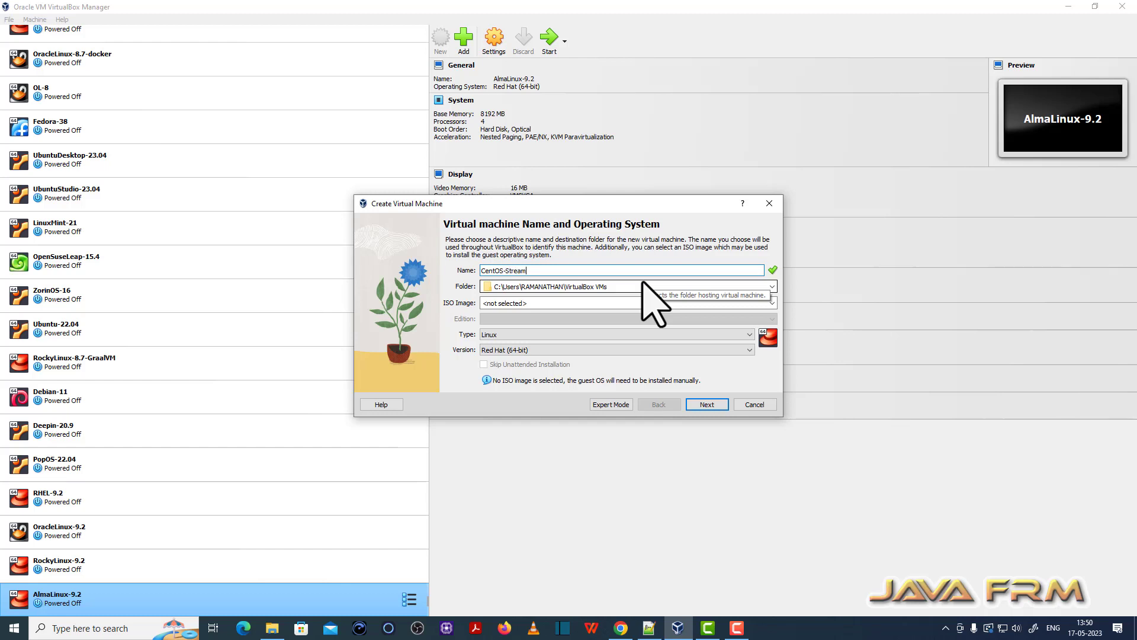
pyautogui.write('-9')
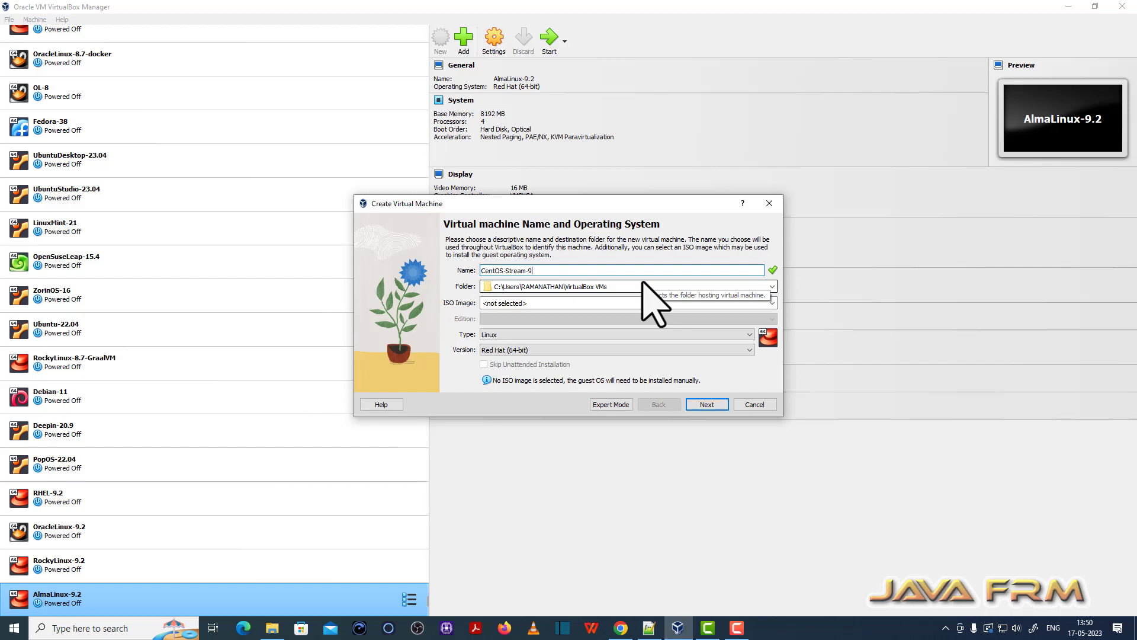
pyautogui.write('.2')
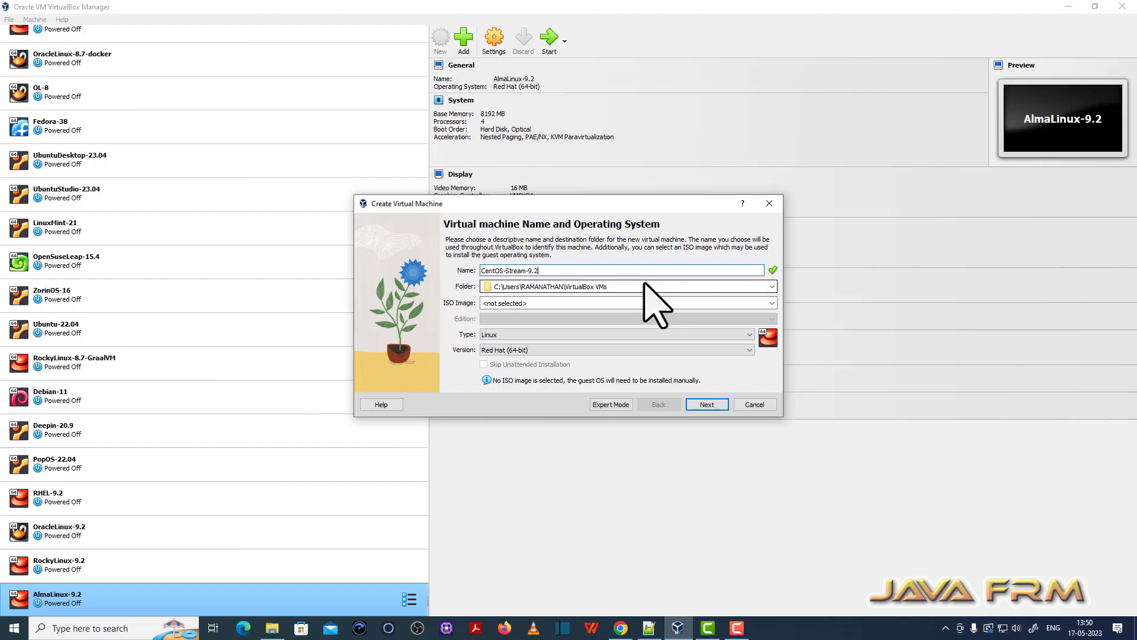
# - Browse the host to drive E: and look inside the VirtualBox-VMs folder
pyautogui.click(272, 628)
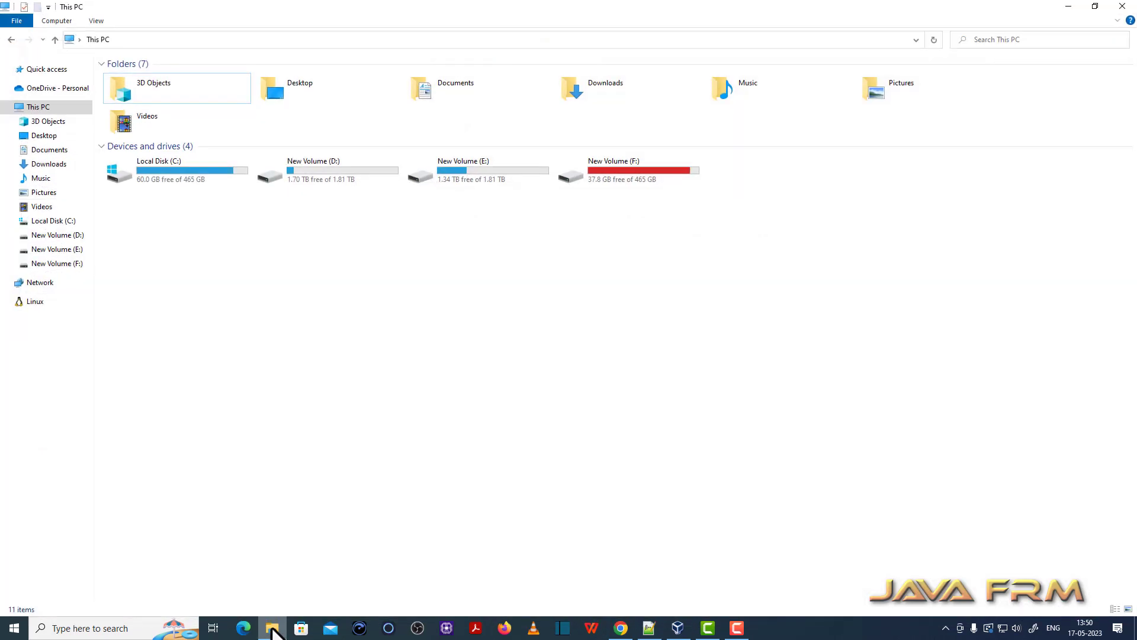
pyautogui.doubleClick(463, 170)
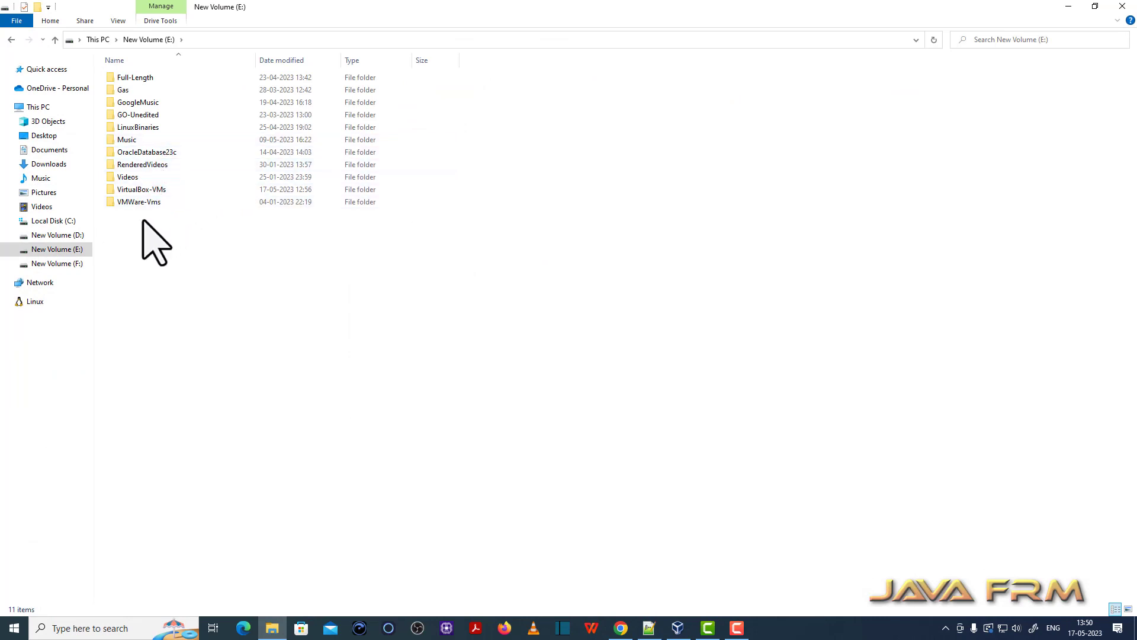
pyautogui.doubleClick(141, 190)
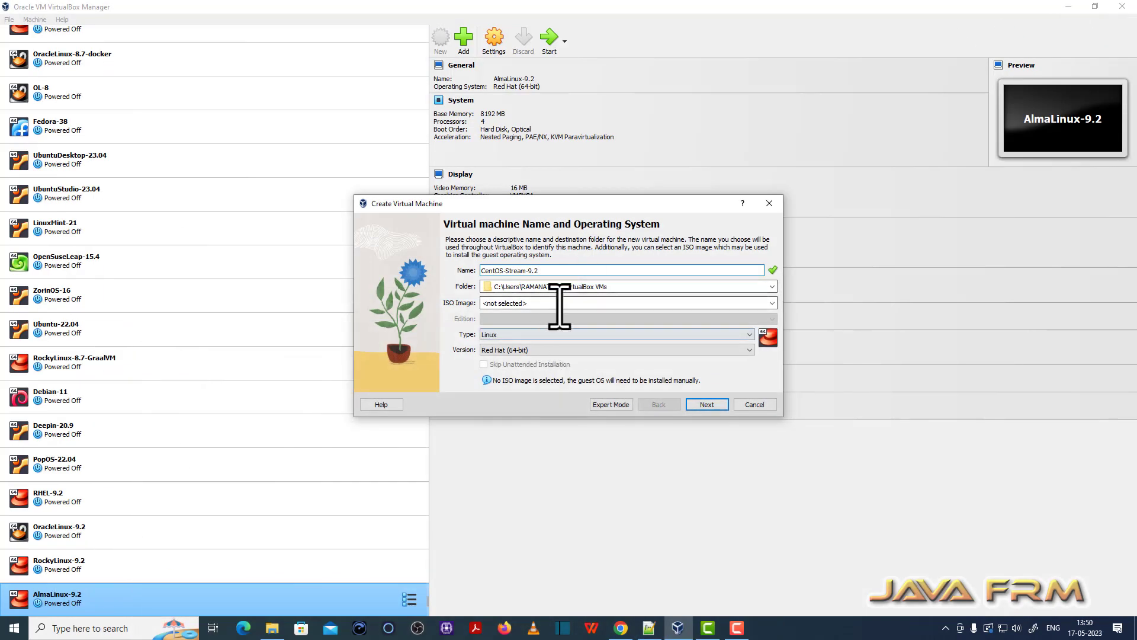
# - Set the VM folder to E:\VirtualBox-VMs, attach the CentOS Stream 9 ISO and skip unattended installation
pyautogui.write('E:\\VirtualBox-VMs')
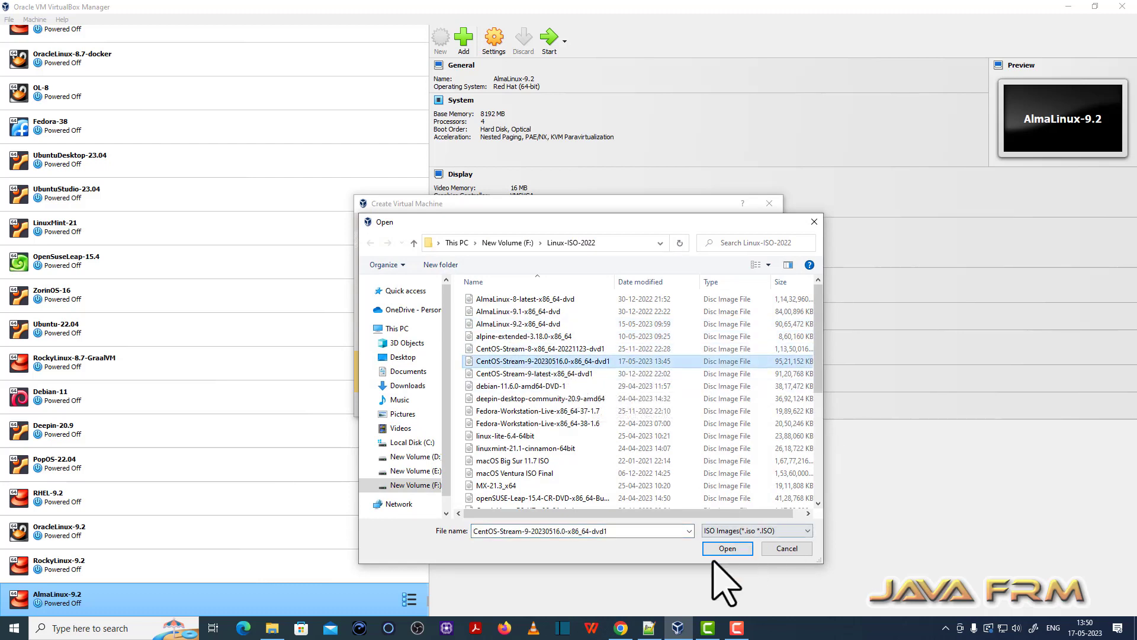
pyautogui.click(726, 547)
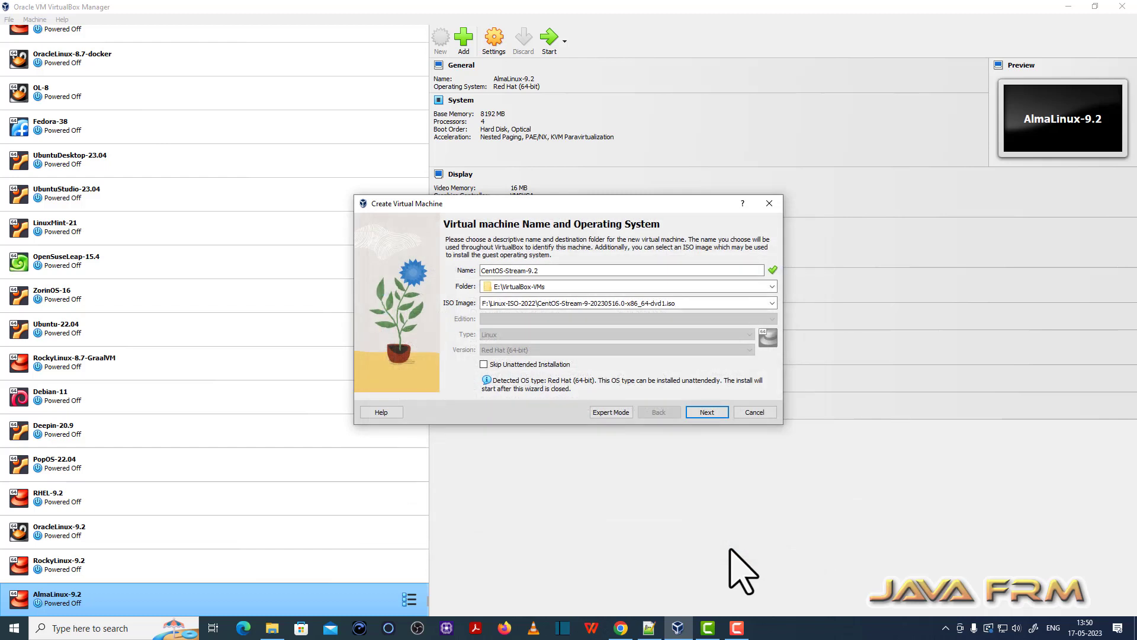
pyautogui.click(483, 363)
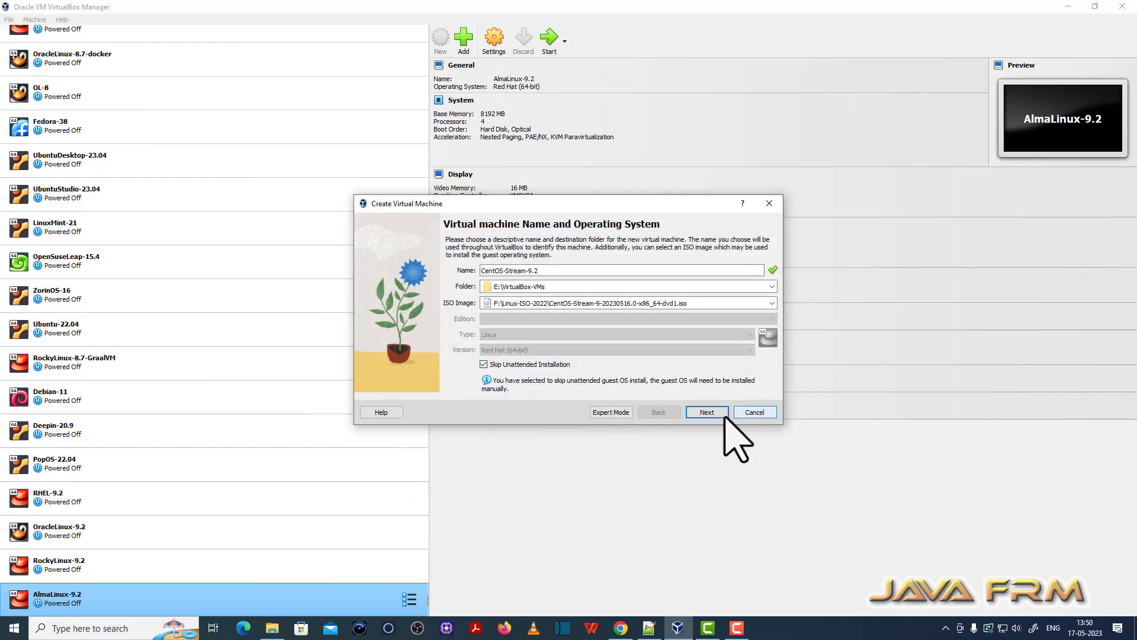
# - Give the VM 8192 MB memory, 4 processors and a 40 GB disk, then finish creating it
pyautogui.click(705, 412)
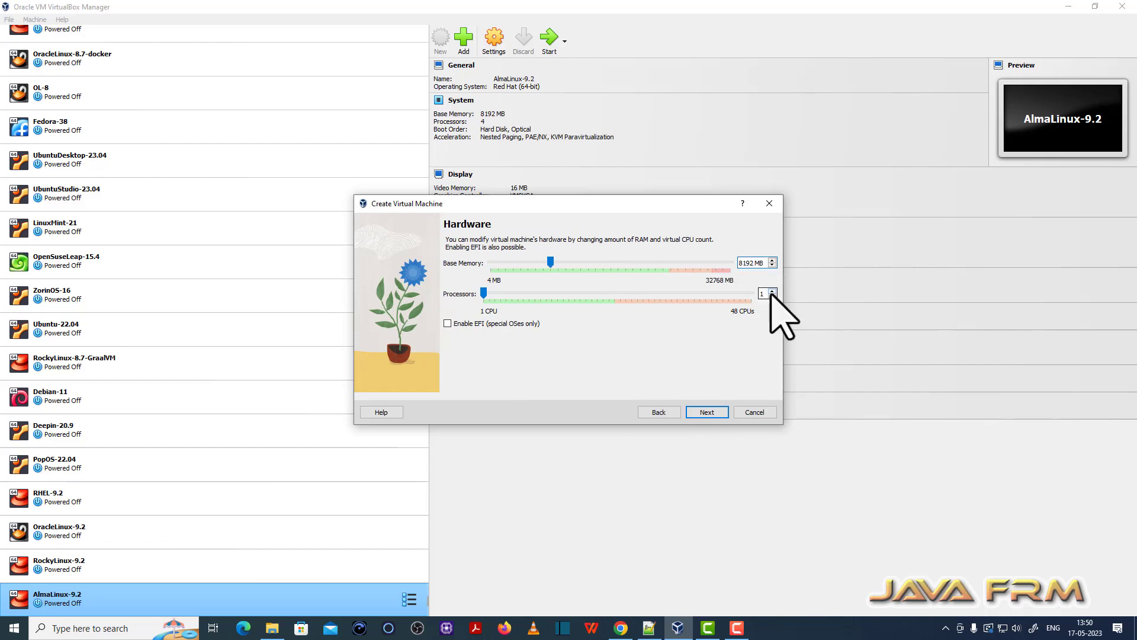
pyautogui.click(705, 412)
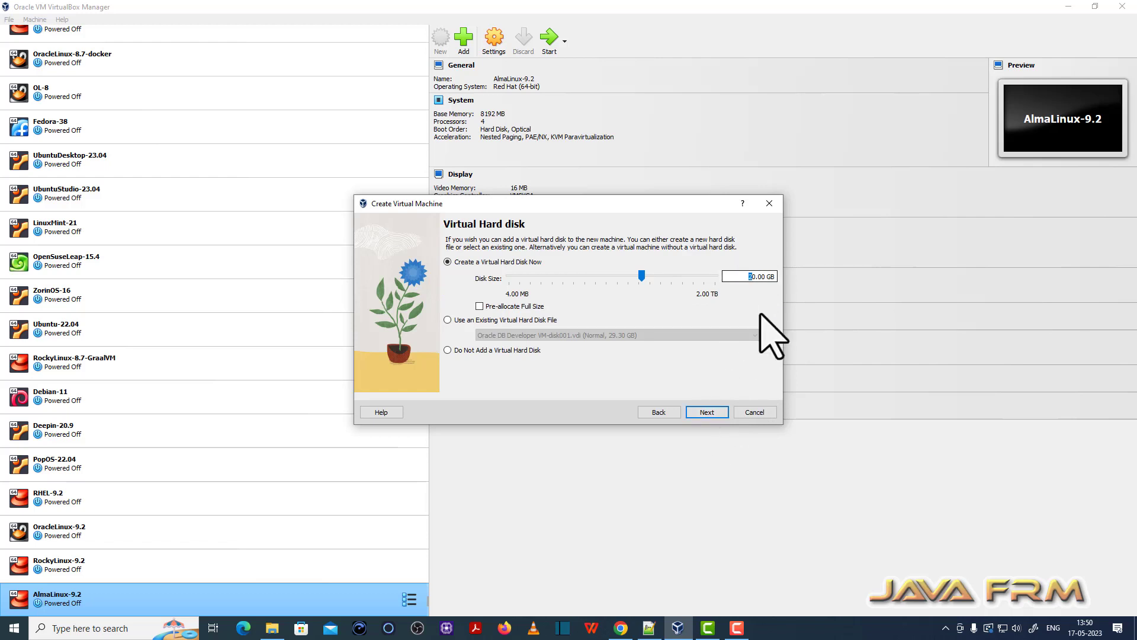
pyautogui.moveTo(641, 275); pyautogui.dragTo(652, 275)
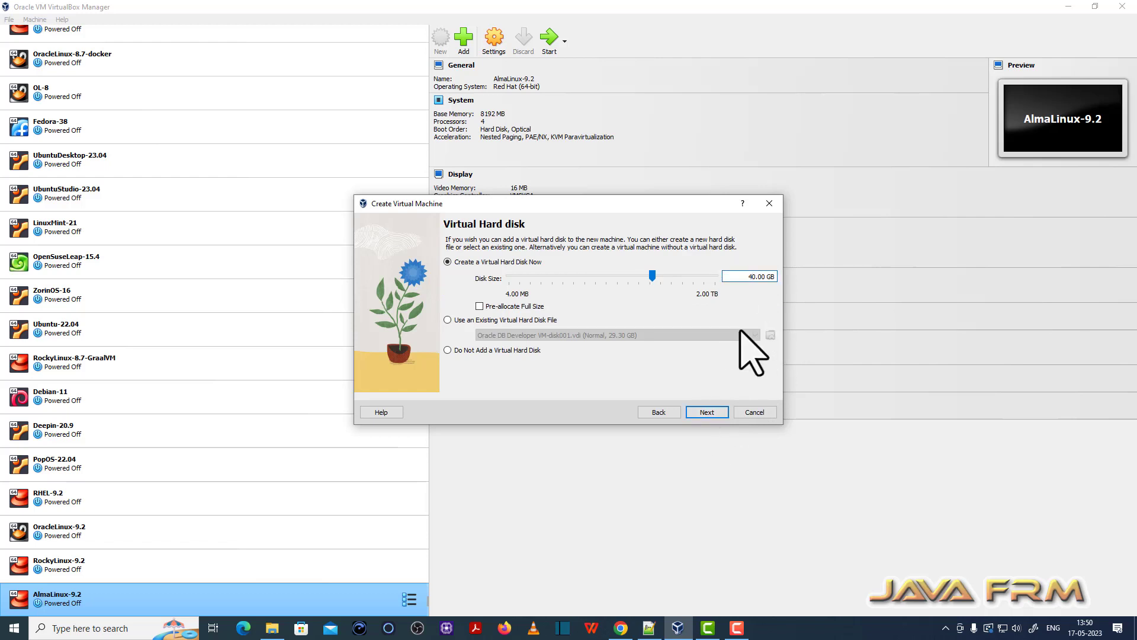
pyautogui.click(705, 411)
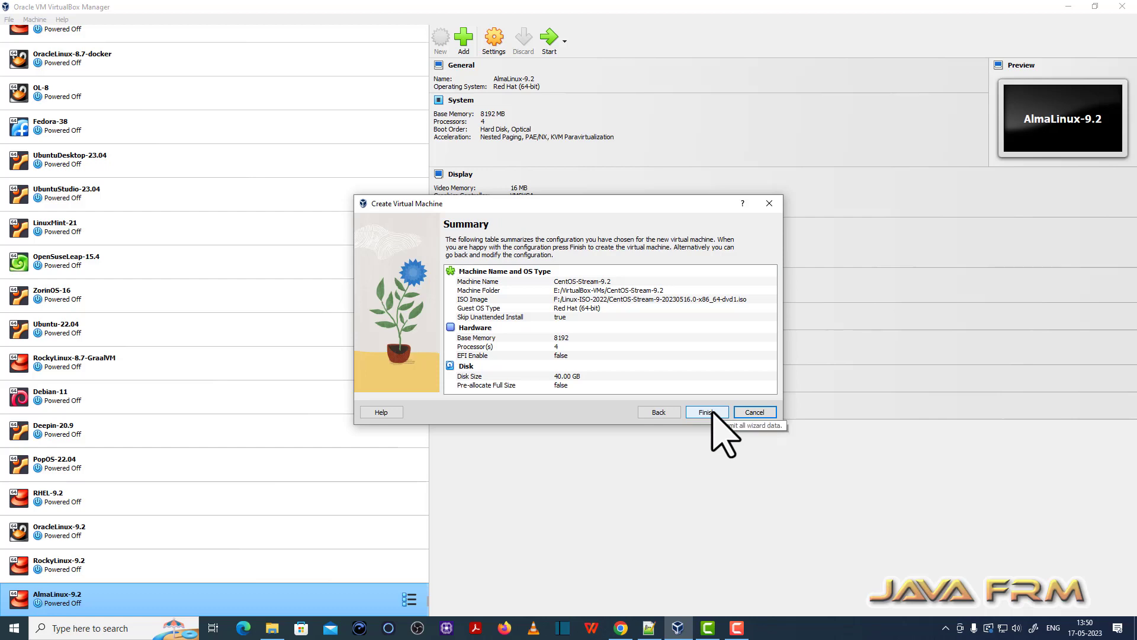
pyautogui.click(705, 412)
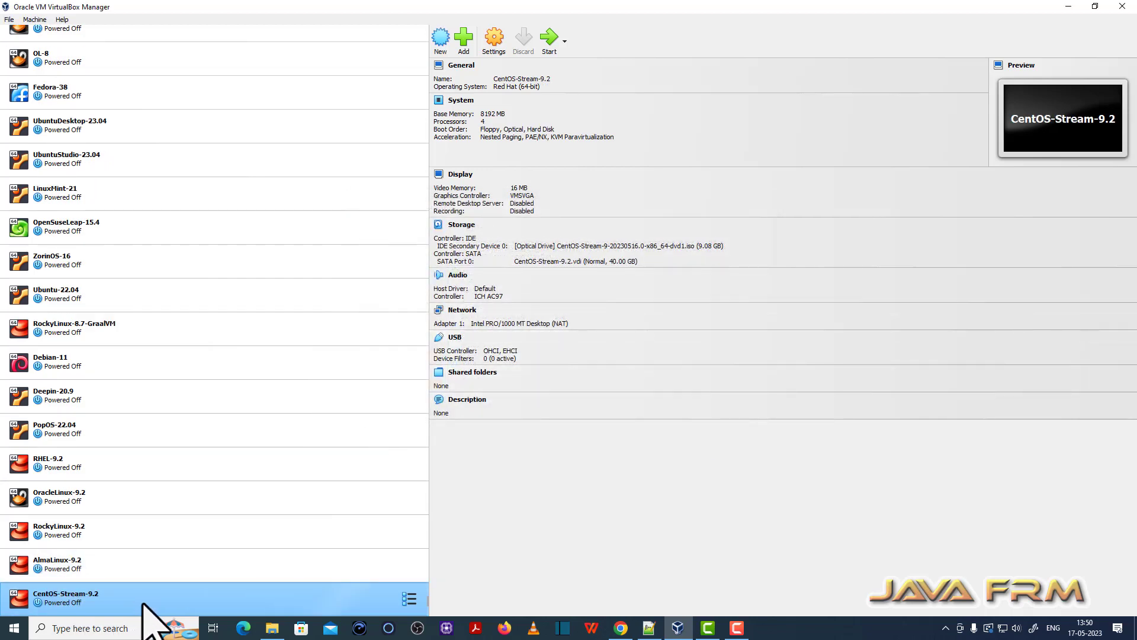
# - In System settings remove Floppy, put Optical first before Hard Disk in boot order, and save
pyautogui.click(493, 38)
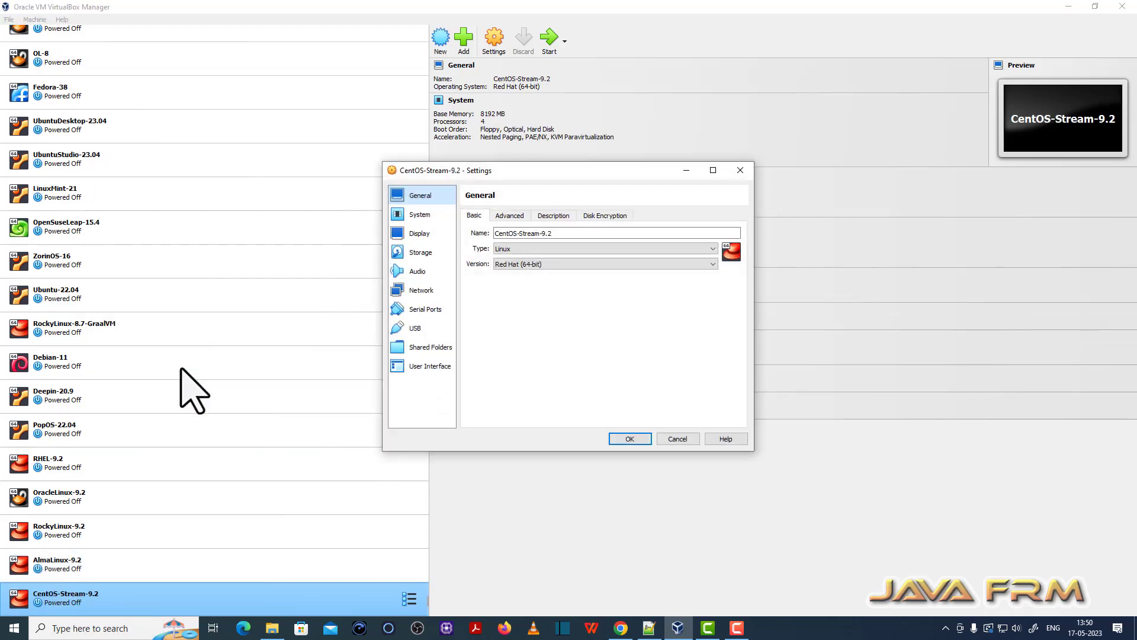
pyautogui.moveTo(500, 410)
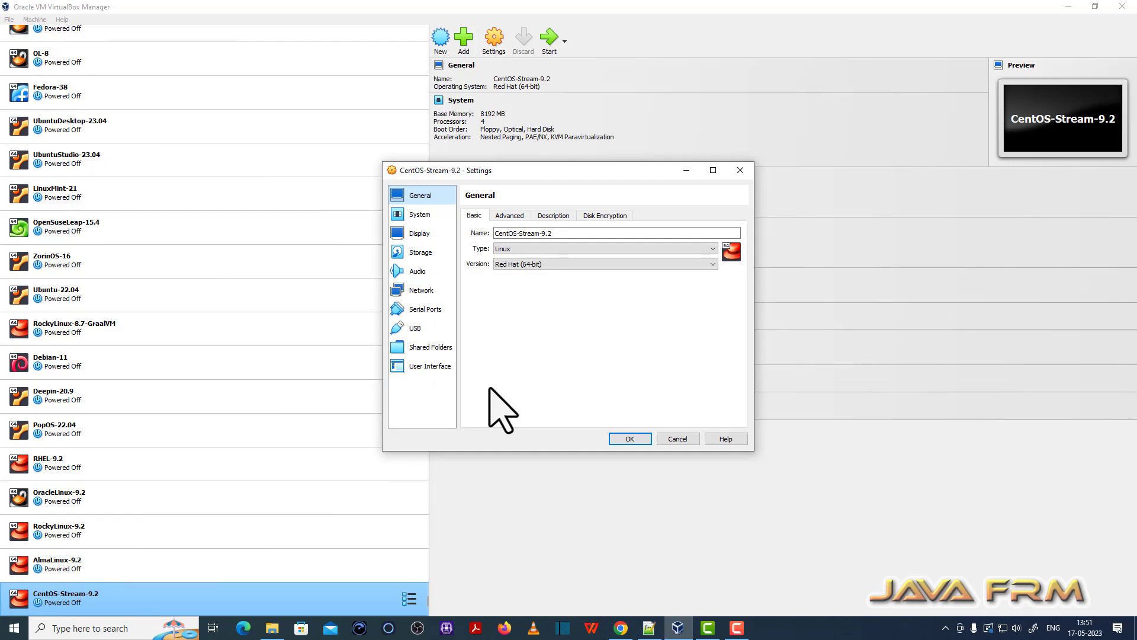
pyautogui.click(420, 214)
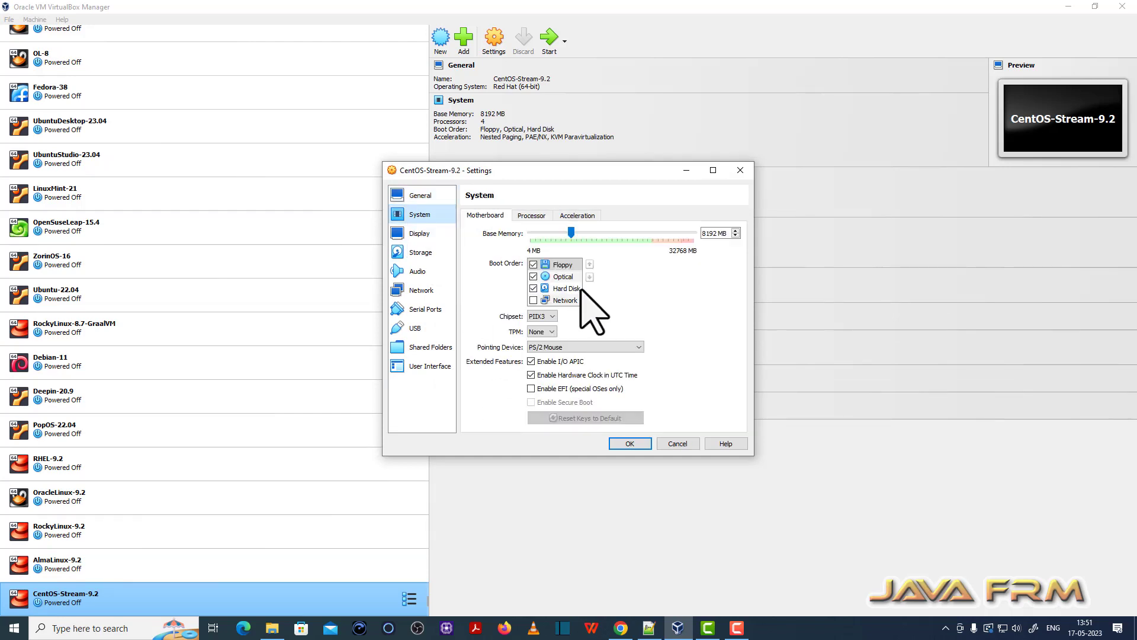
pyautogui.click(534, 264)
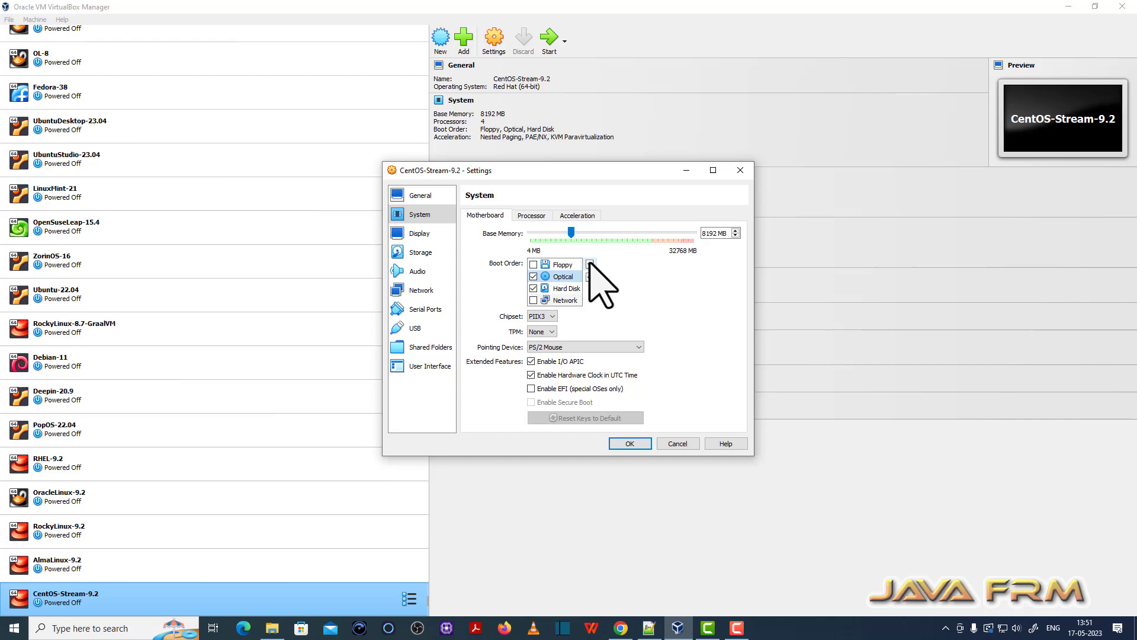
pyautogui.click(590, 264)
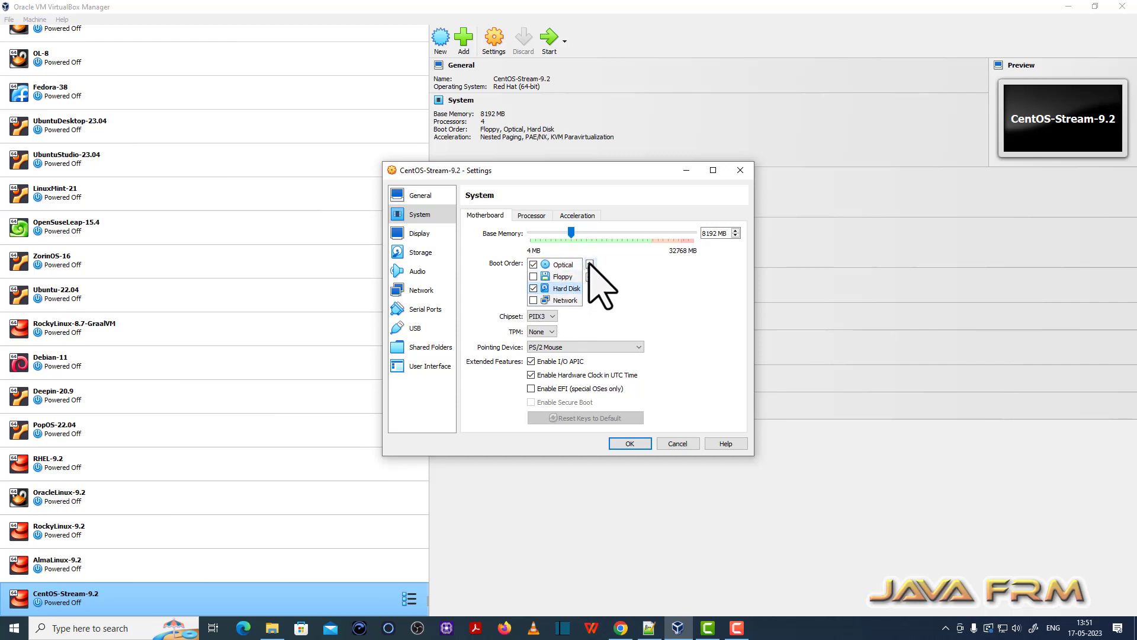
pyautogui.click(590, 263)
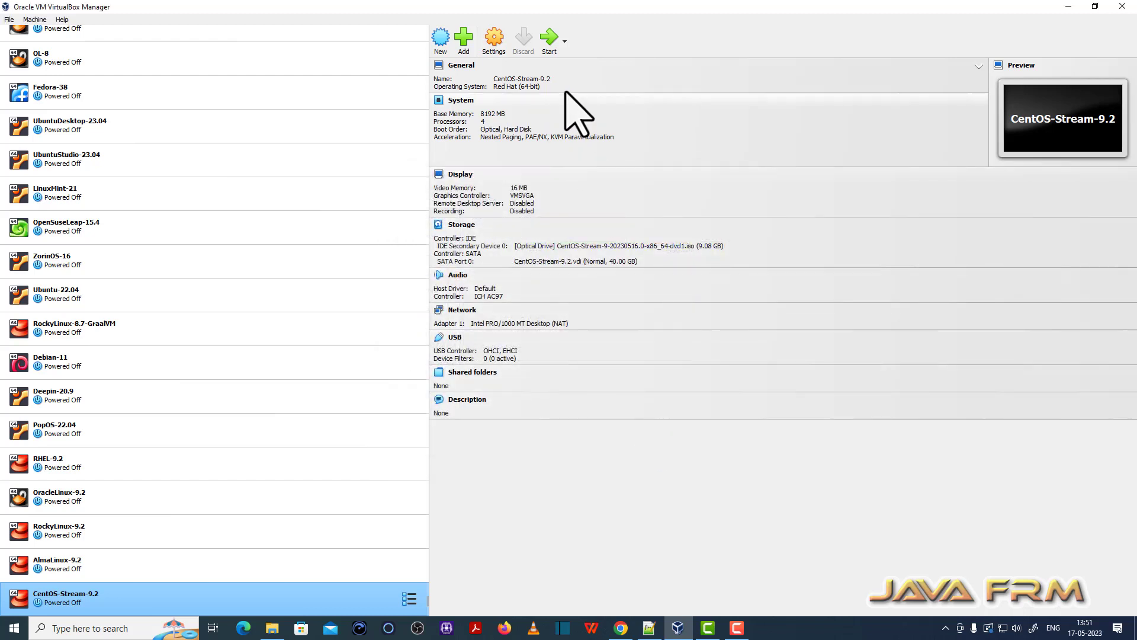
# - Start the CentOS-Stream-9.2 VM so it boots into the CentOS Stream 9 installer
pyautogui.click(548, 38)
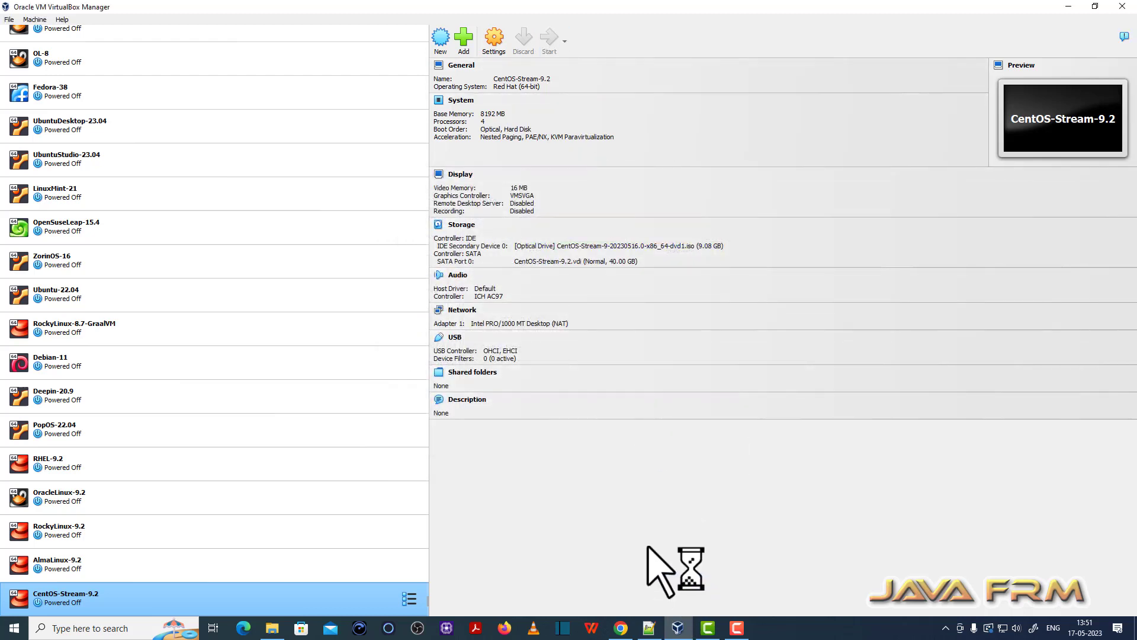
pyautogui.click(548, 37)
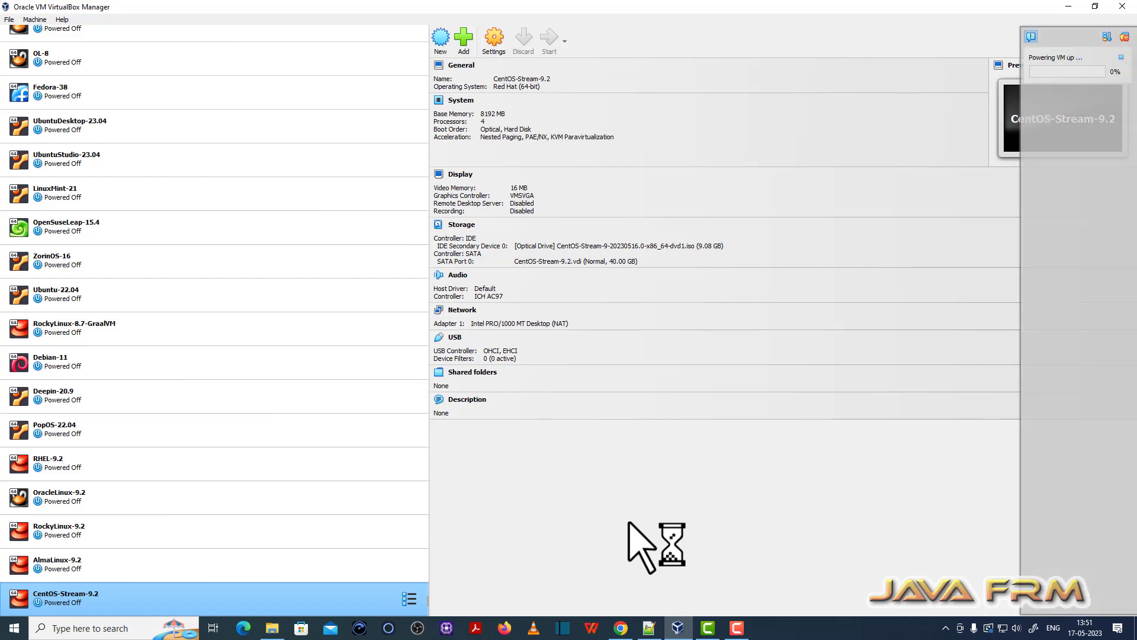
pyautogui.click(548, 41)
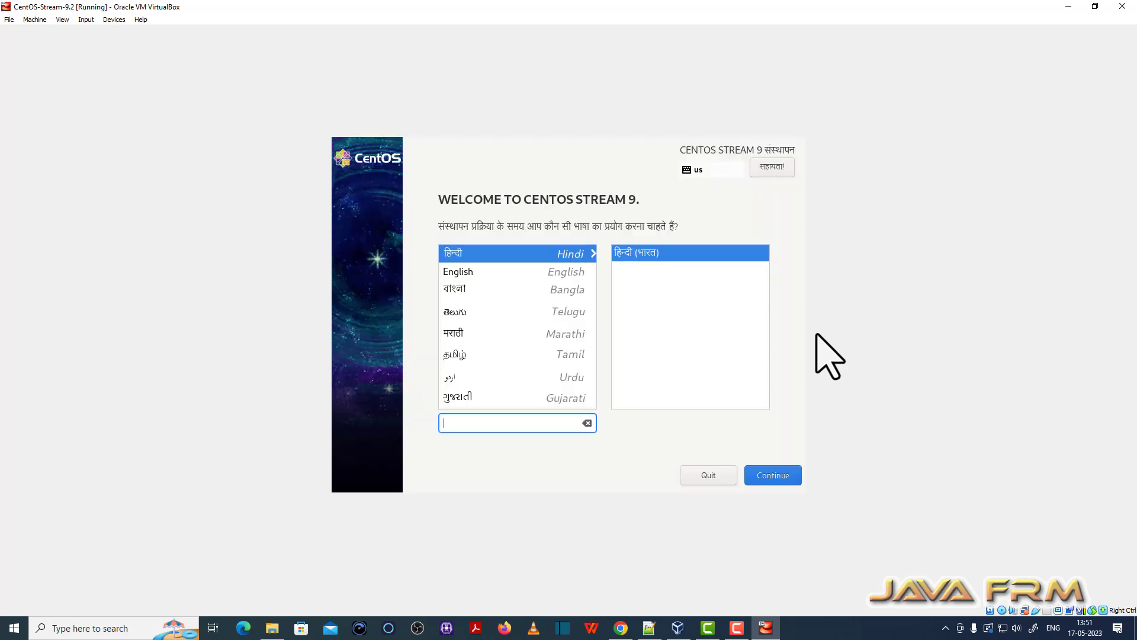
# - Choose English (United States) and accept automatic partitioning on the default ATA VBOX HARDDISK
pyautogui.click(457, 271)
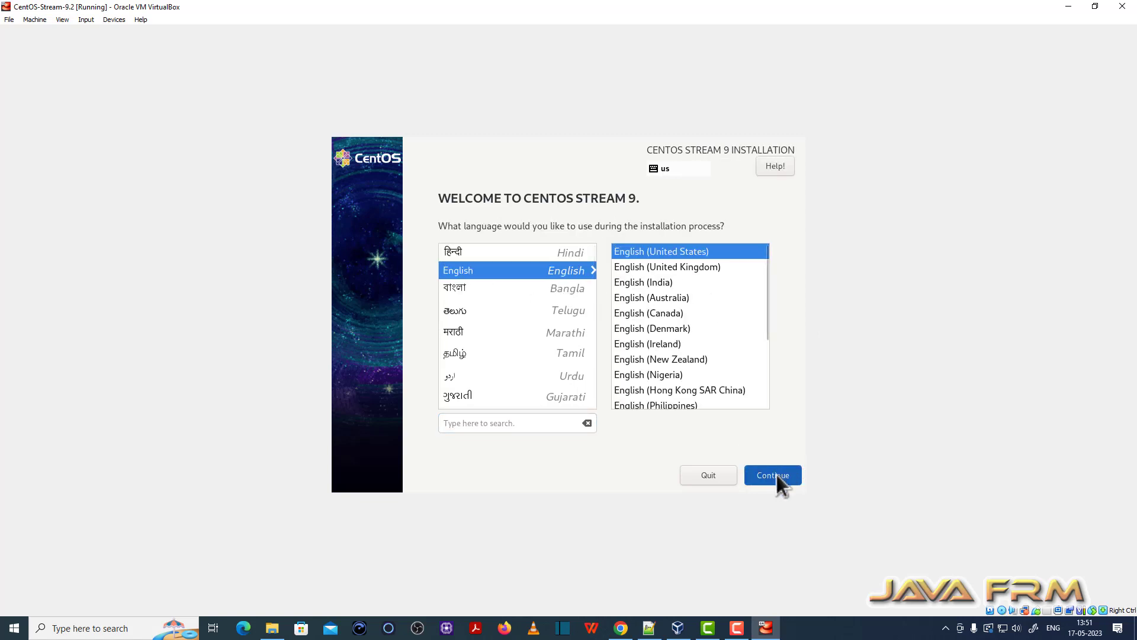
pyautogui.click(771, 474)
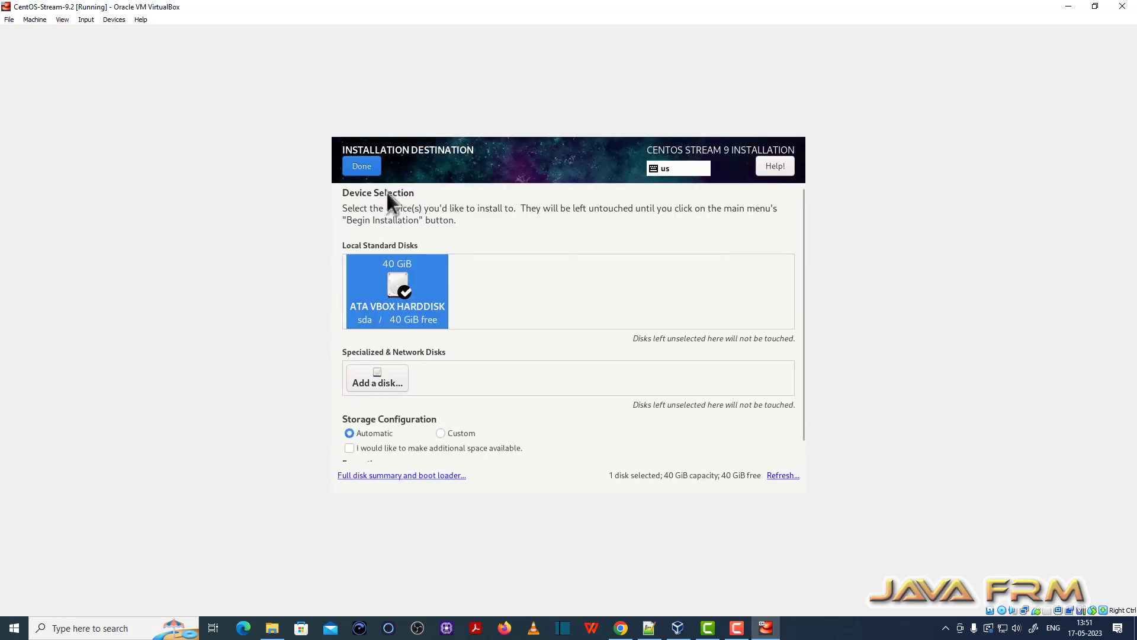
pyautogui.click(361, 166)
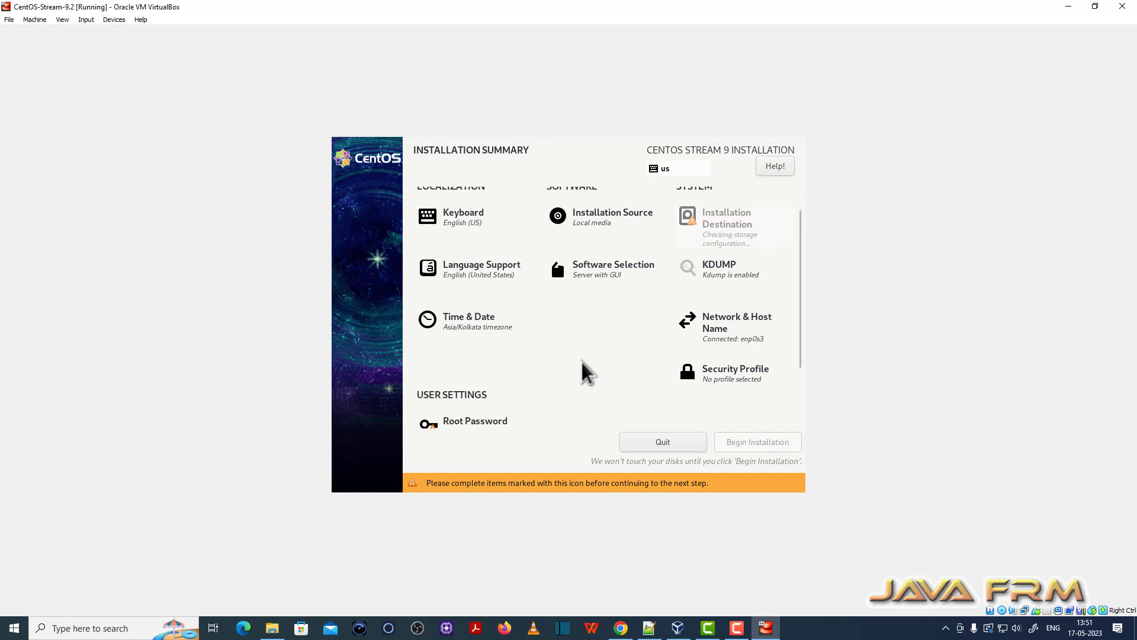
pyautogui.click(613, 269)
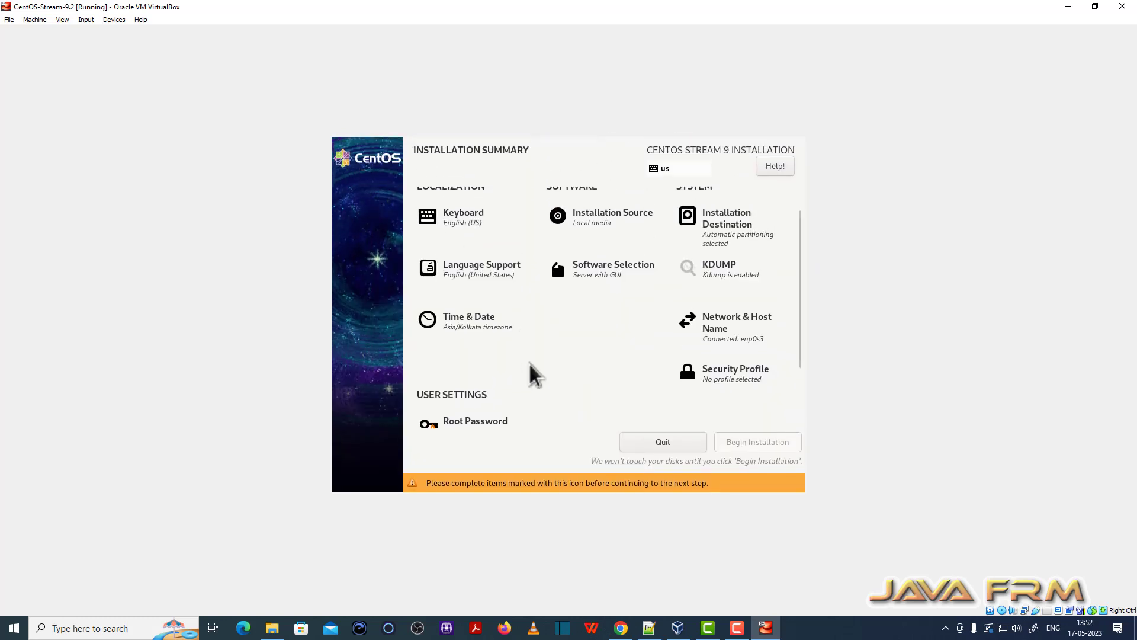
# - Set the root password in both fields and confirm the weak password anyway
pyautogui.click(474, 420)
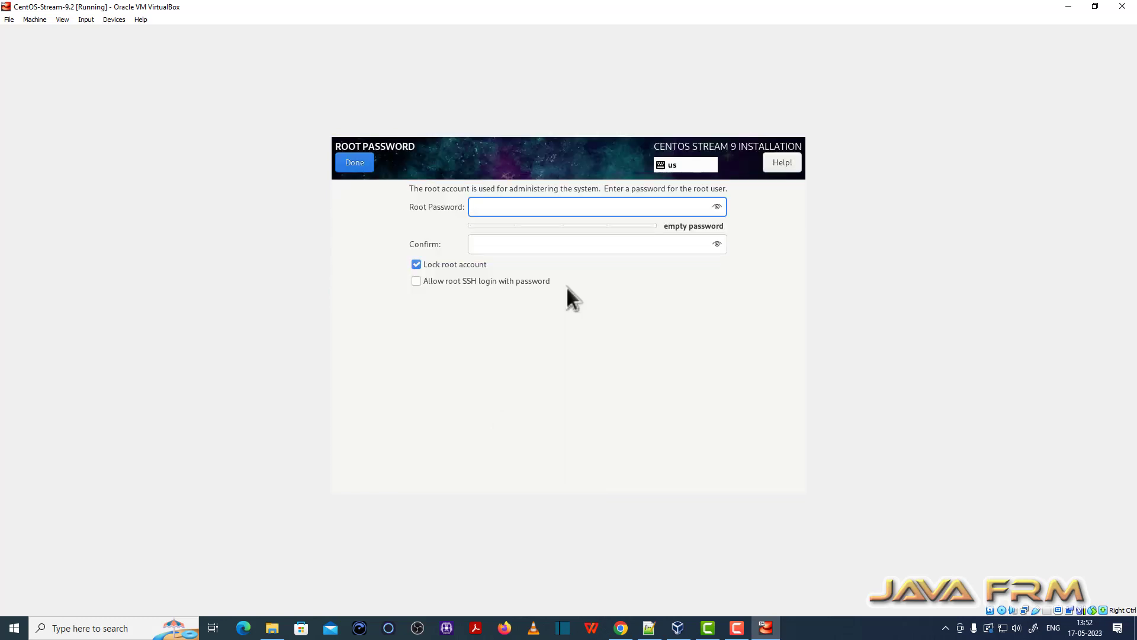
pyautogui.write('password')
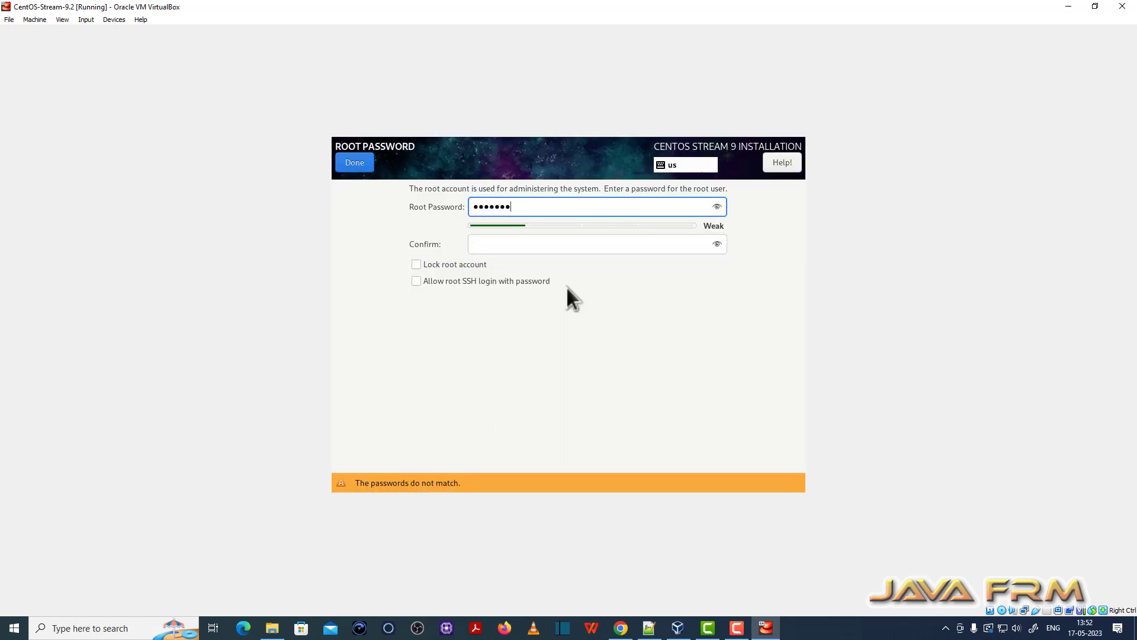
pyautogui.write('•••••••')
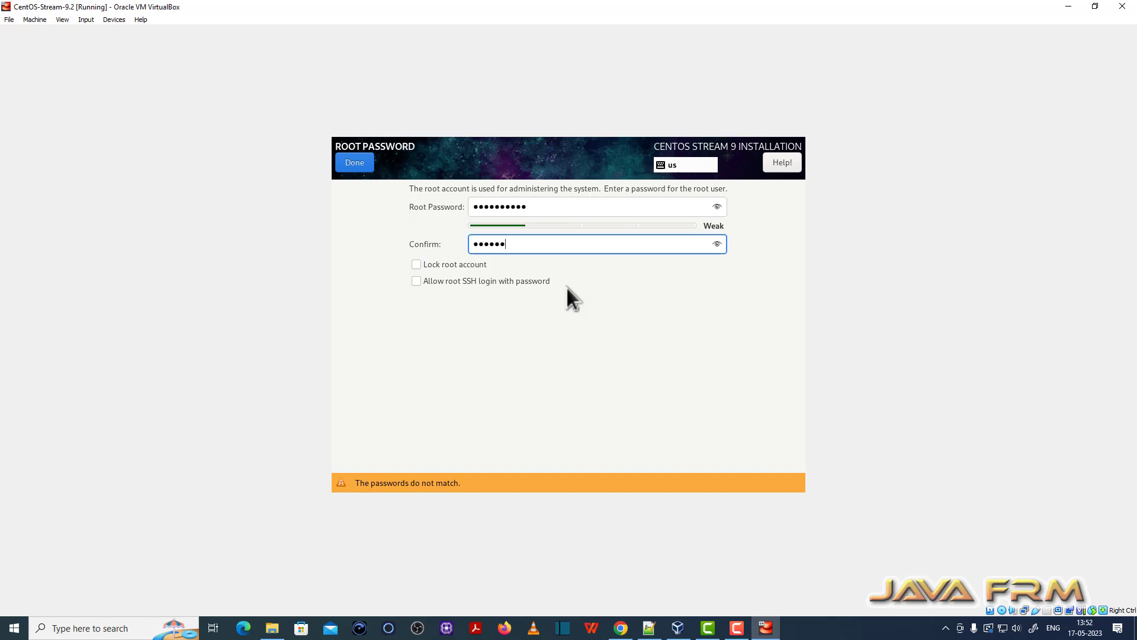
pyautogui.click(354, 162)
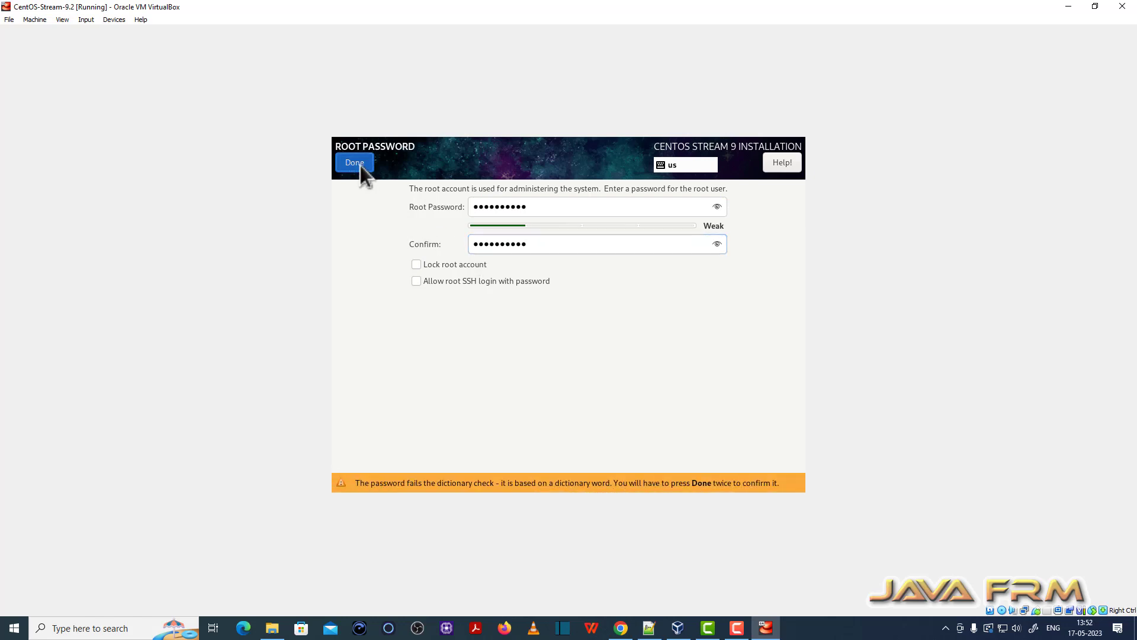
pyautogui.click(354, 162)
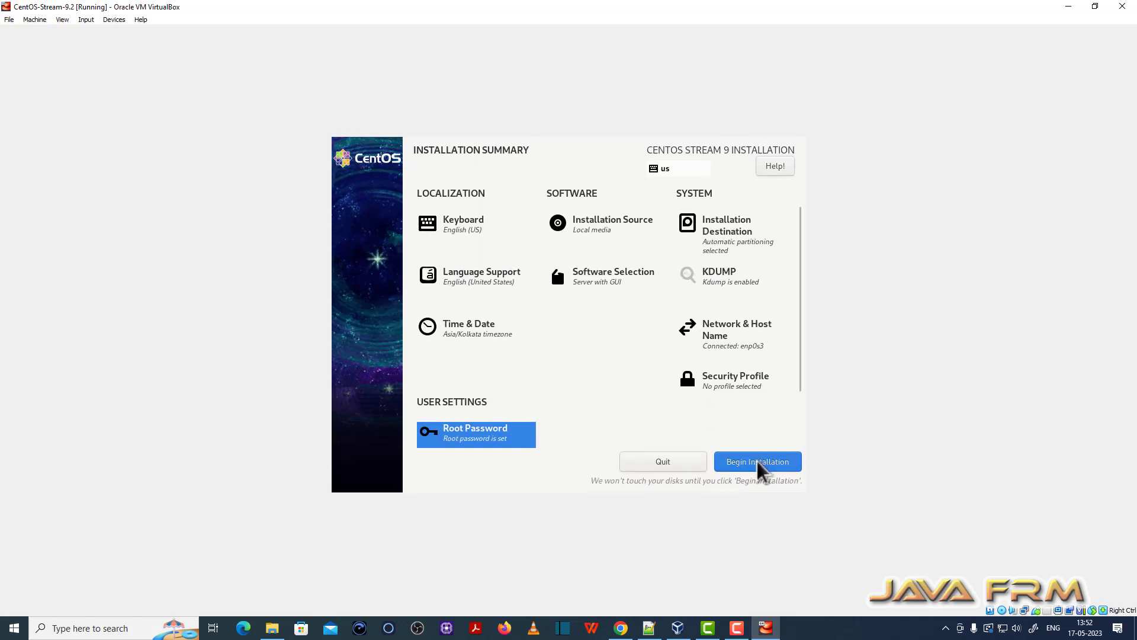
pyautogui.moveTo(743, 426)
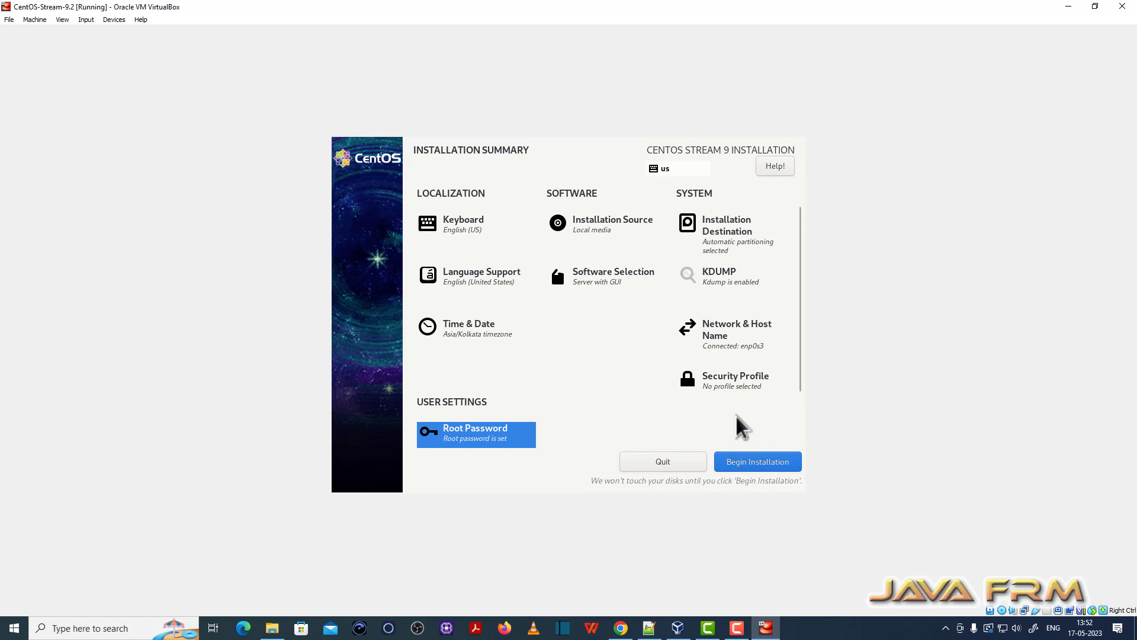
# - Begin installing CentOS Stream and reboot into the installed system when complete
pyautogui.click(757, 461)
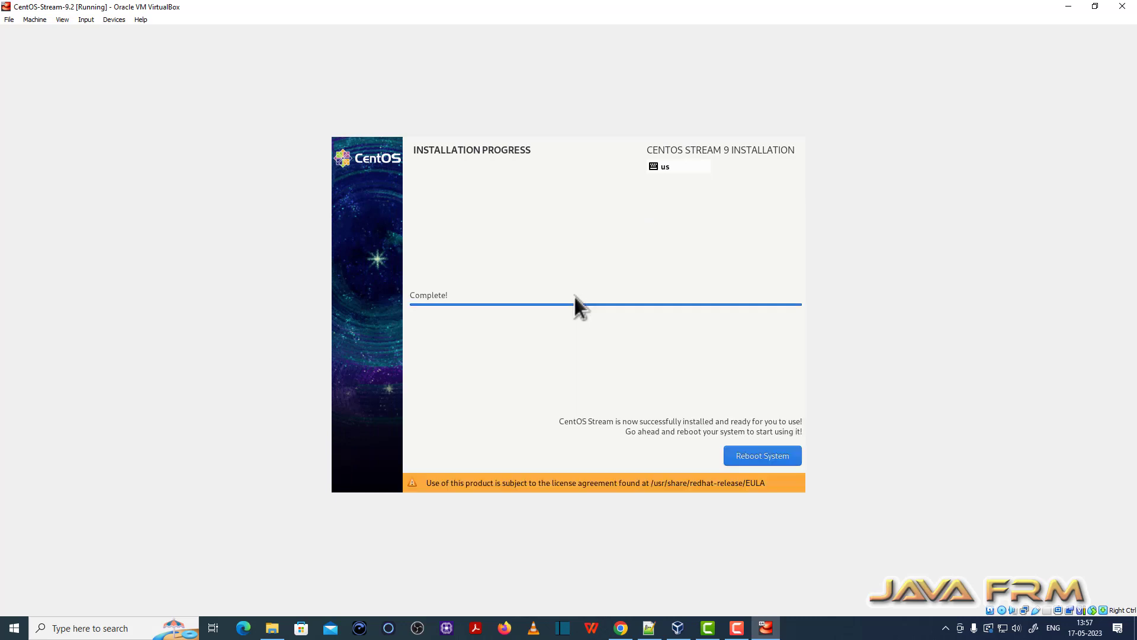
pyautogui.moveTo(715, 382)
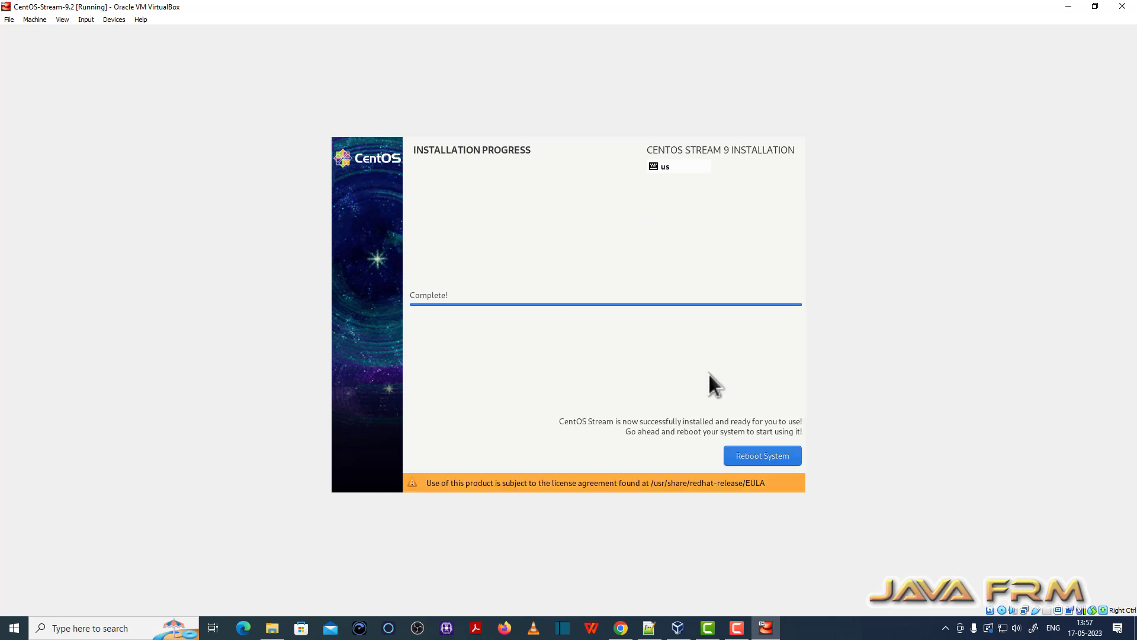
pyautogui.click(762, 455)
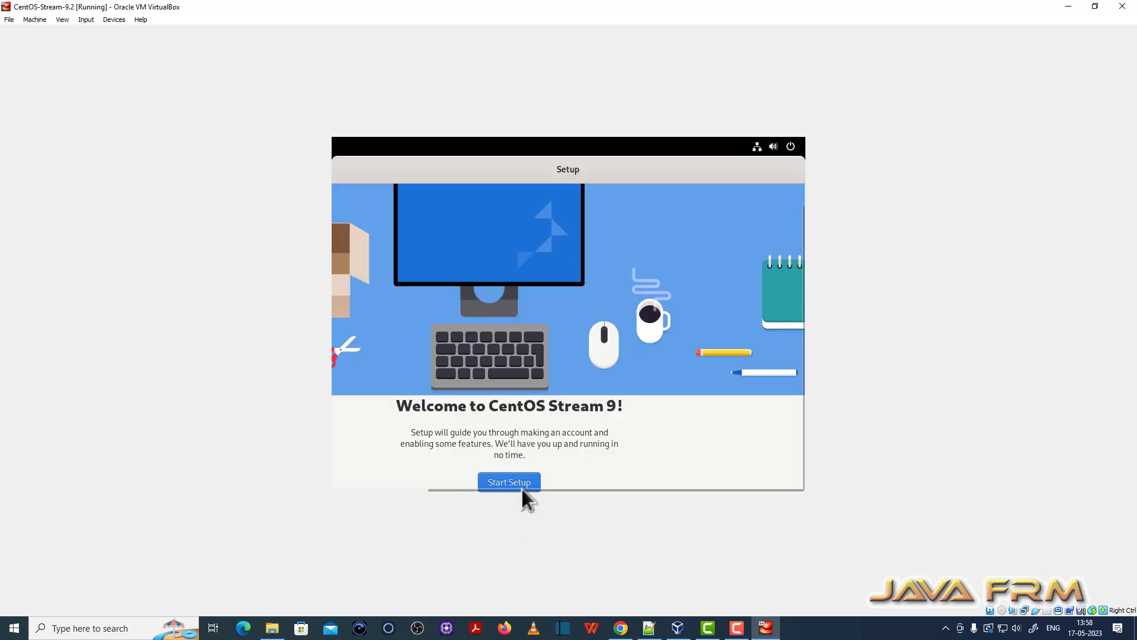
# - Start GNOME setup with location services off and skip online accounts
pyautogui.click(508, 482)
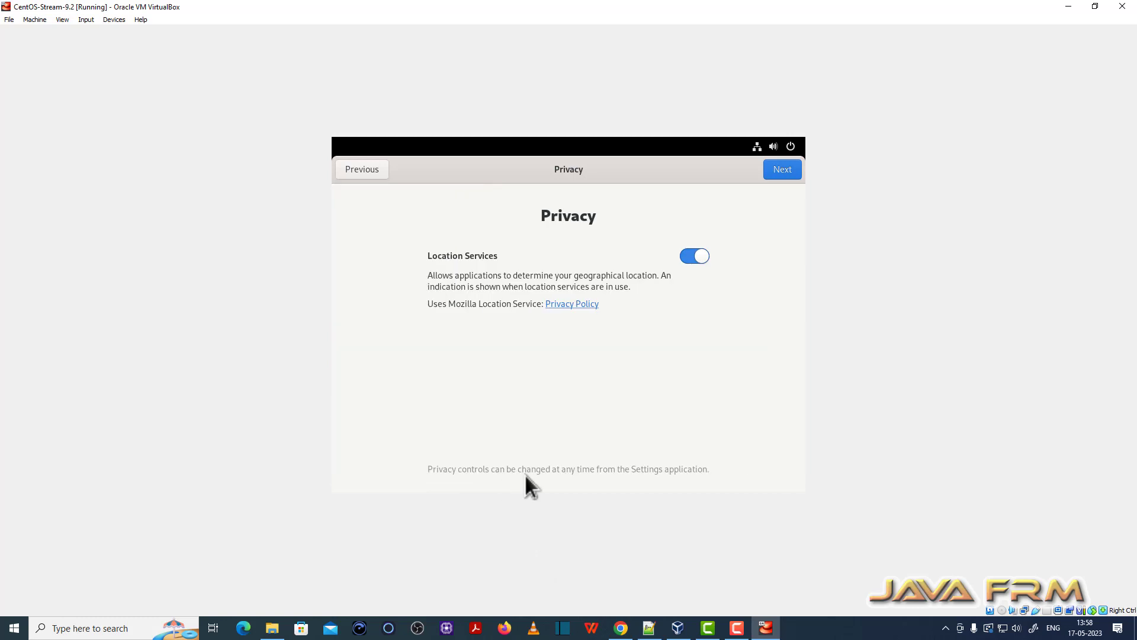
pyautogui.click(693, 256)
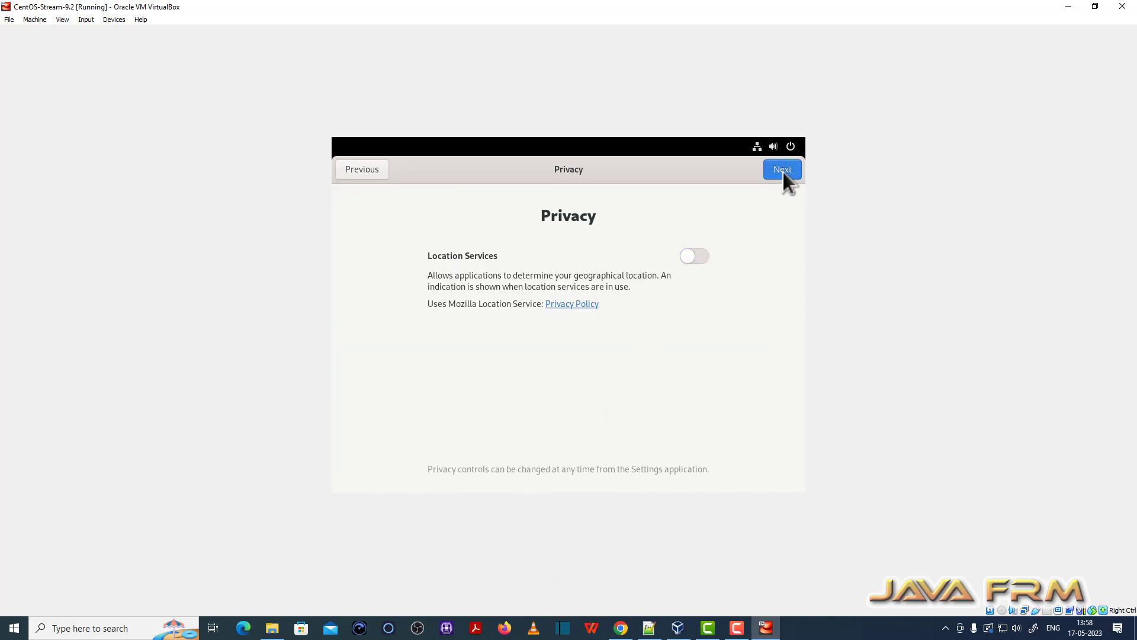
pyautogui.click(781, 169)
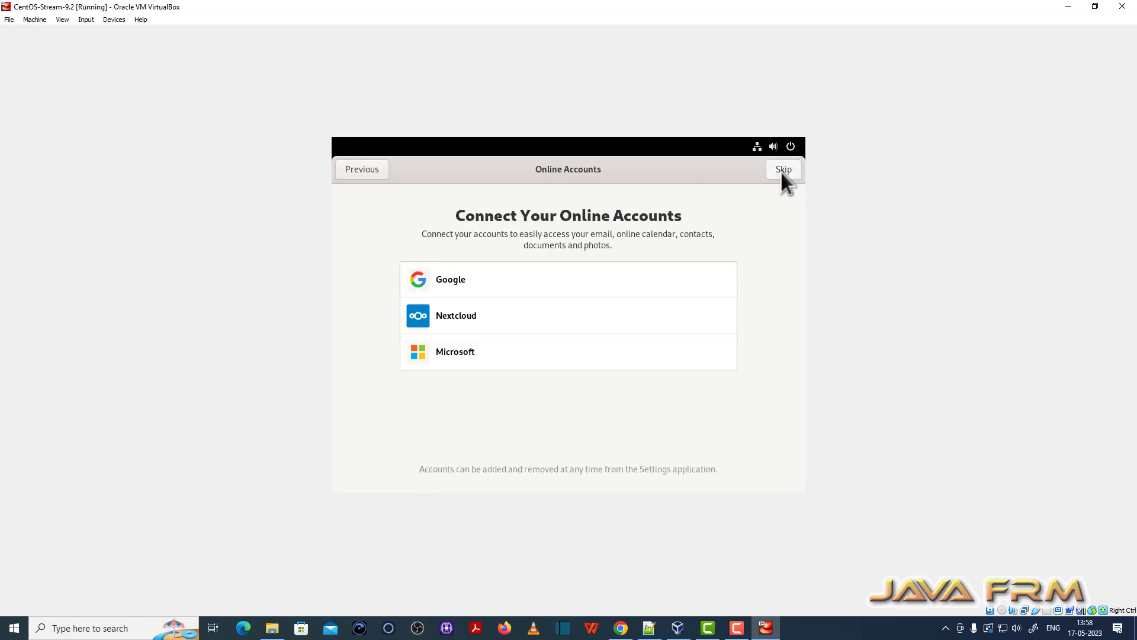
pyautogui.click(783, 169)
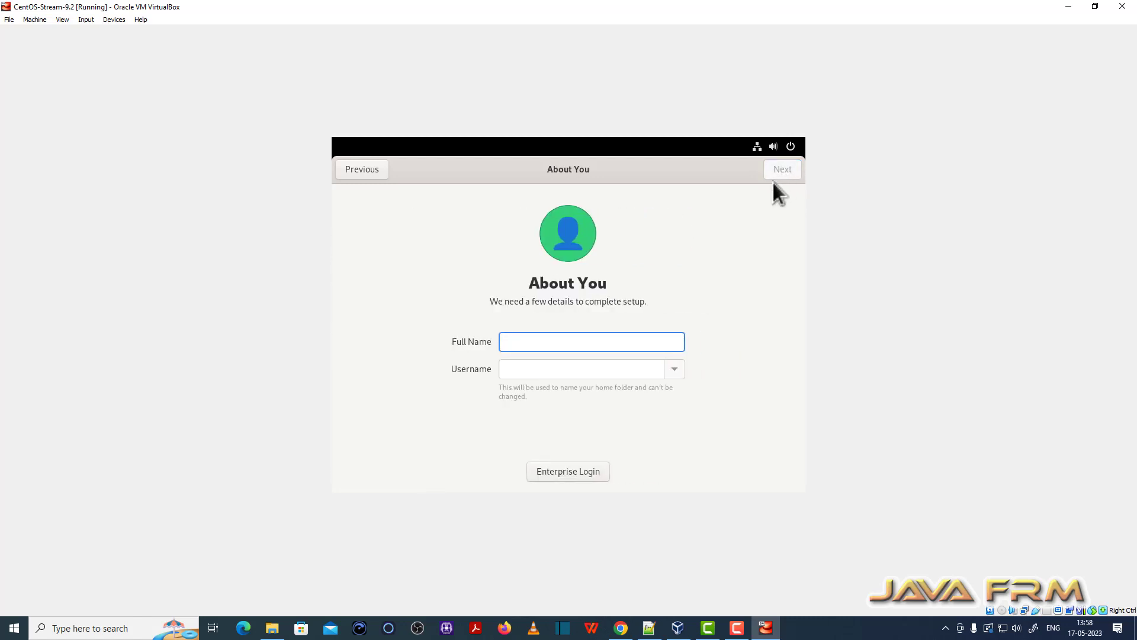
# - Create user ramanathan with a confirmed password and finish the setup
pyautogui.write('ramanatha')
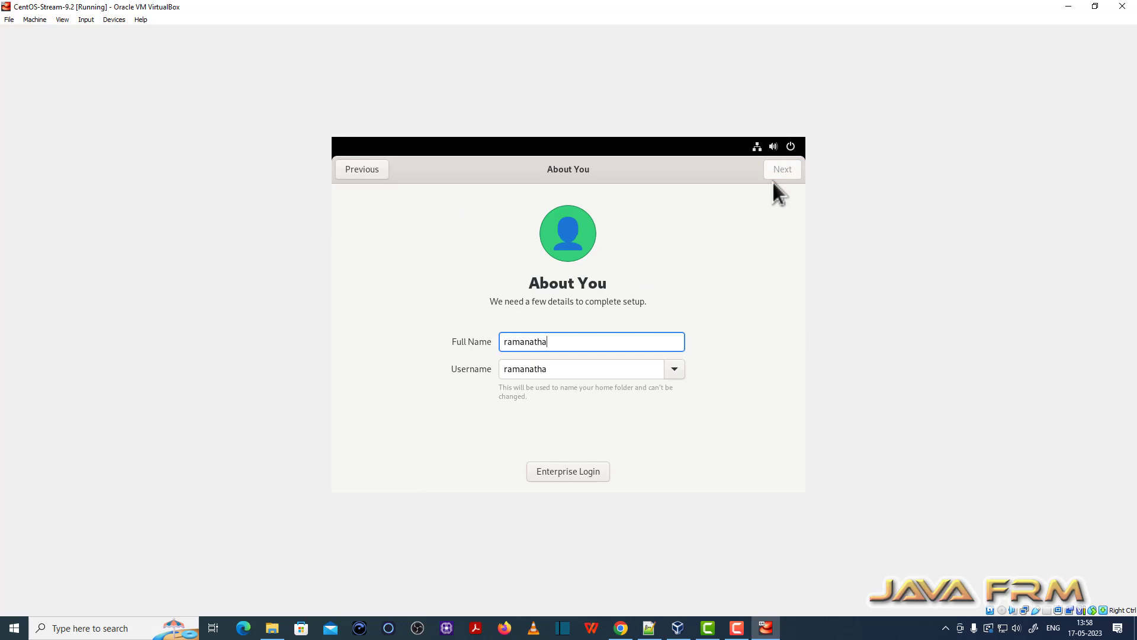
pyautogui.write('n')
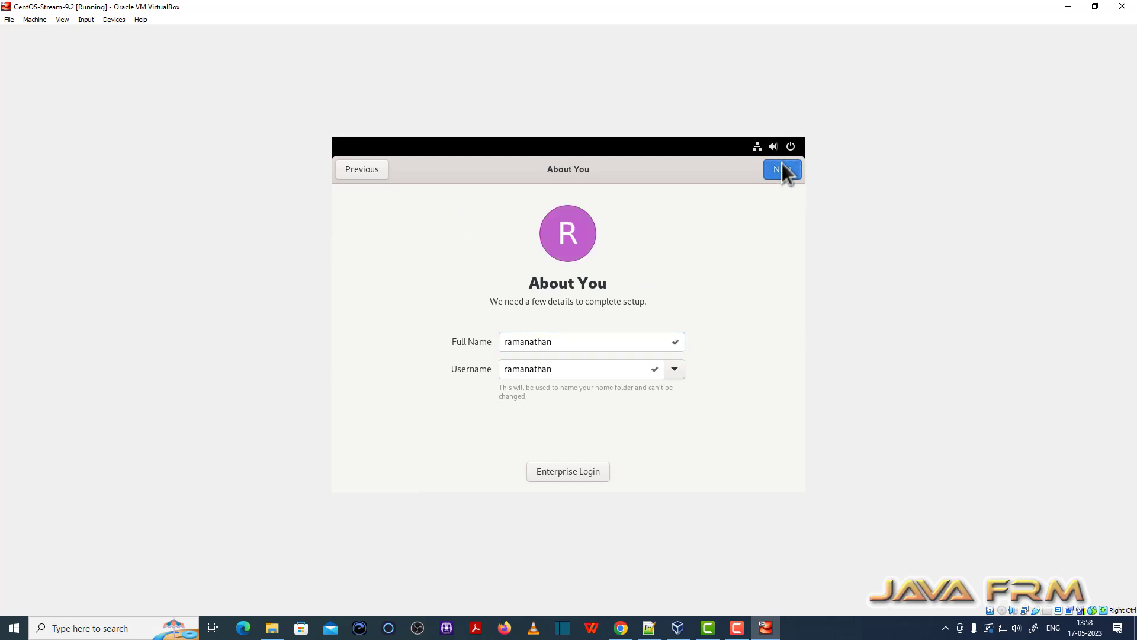
pyautogui.click(781, 169)
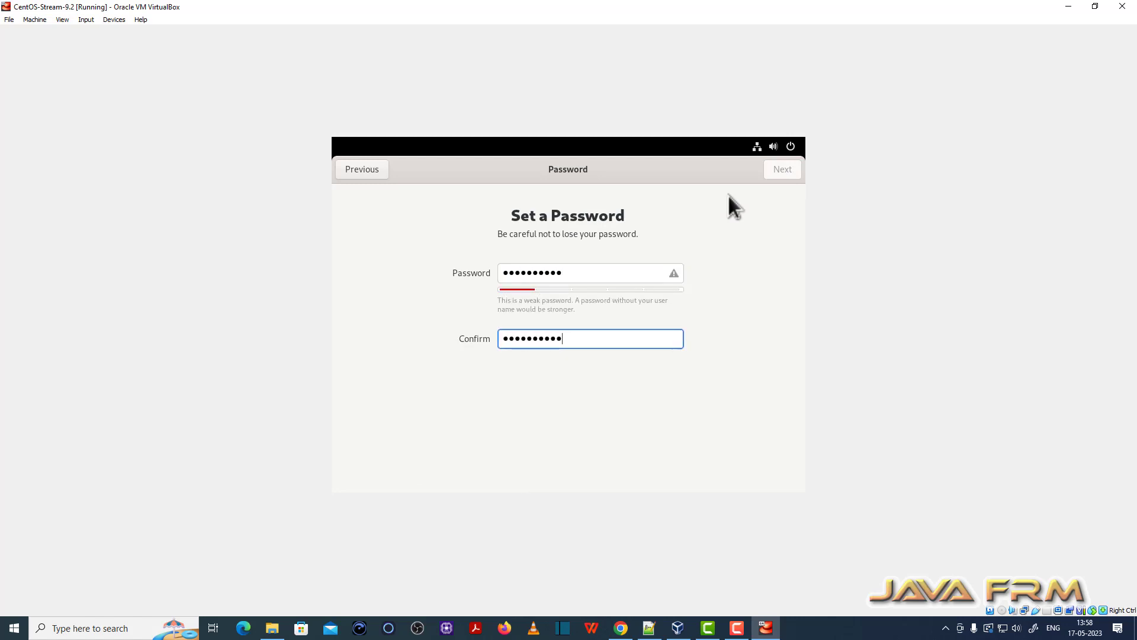
pyautogui.click(781, 169)
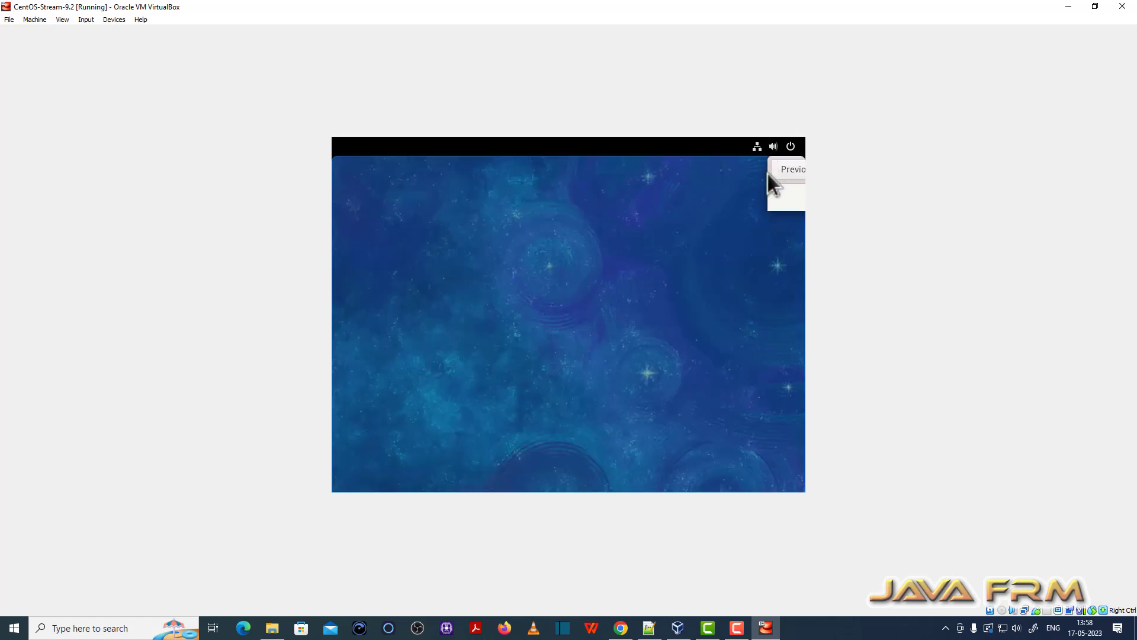
pyautogui.moveTo(786, 202)
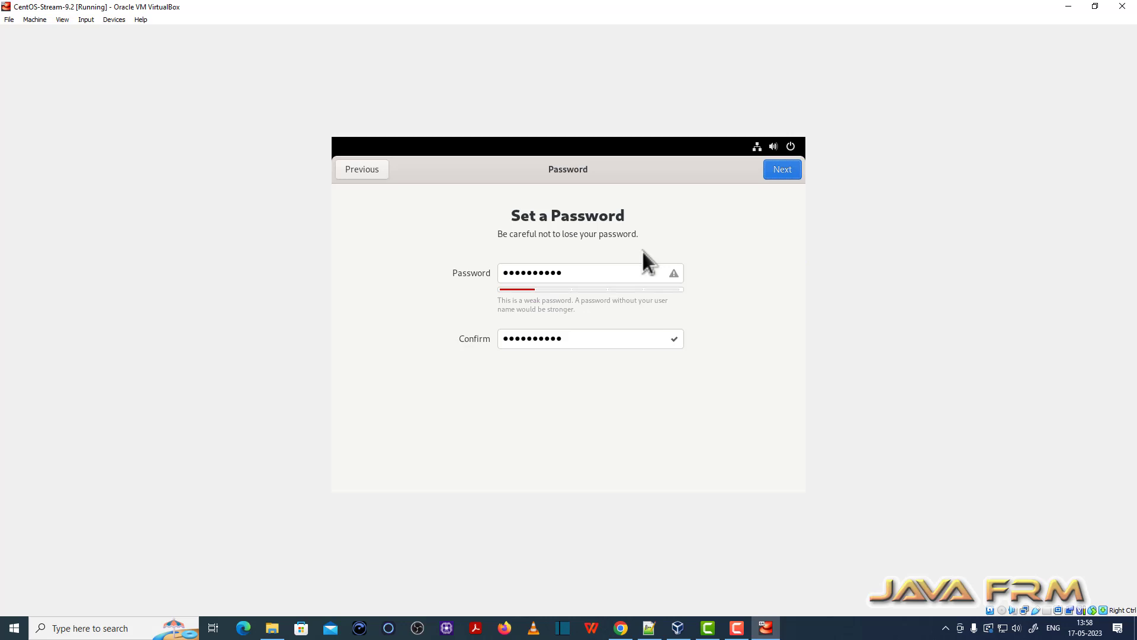
pyautogui.click(781, 169)
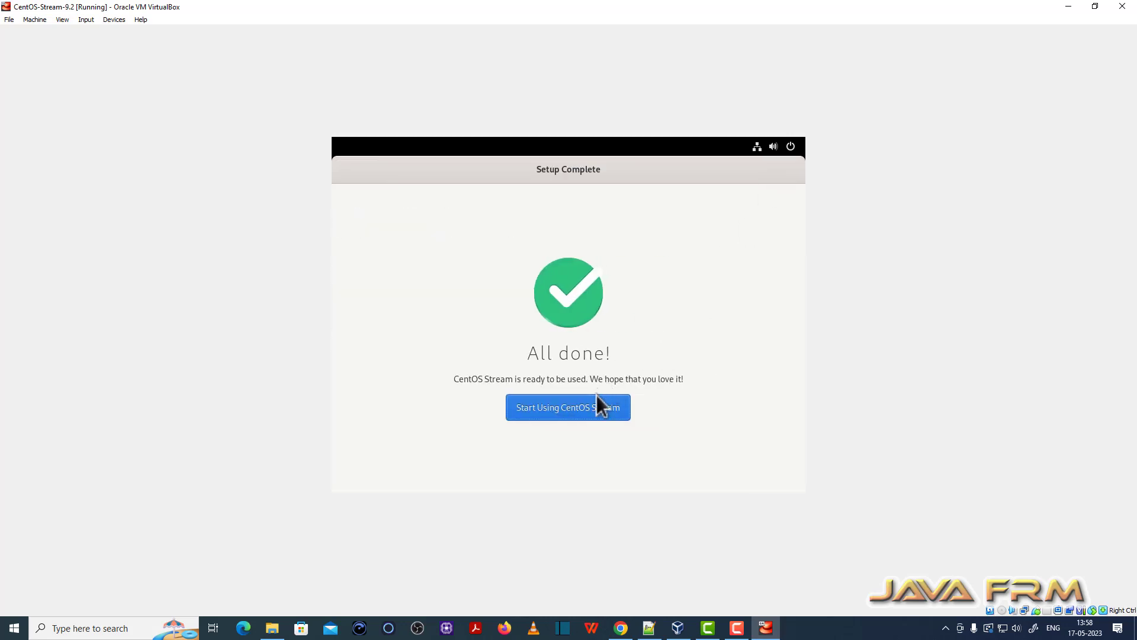
# - Skip the welcome tour and search 'disp' in Activities to reach Displays
pyautogui.click(568, 406)
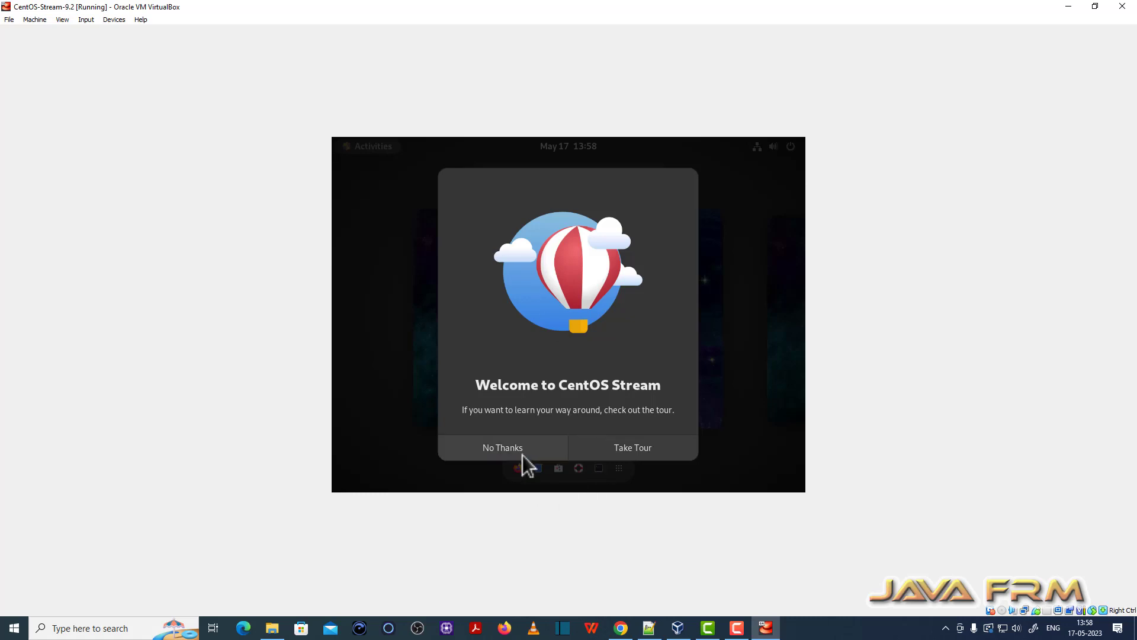
pyautogui.click(502, 448)
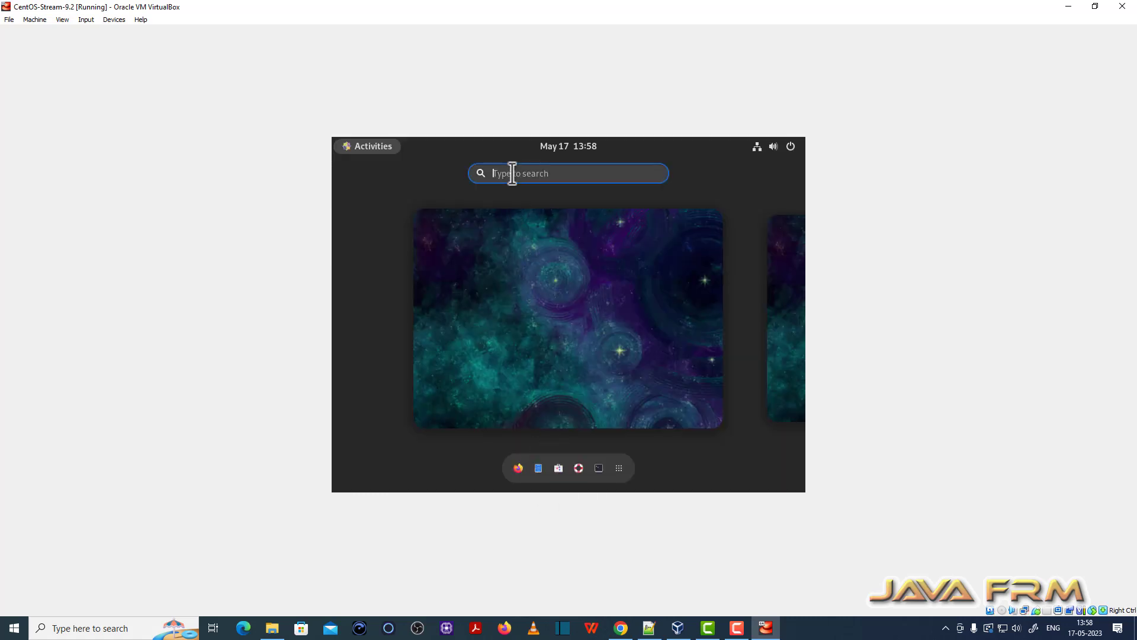
pyautogui.write('disp')
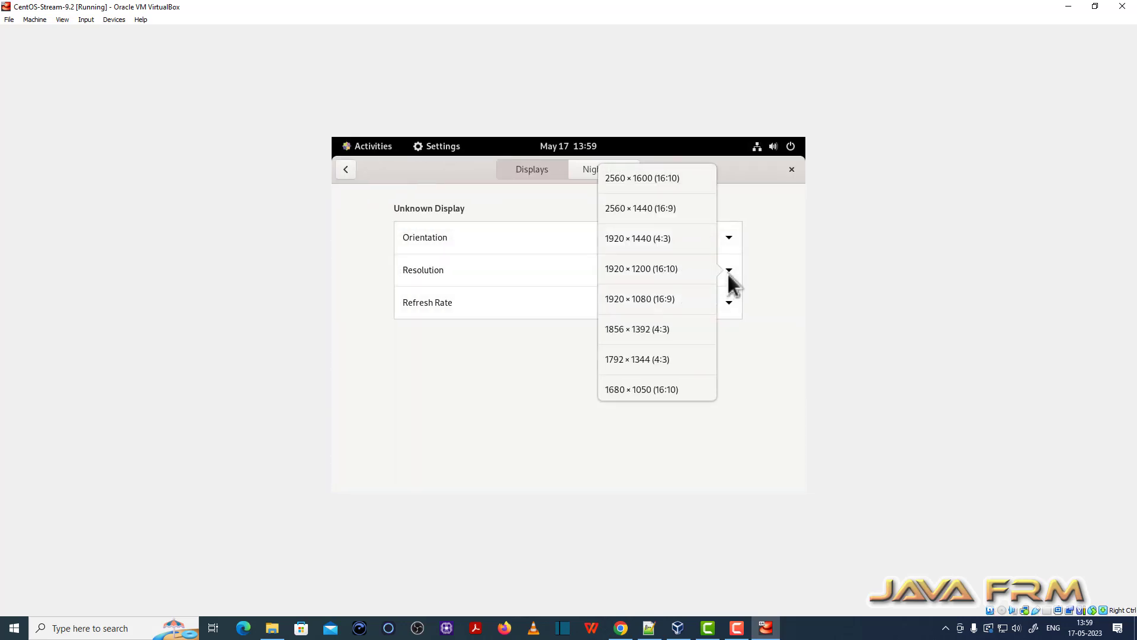
# - Set the resolution to 1920×1080 (16:9), apply it and close Settings
pyautogui.click(640, 299)
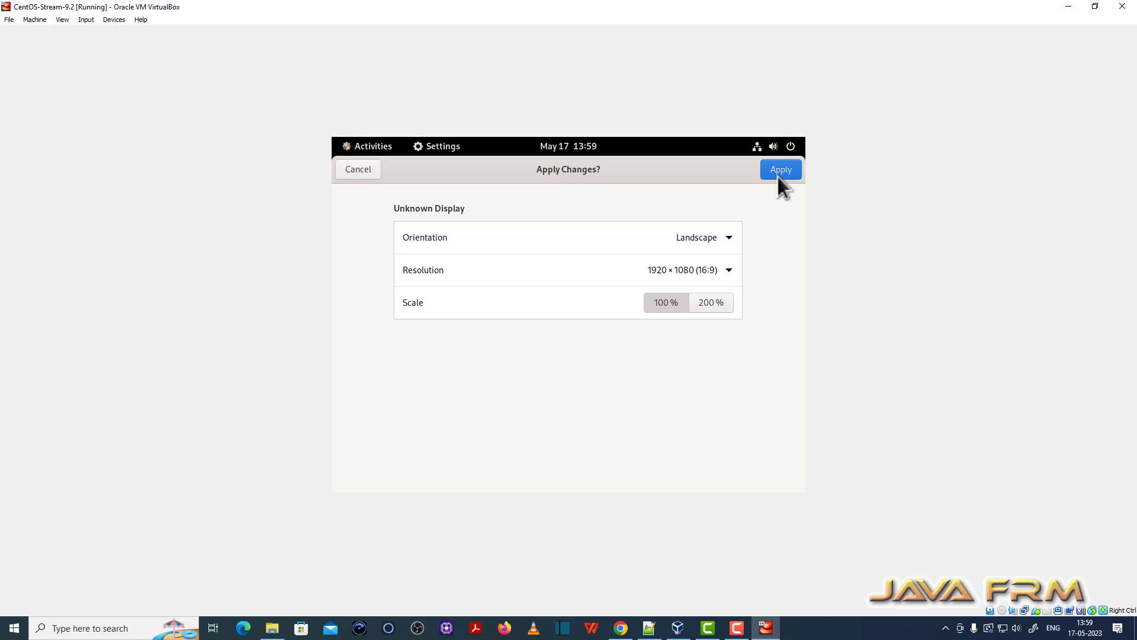
pyautogui.click(780, 169)
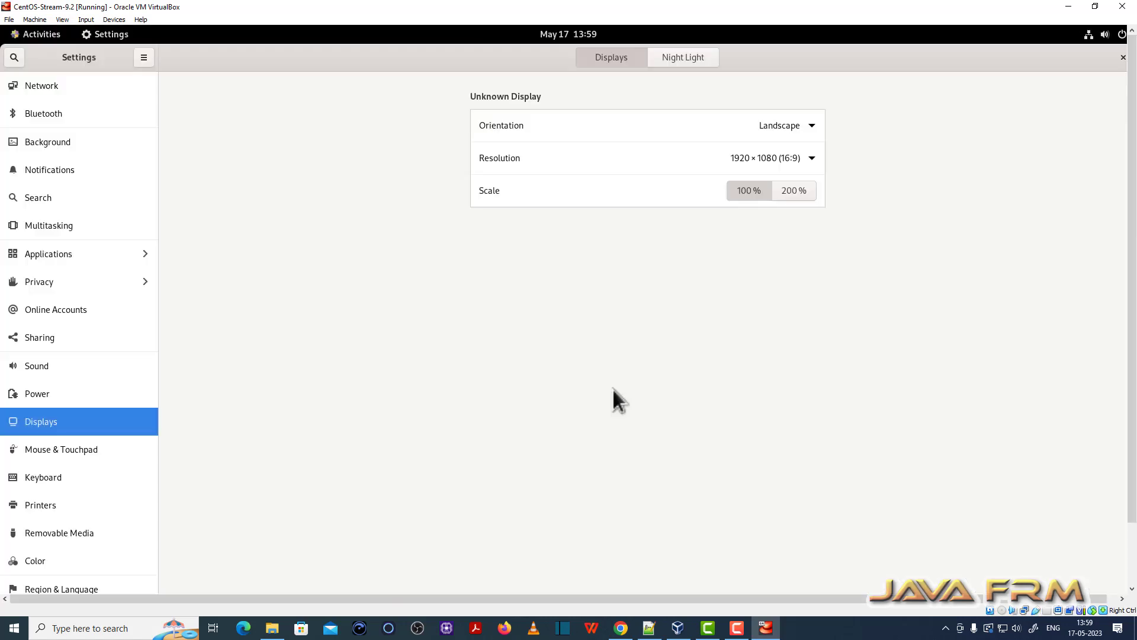
pyautogui.click(1123, 57)
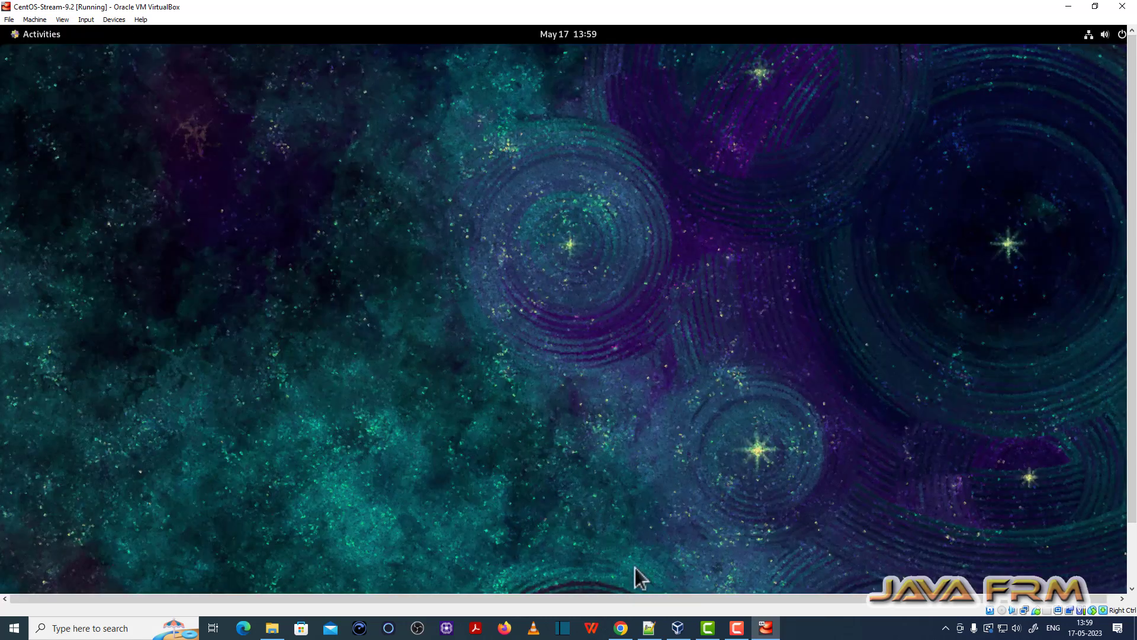
pyautogui.moveTo(312, 58)
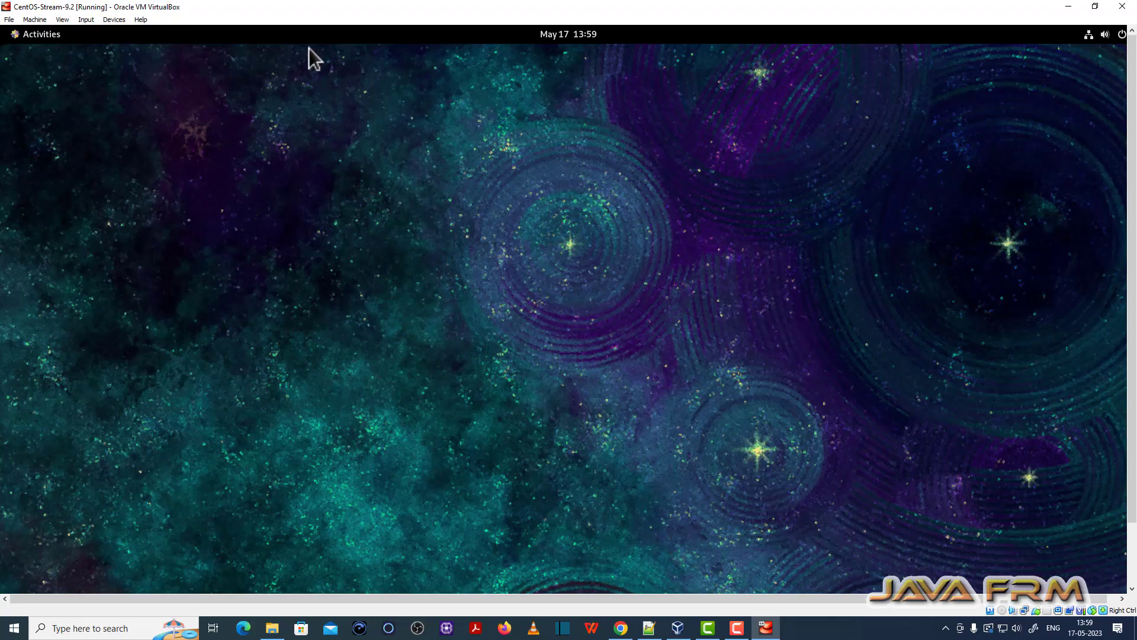
# - Copy the bison rpm found by searching 'bi' into Home/VBox_Dependencies via Copy to…
pyautogui.write('bison')
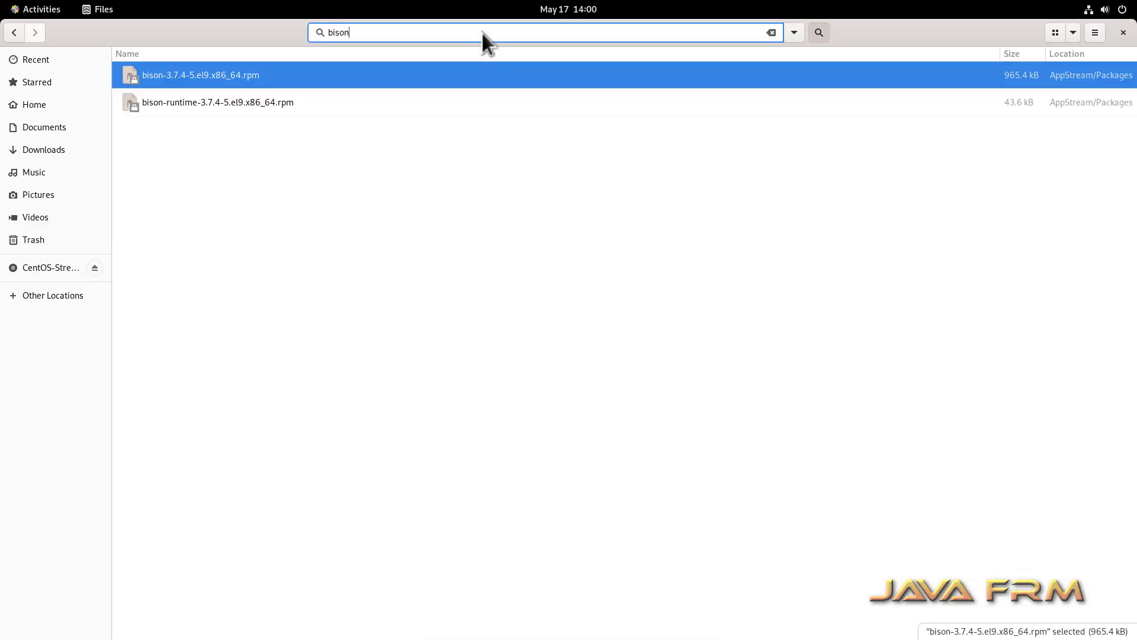
pyautogui.rightClick(201, 75)
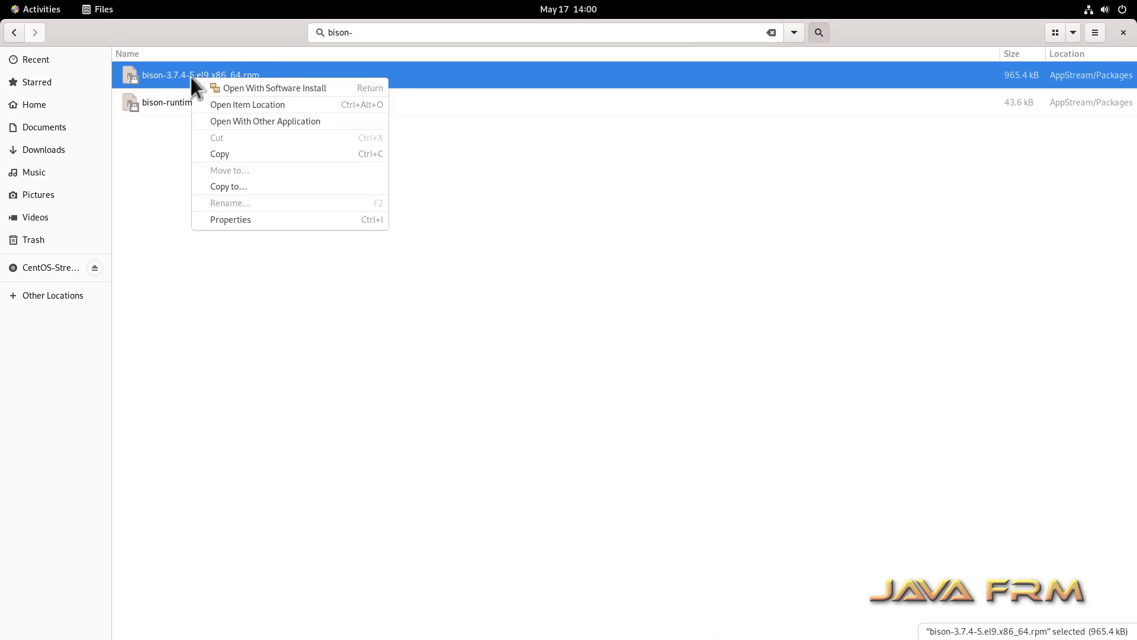
pyautogui.click(229, 186)
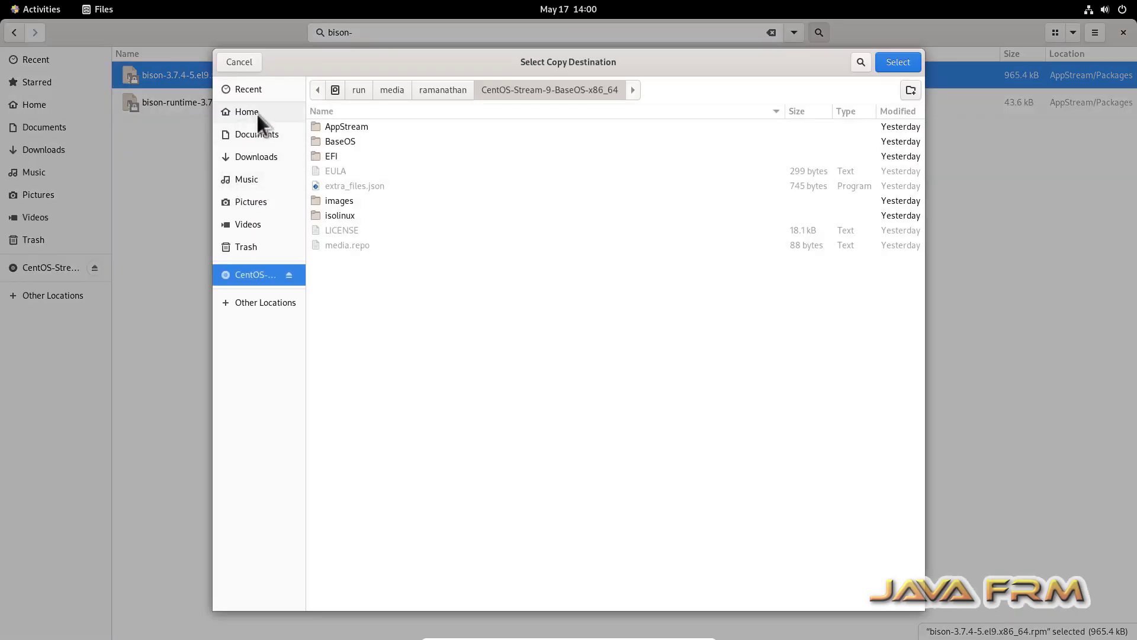
pyautogui.click(238, 61)
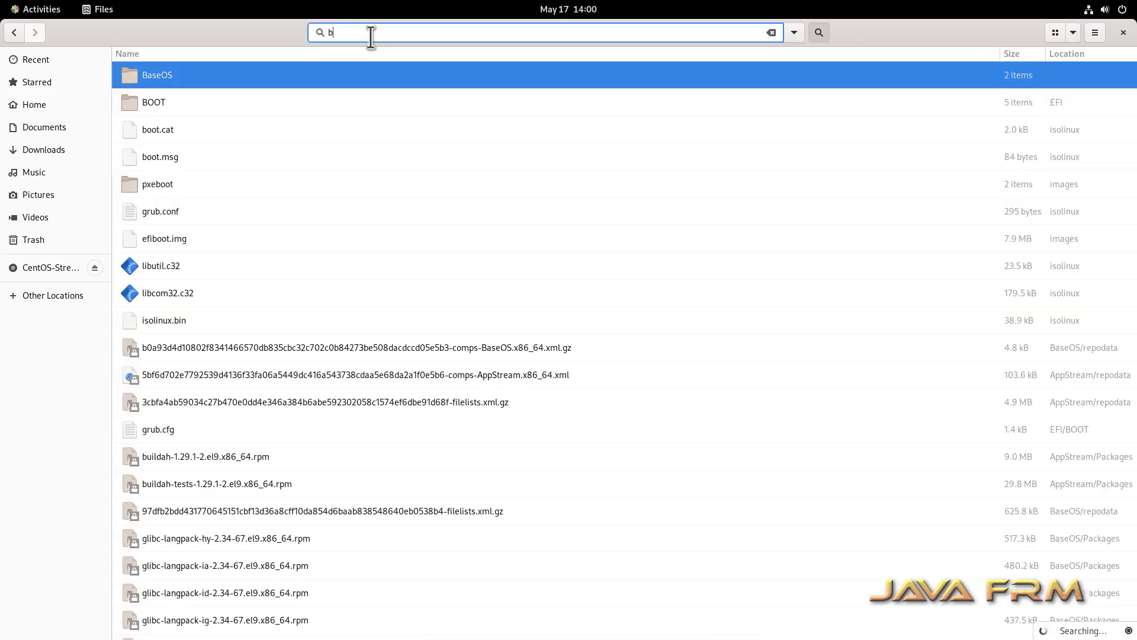
pyautogui.write('g')
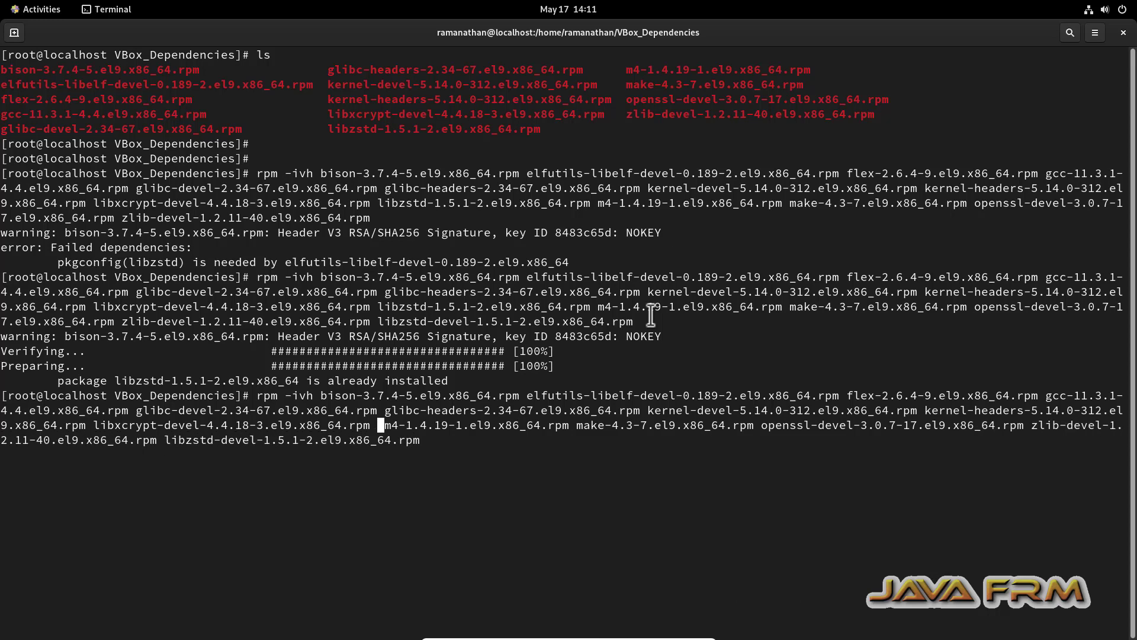
# - Run rpm -ivh on the VBox_Dependencies rpms, installing all 14 packages including gcc and kernel-devel
pyautogui.press('Return')
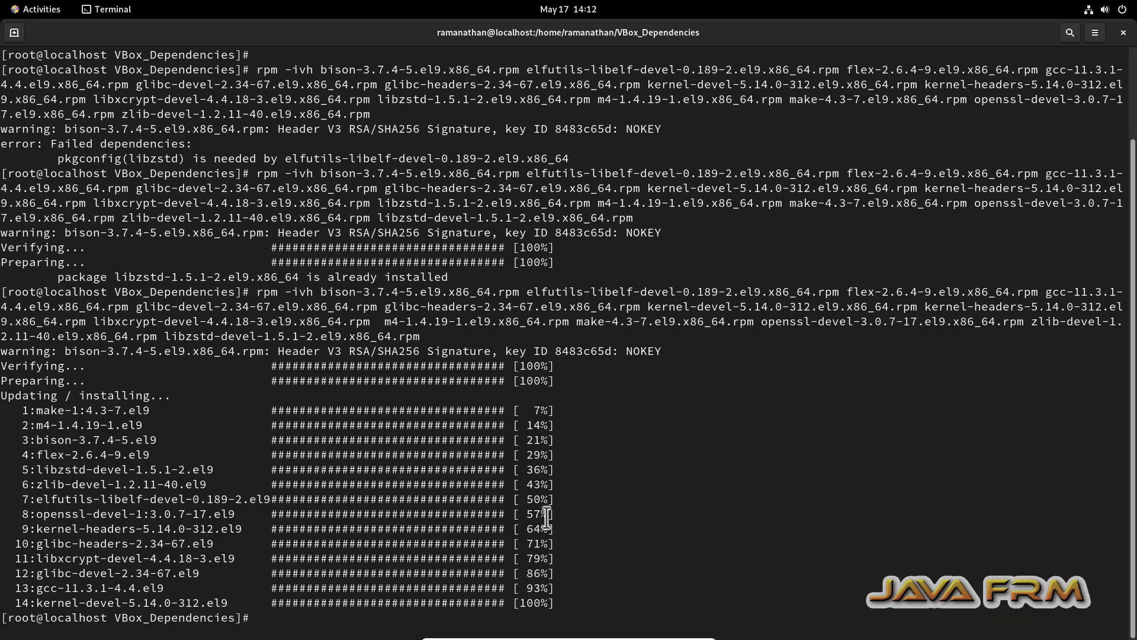
pyautogui.moveTo(35, 8)
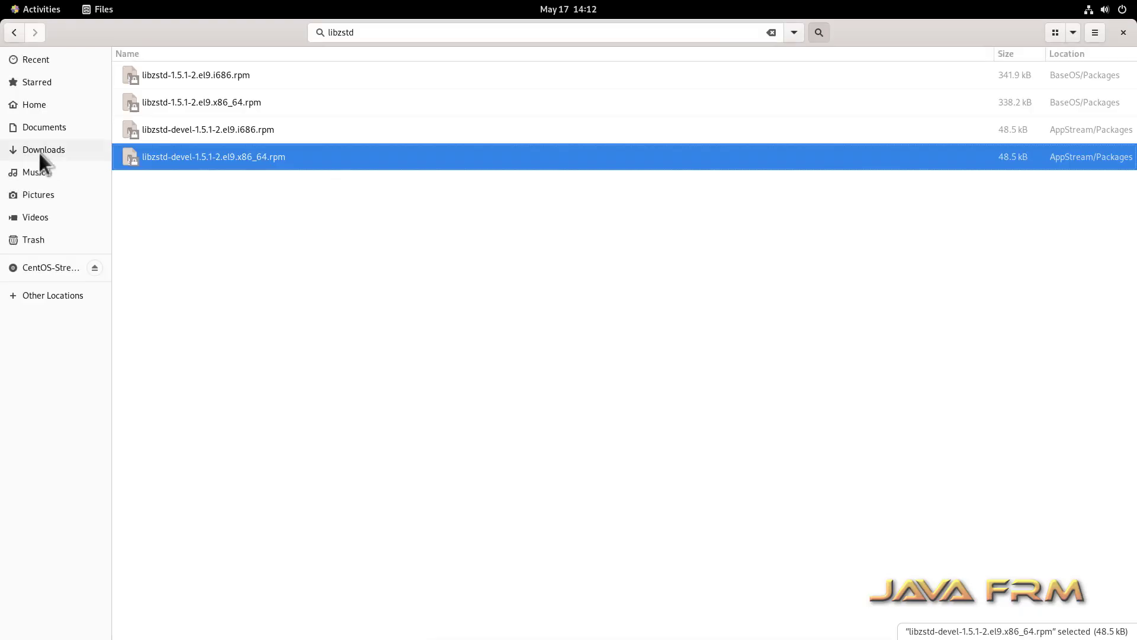
# - Delete libzstd-1.5.1-2.el9.x86_64.rpm from the VBox_Dependencies folder
pyautogui.click(34, 104)
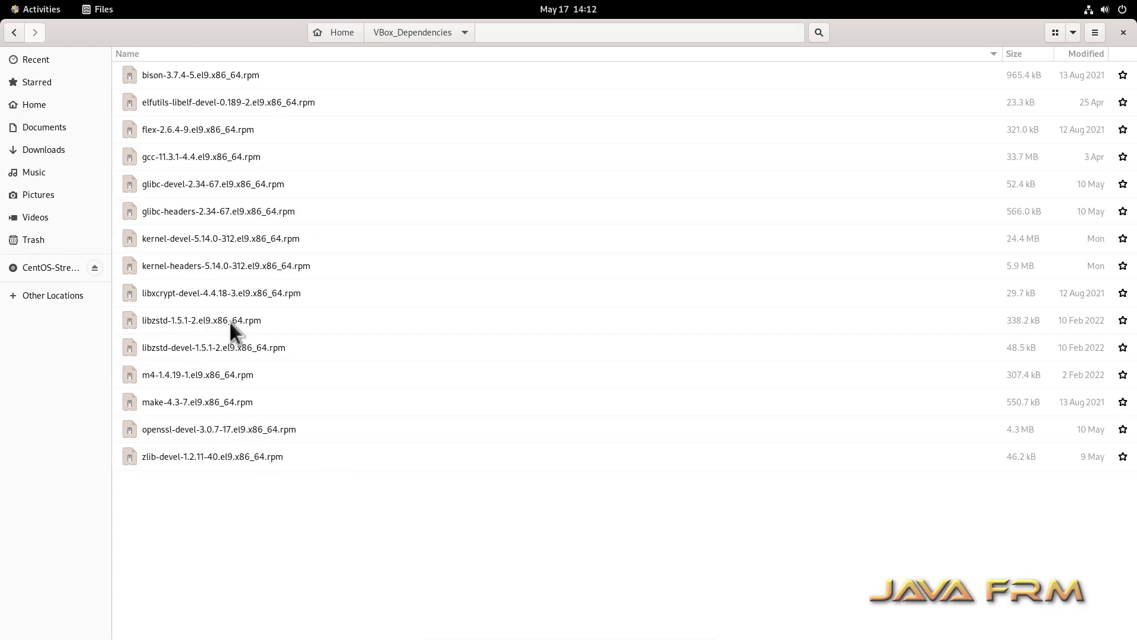
pyautogui.press('Delete')
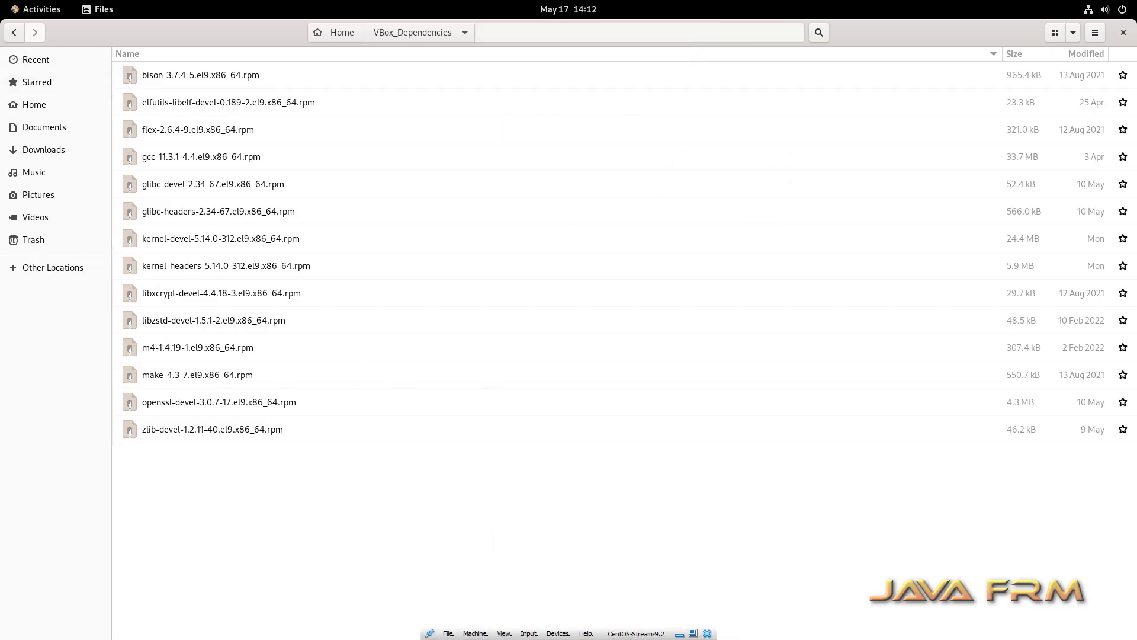
# - Copy all VBox_GAs_7.0.8 disc files and create a new 'VBox_GA' folder in Home
pyautogui.click(558, 633)
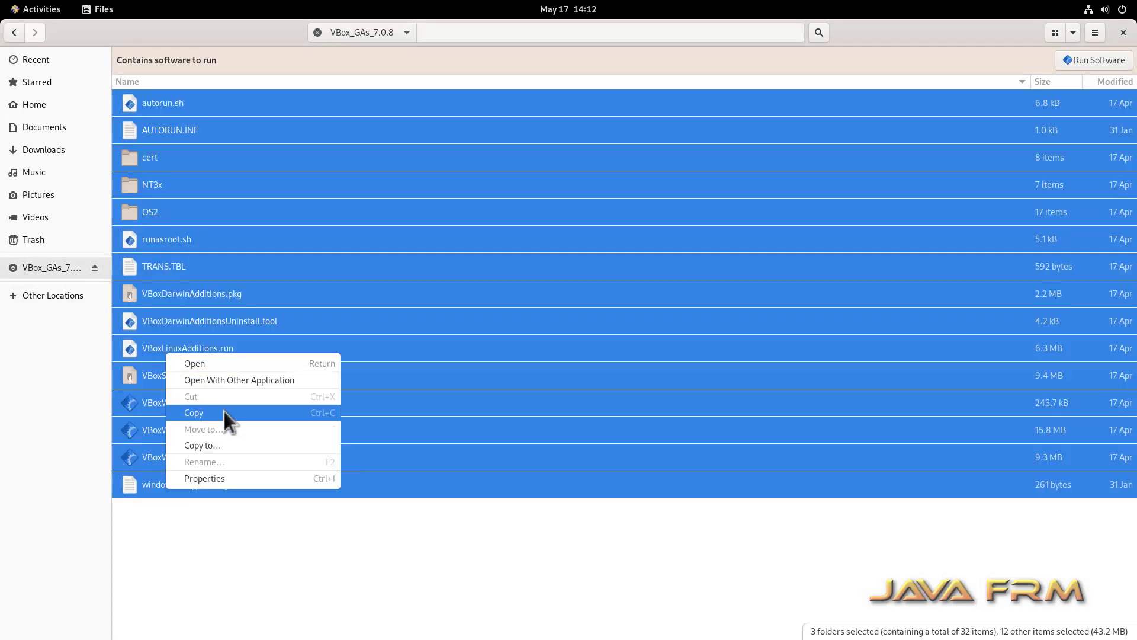
pyautogui.click(33, 105)
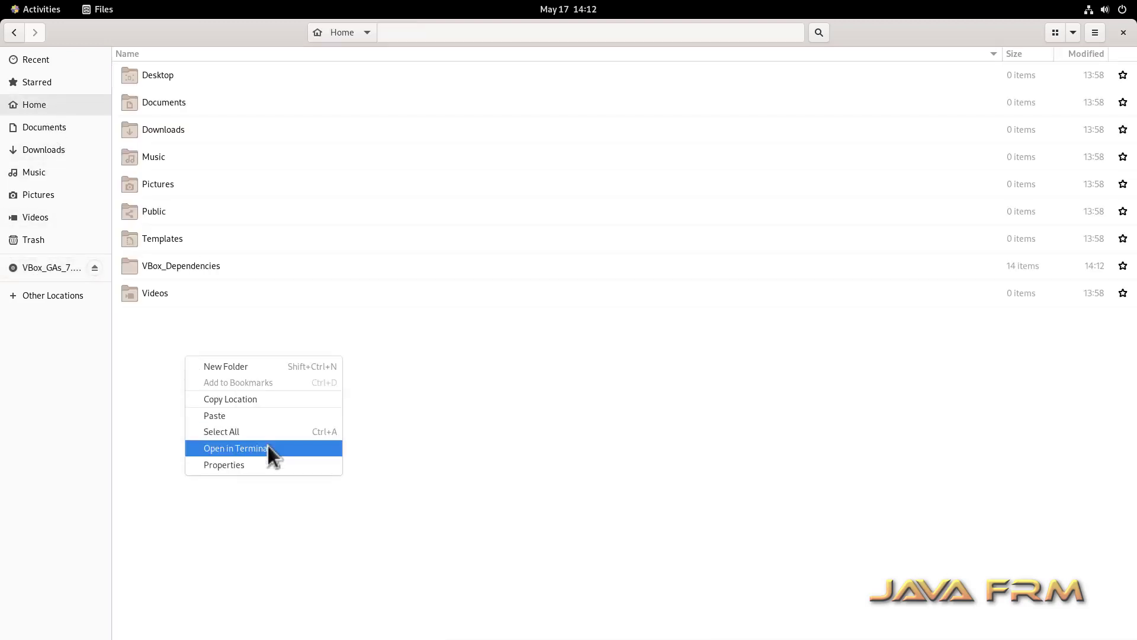
pyautogui.click(225, 366)
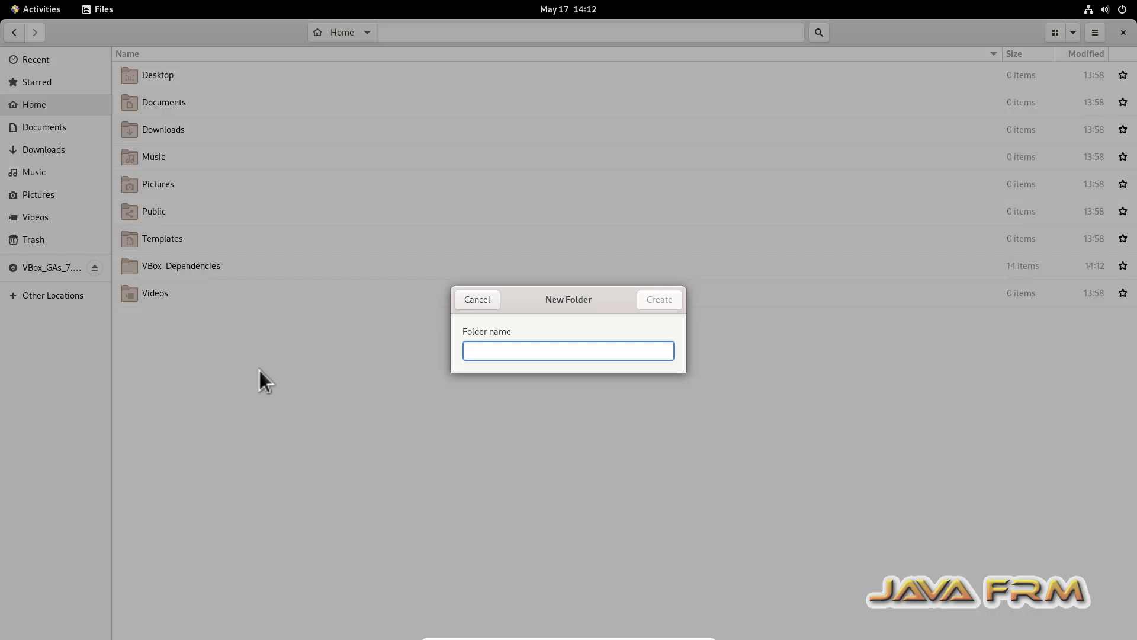
pyautogui.write('VBox')
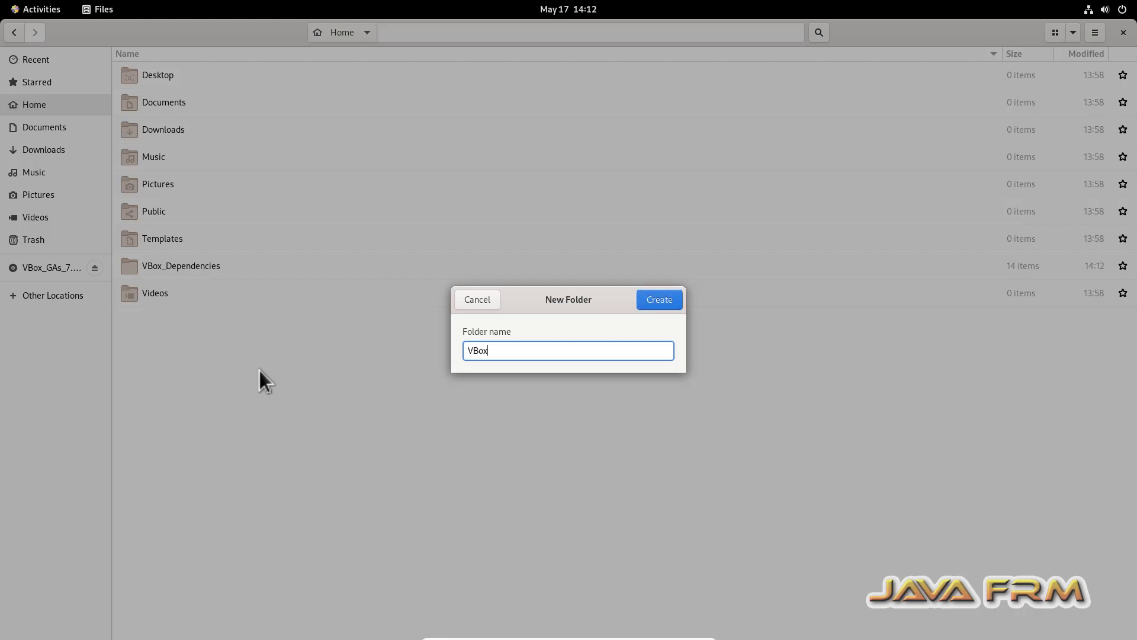
pyautogui.click(657, 300)
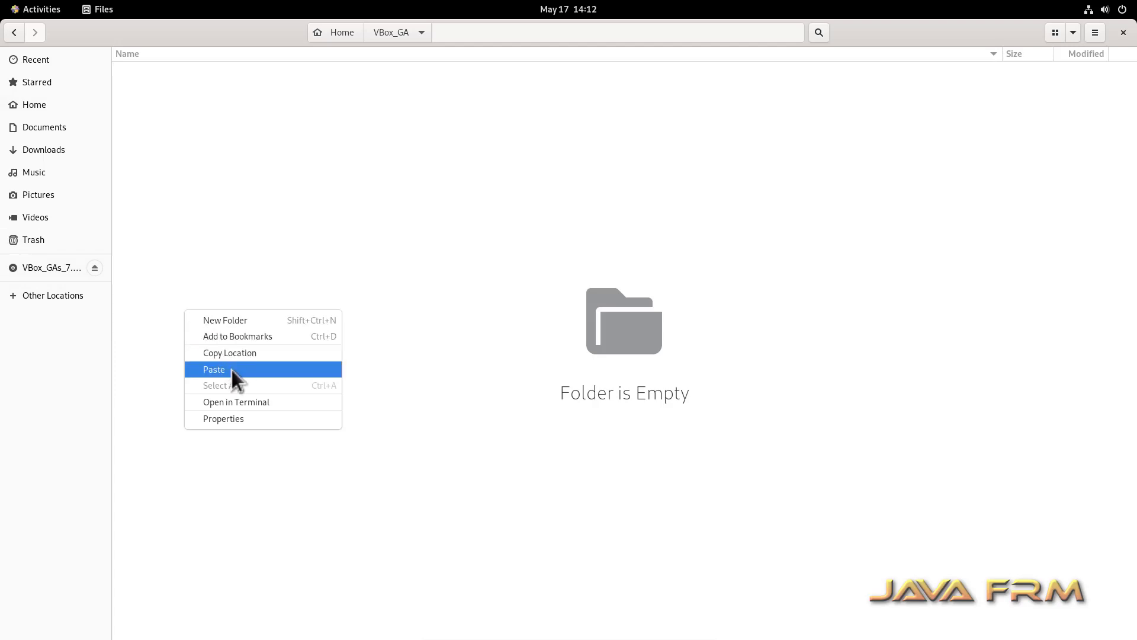
# - Paste the Guest Additions files into VBox_GA and return to the terminal
pyautogui.click(215, 370)
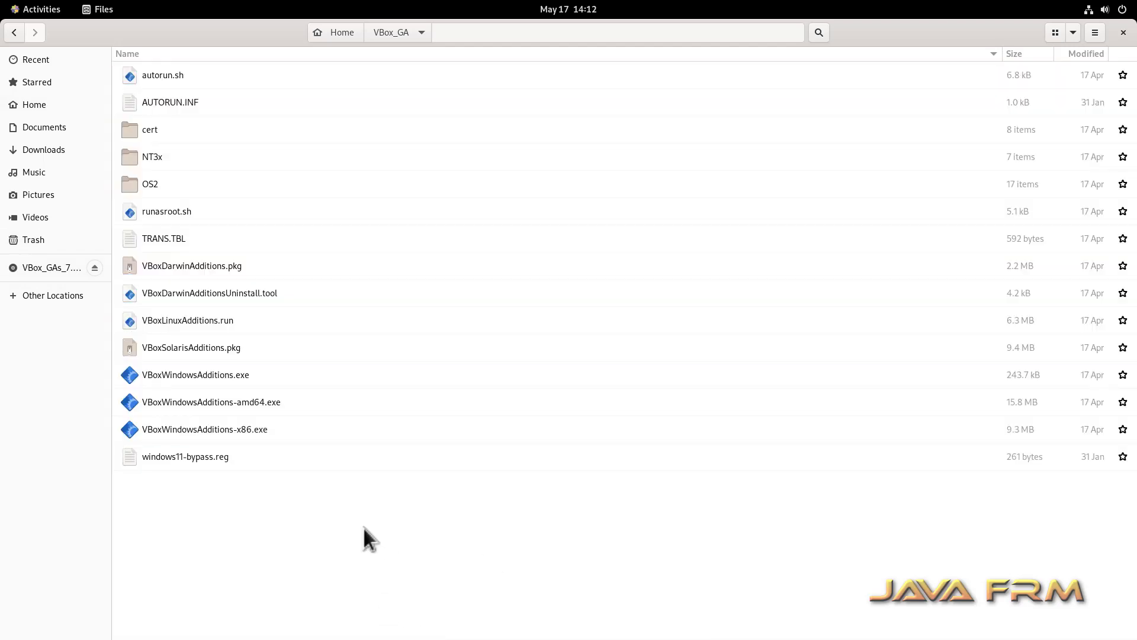
pyautogui.rightClick(370, 540)
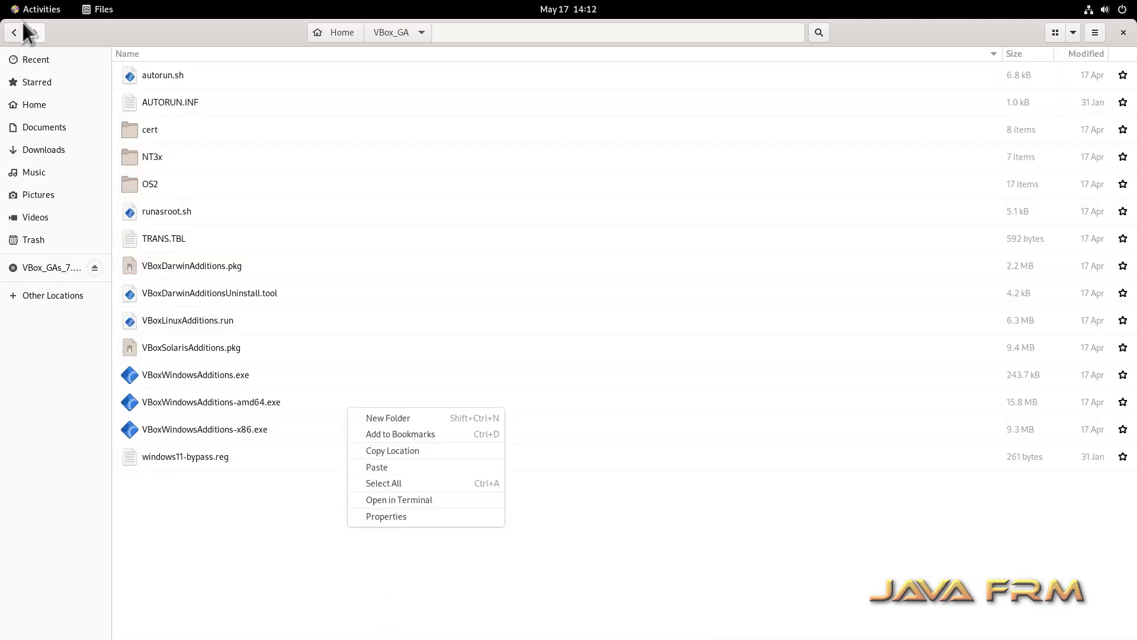
pyautogui.click(40, 8)
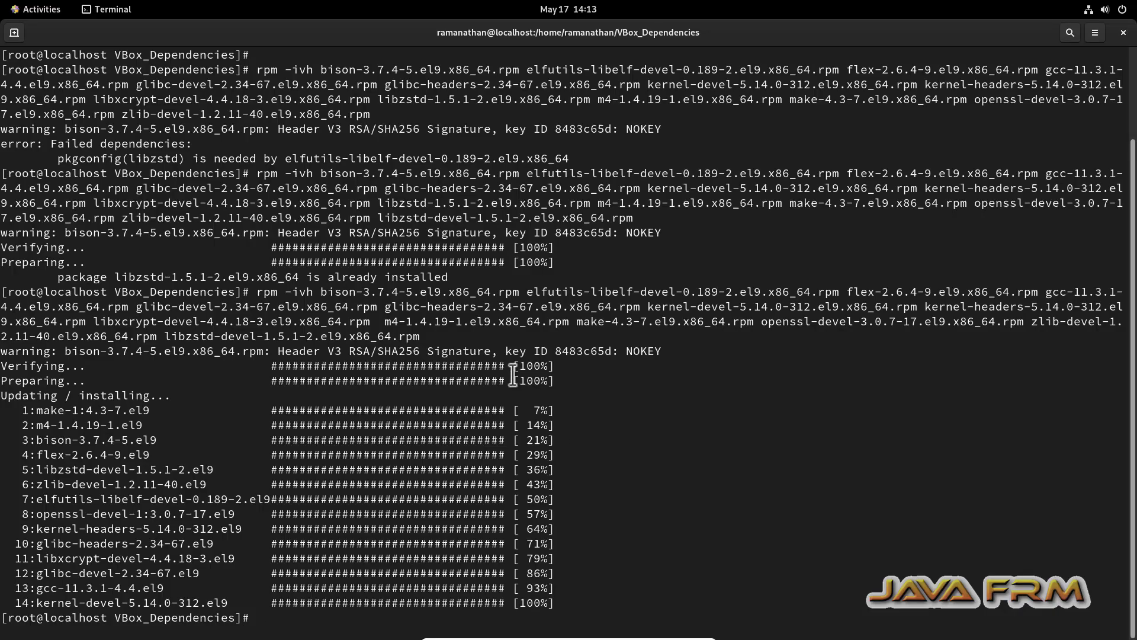
# - Clear the terminal, enter VBox_GA and run chmod -R 777 * on its files
pyautogui.write('cle')
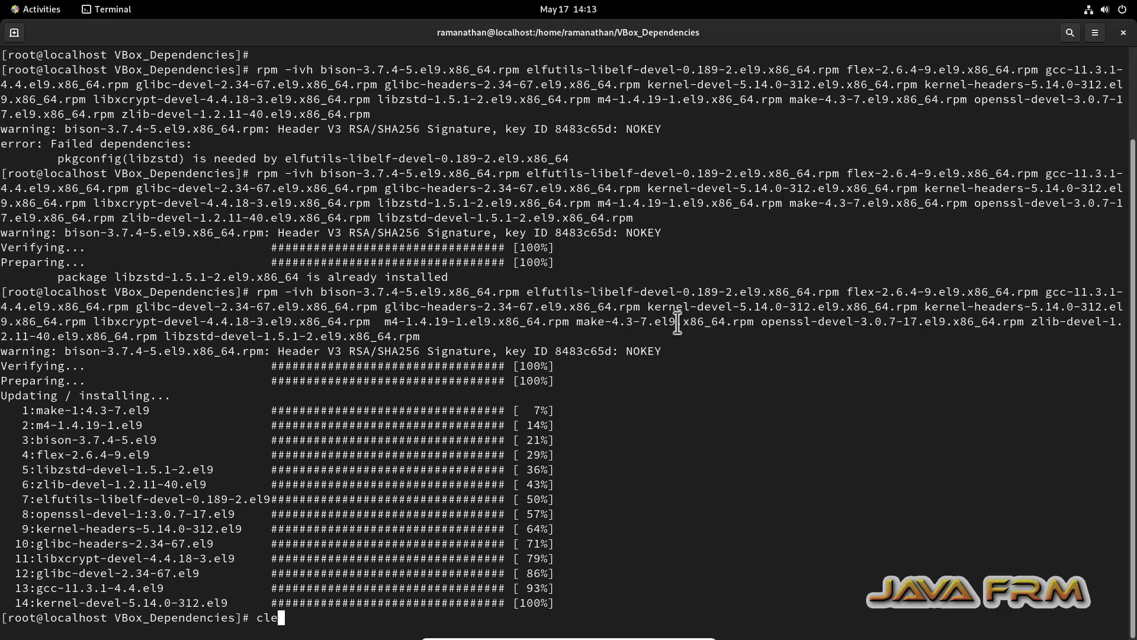
pyautogui.press('Return')
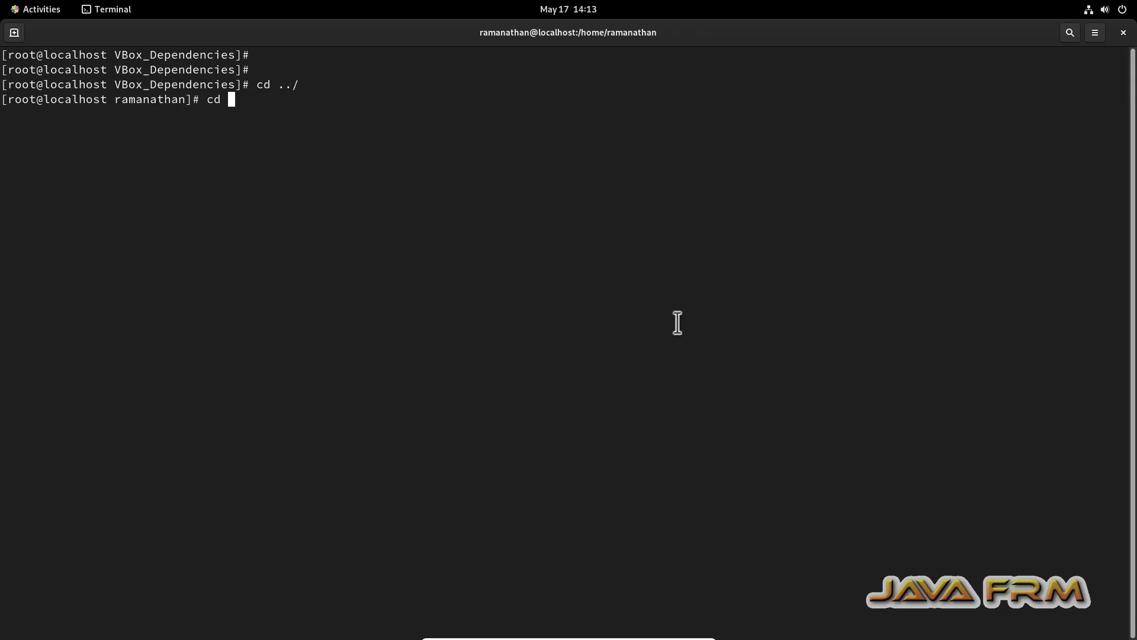
pyautogui.write('VBox_GA/')
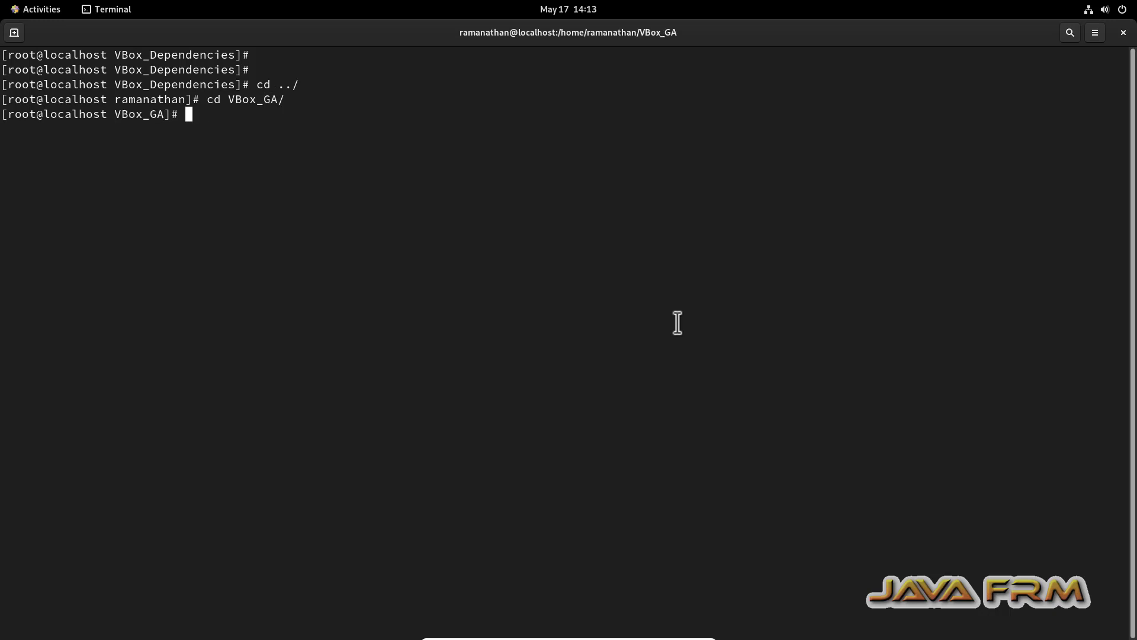
pyautogui.write('chmod -')
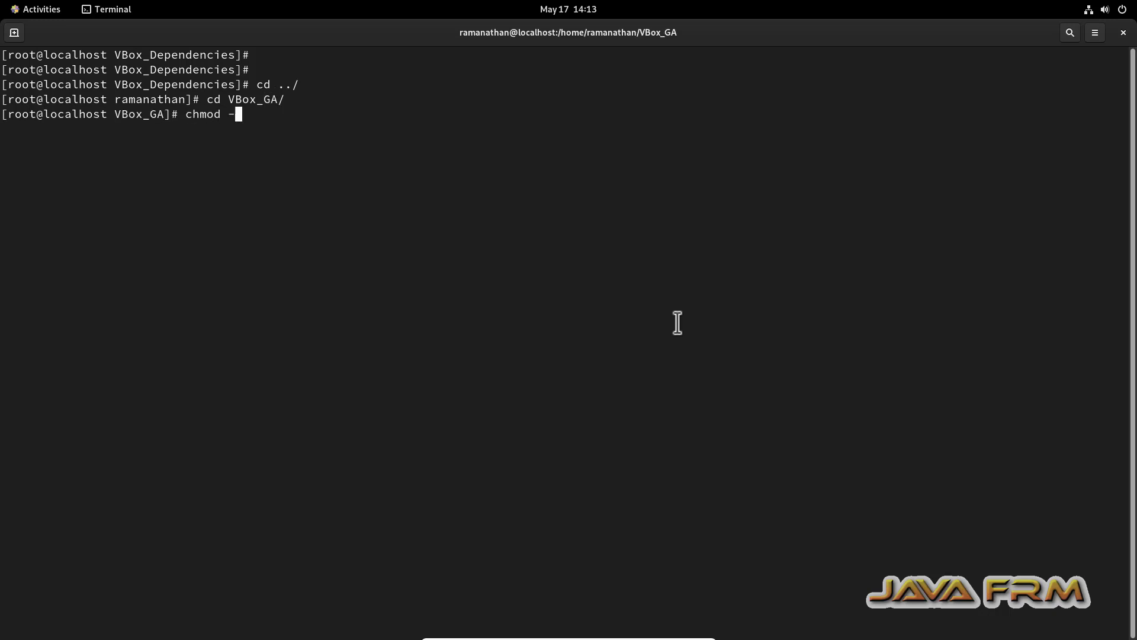
pyautogui.write('R 777')
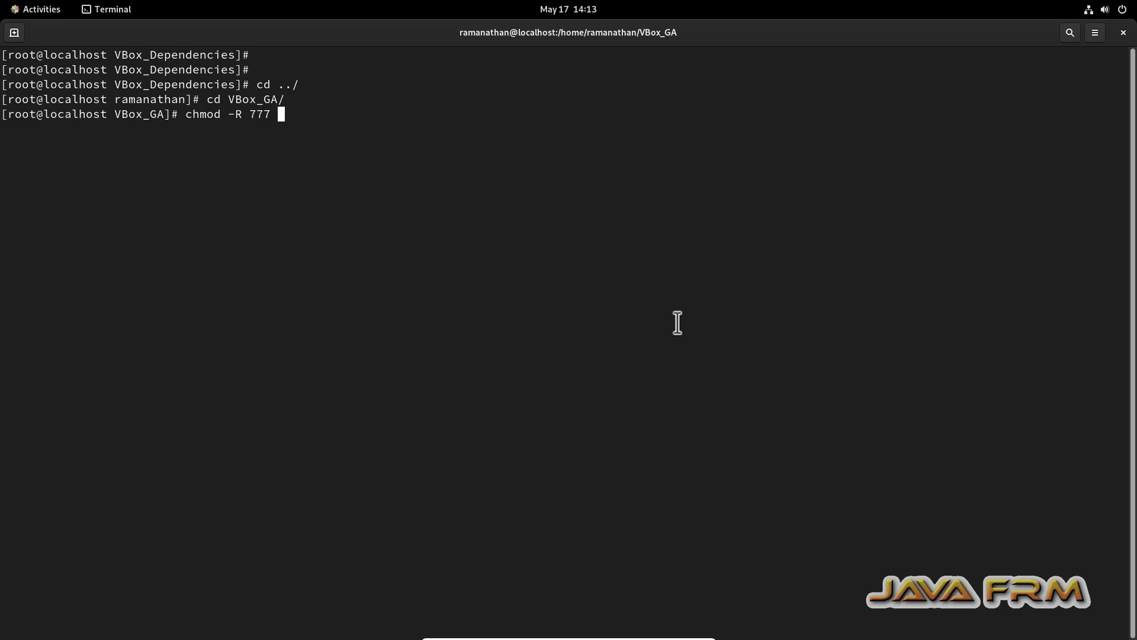
pyautogui.write('*')
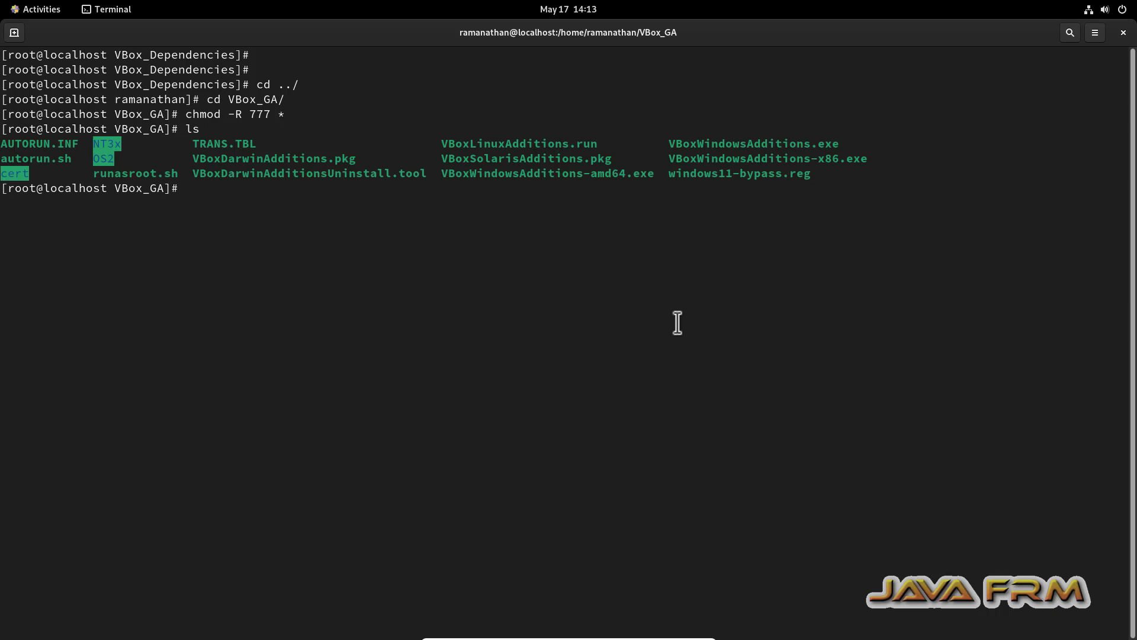
# - Run ./VBoxLinuxAdditions.run to install the Linux Guest Additions
pyautogui.write('./VBoxLinuxAdditions.run')
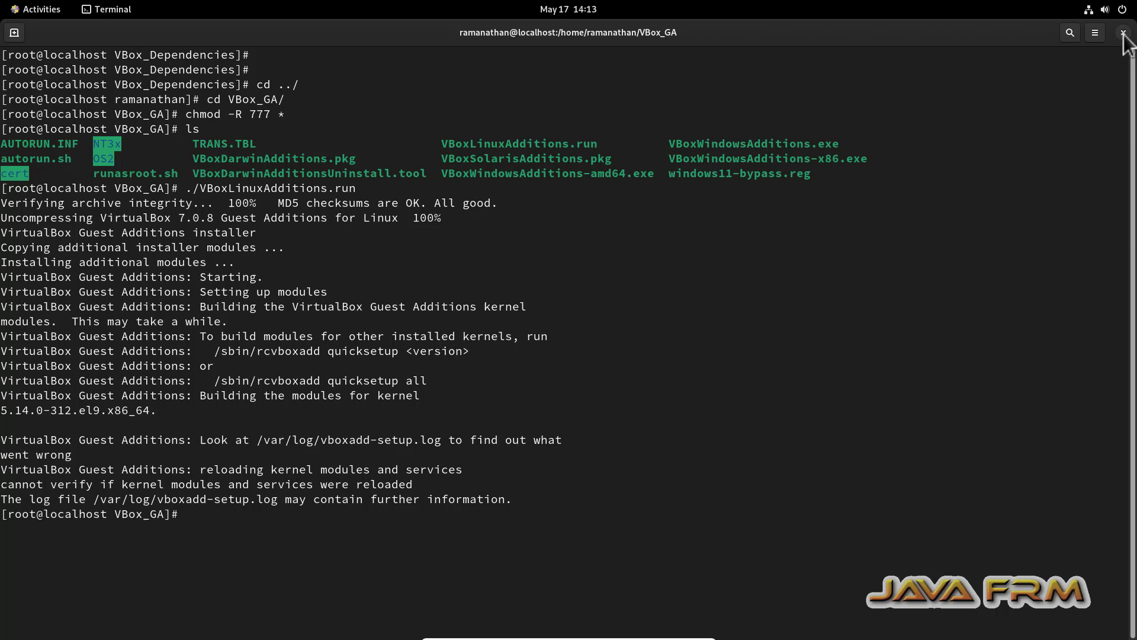
# - Close both terminal windows and power off the guest from the system menu
pyautogui.click(1124, 32)
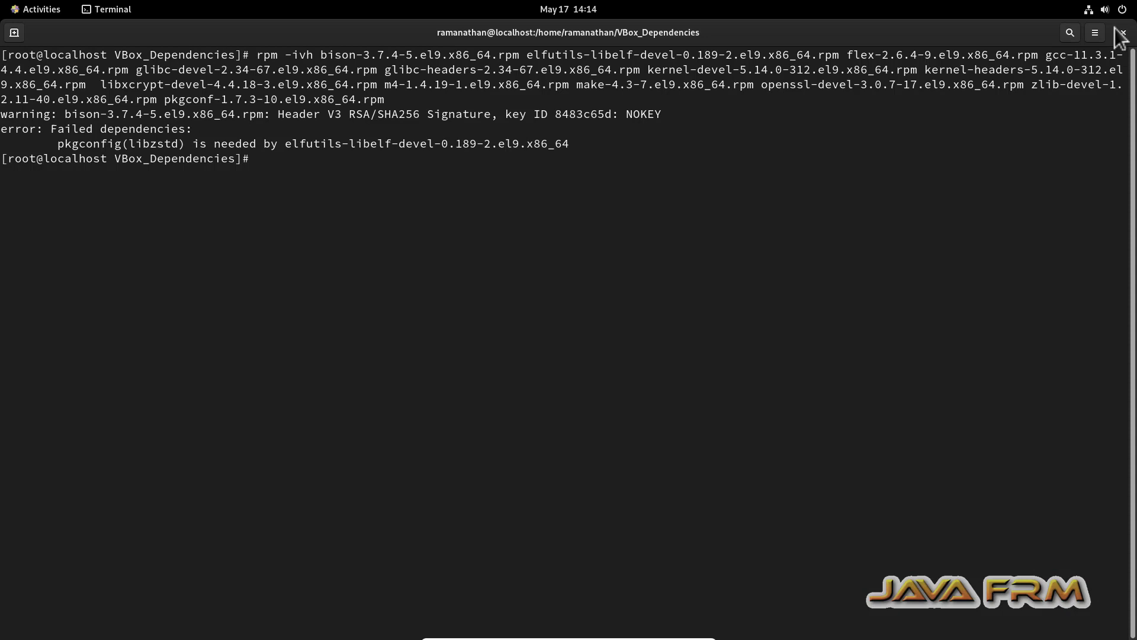
pyautogui.click(1119, 32)
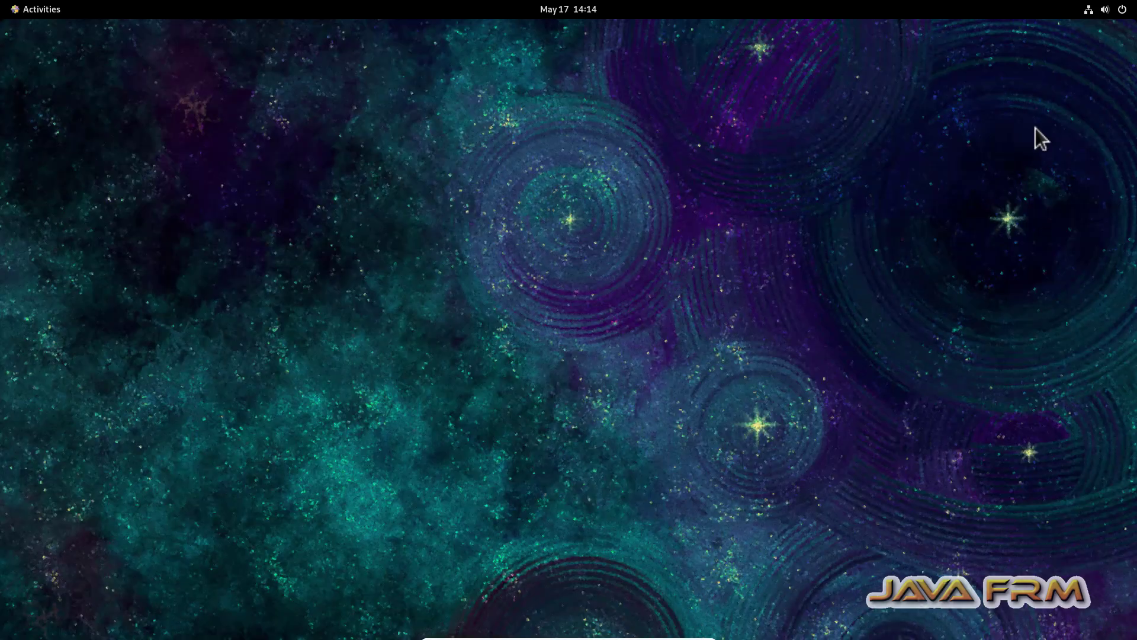
pyautogui.click(1119, 9)
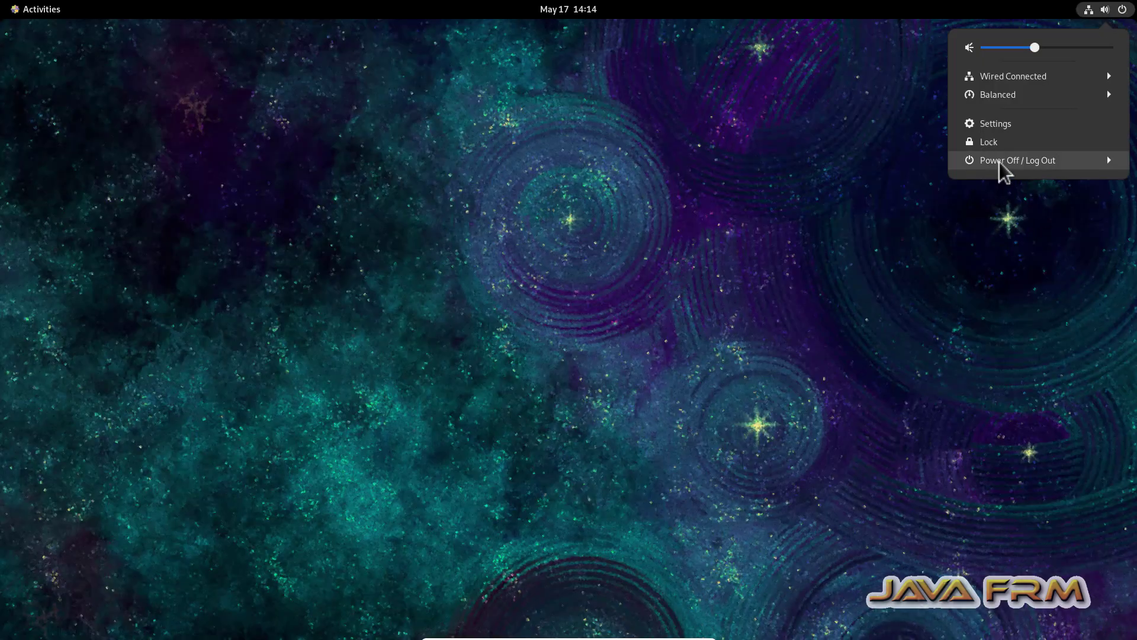
pyautogui.click(1016, 160)
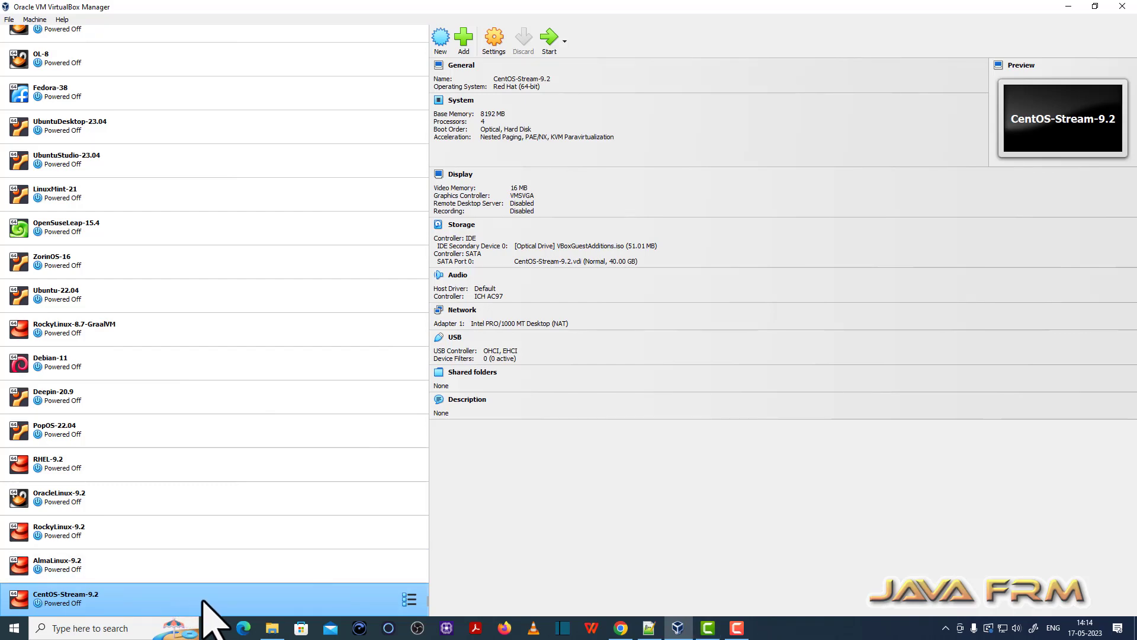
# - Set Drag'n'Drop to Bidirectional in General > Advanced, check System boot order, save and start the VM
pyautogui.click(493, 38)
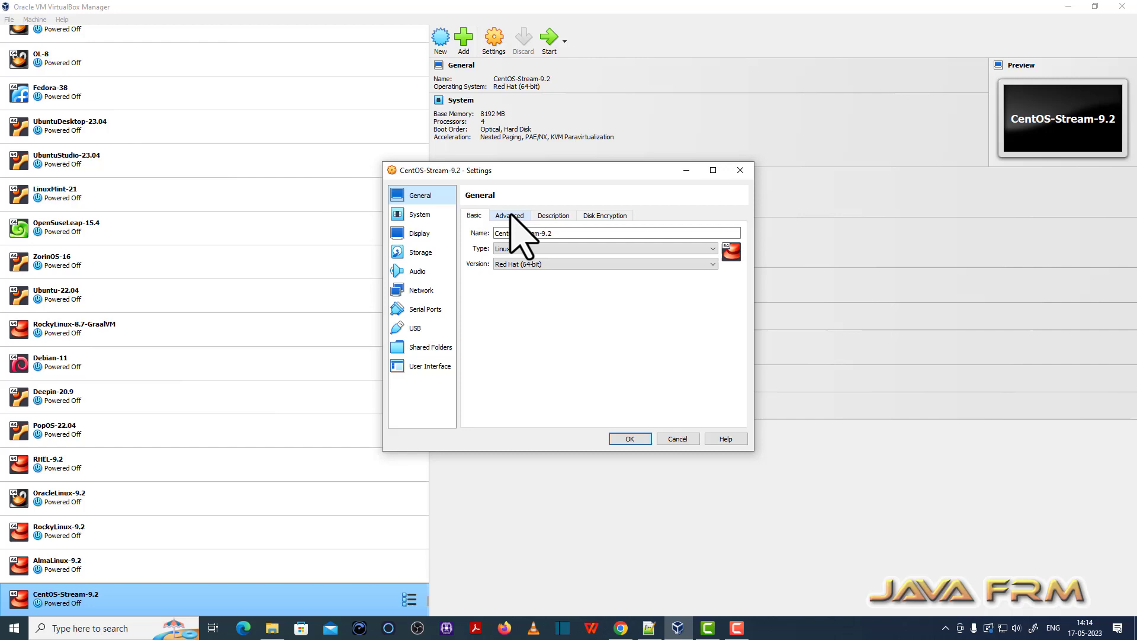
pyautogui.click(508, 214)
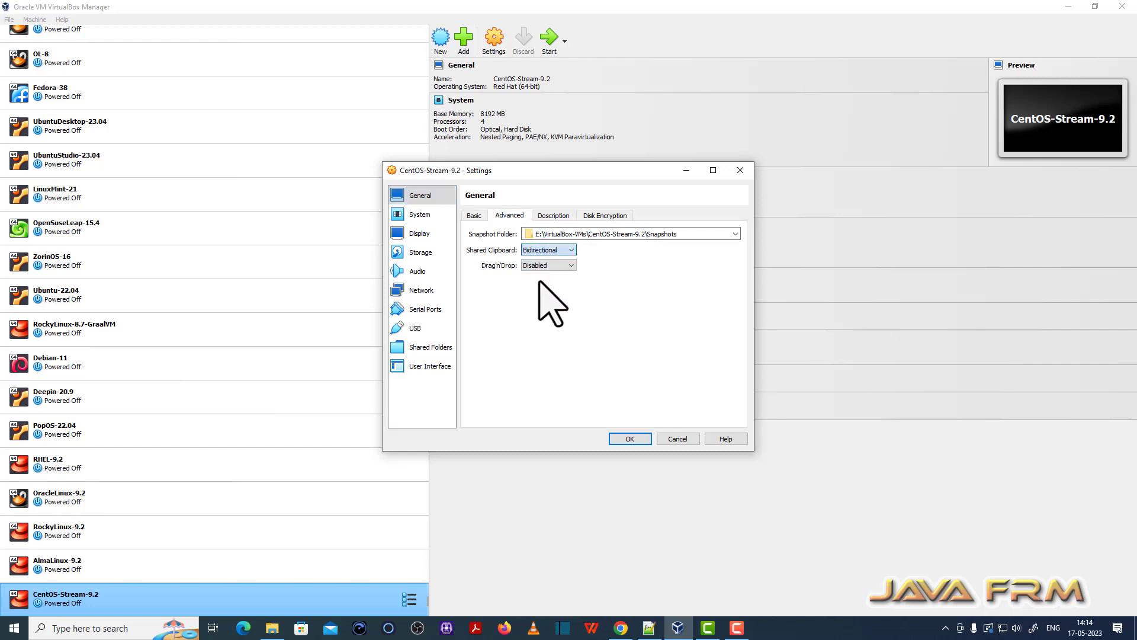
pyautogui.click(547, 264)
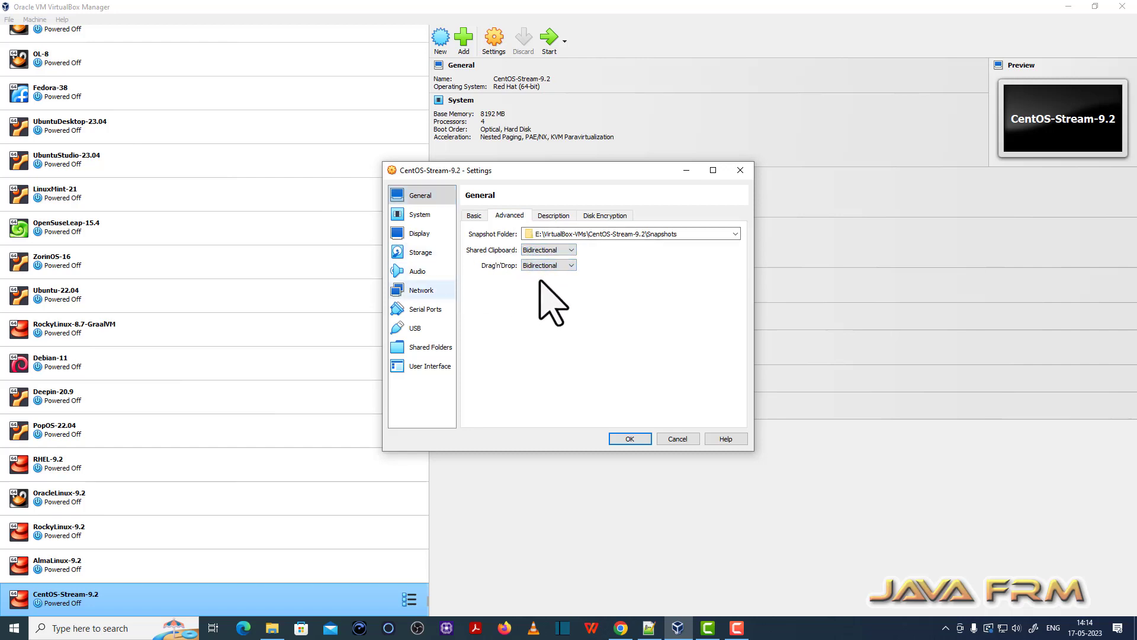
pyautogui.click(418, 214)
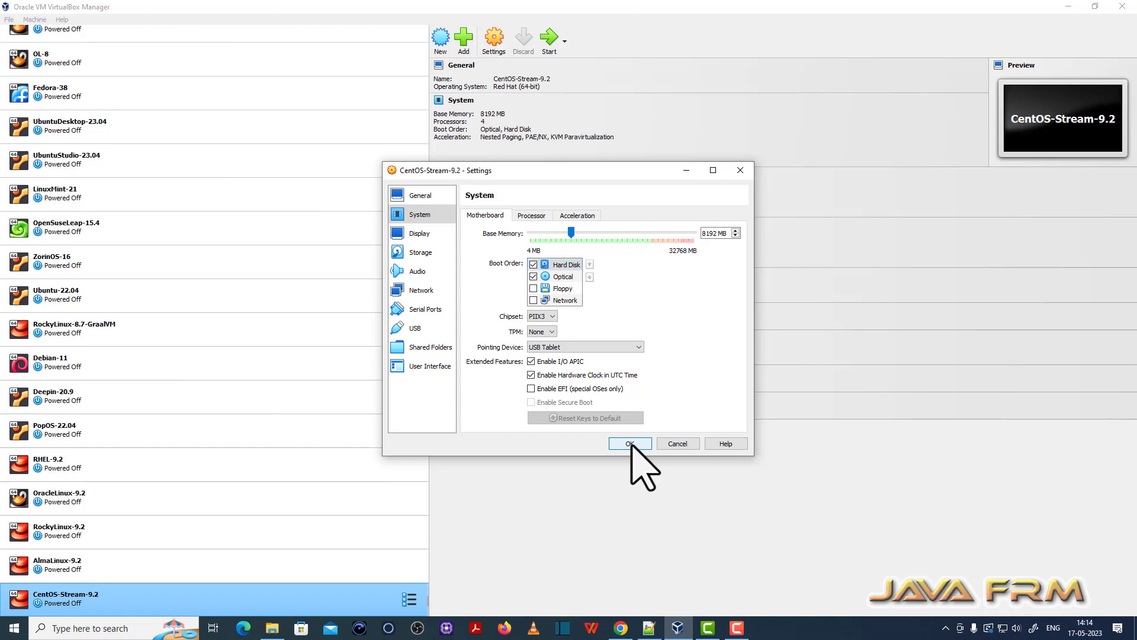
pyautogui.click(628, 443)
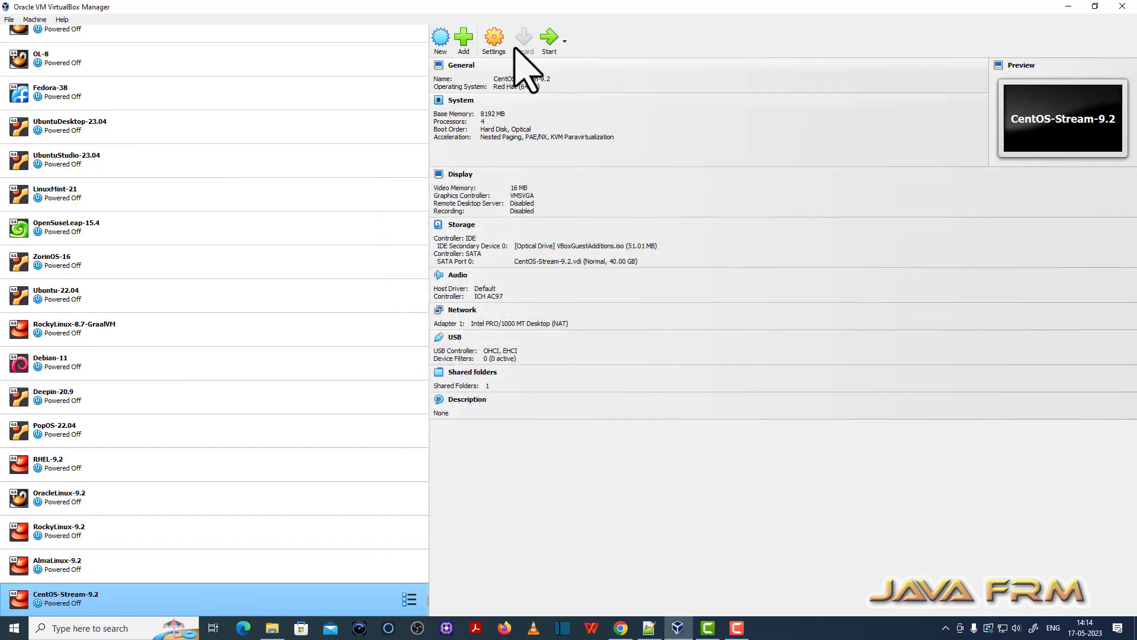
pyautogui.click(549, 38)
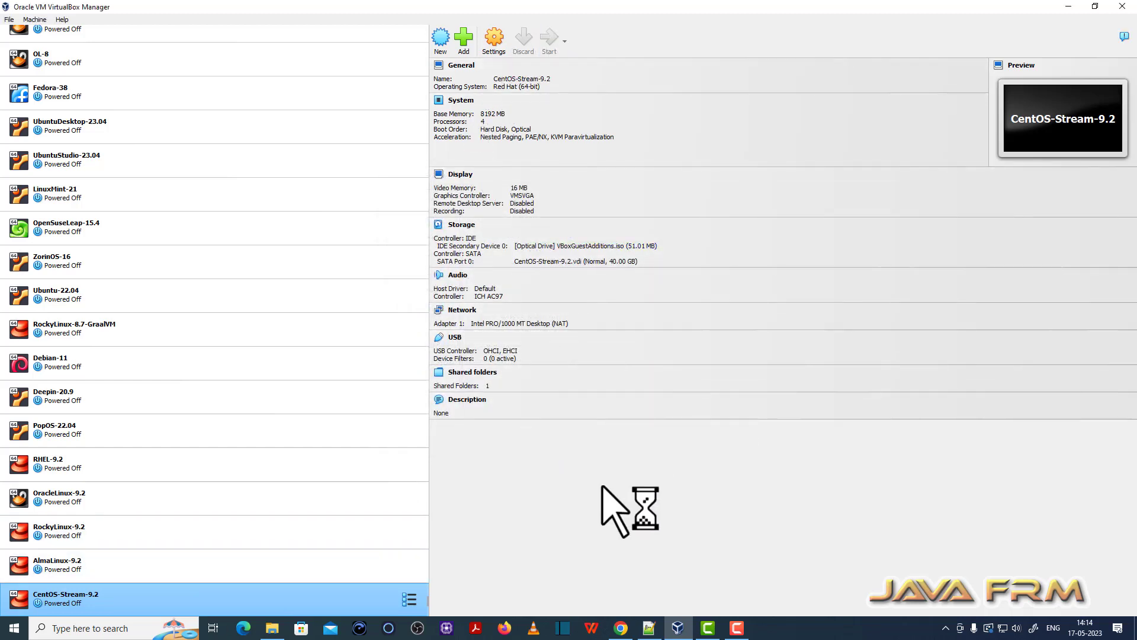
# - Switch the guest to full screen, keep 1920×1080, and launch Terminal from the dash
pyautogui.click(548, 40)
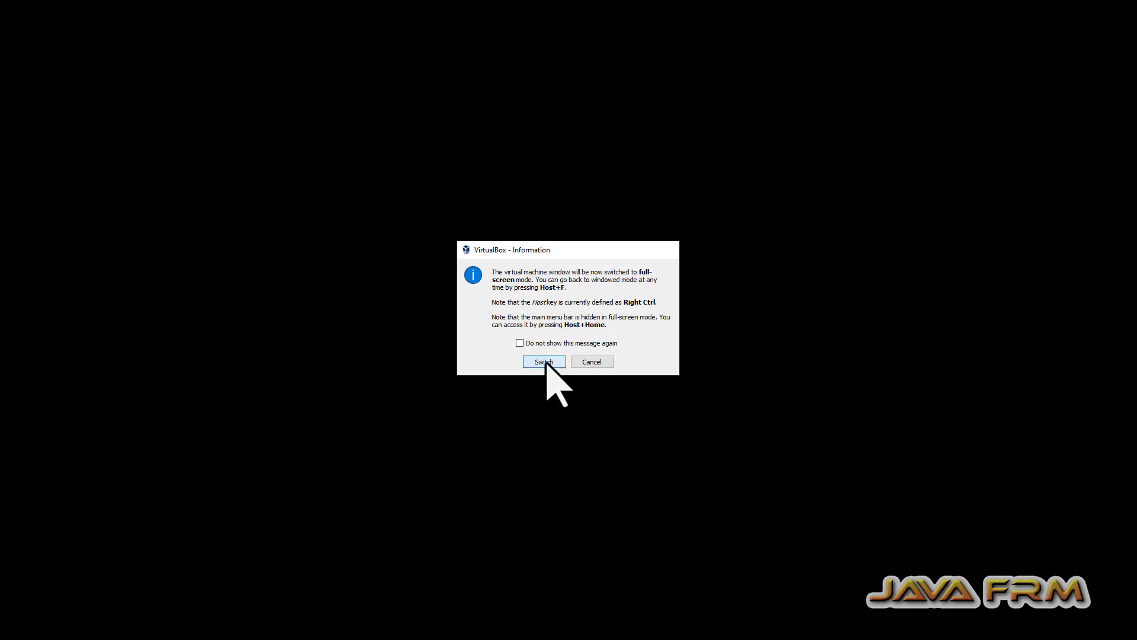
pyautogui.click(543, 362)
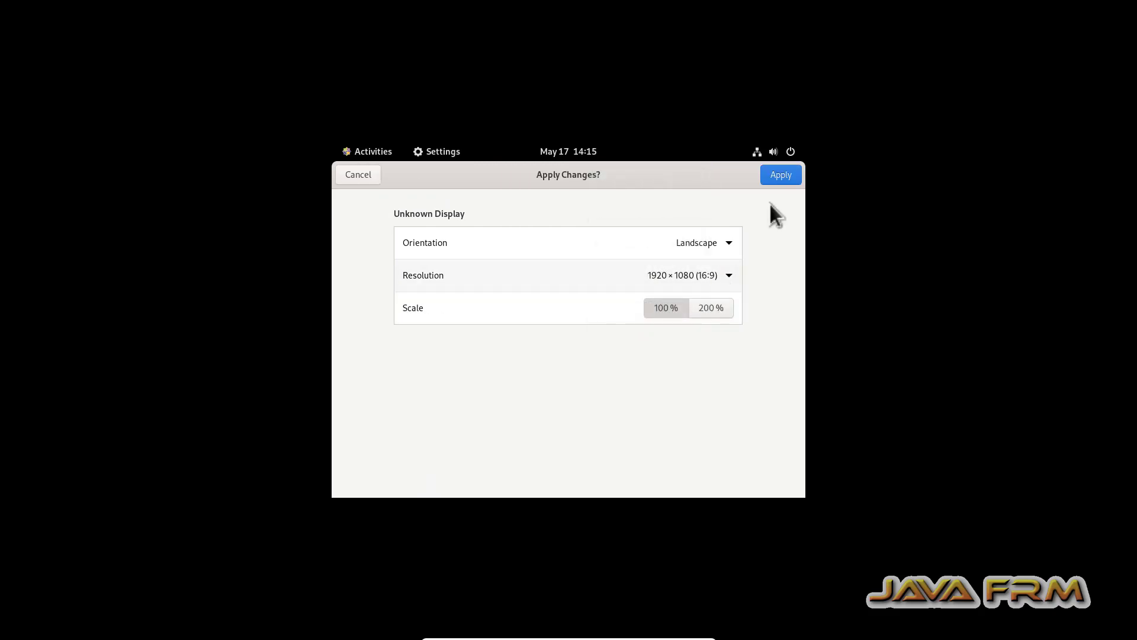
pyautogui.click(781, 174)
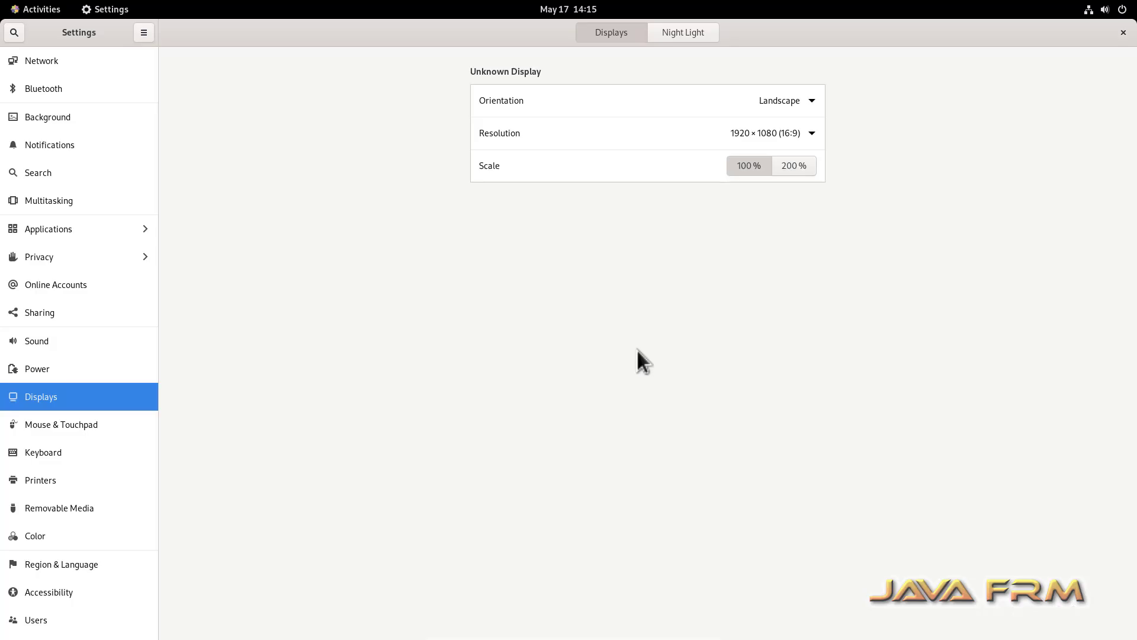
pyautogui.moveTo(1119, 41)
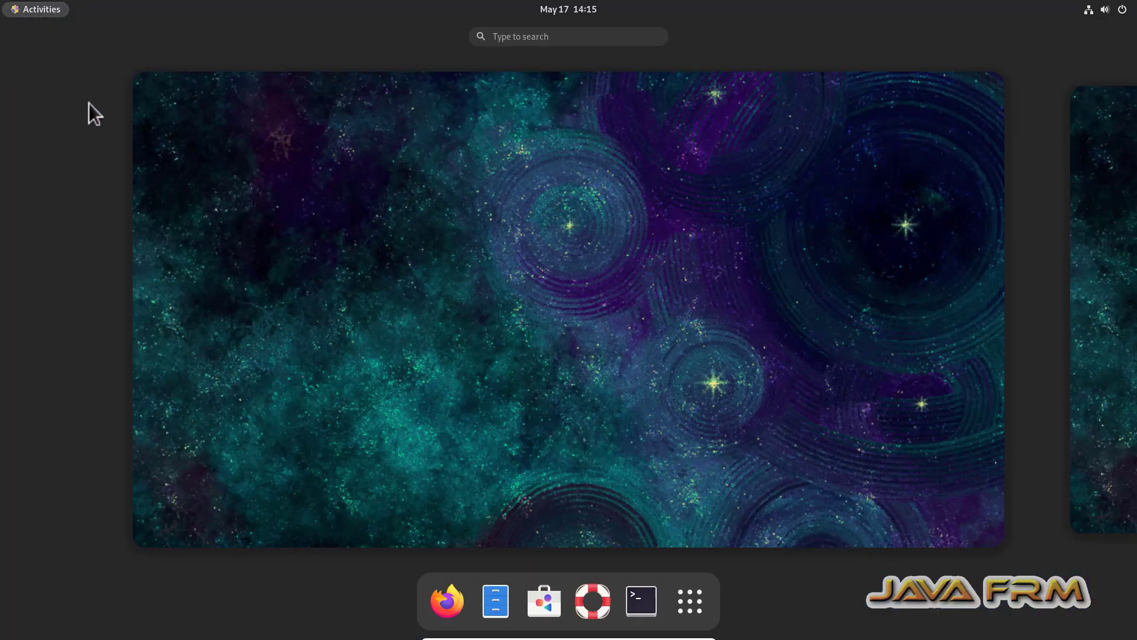
pyautogui.click(640, 601)
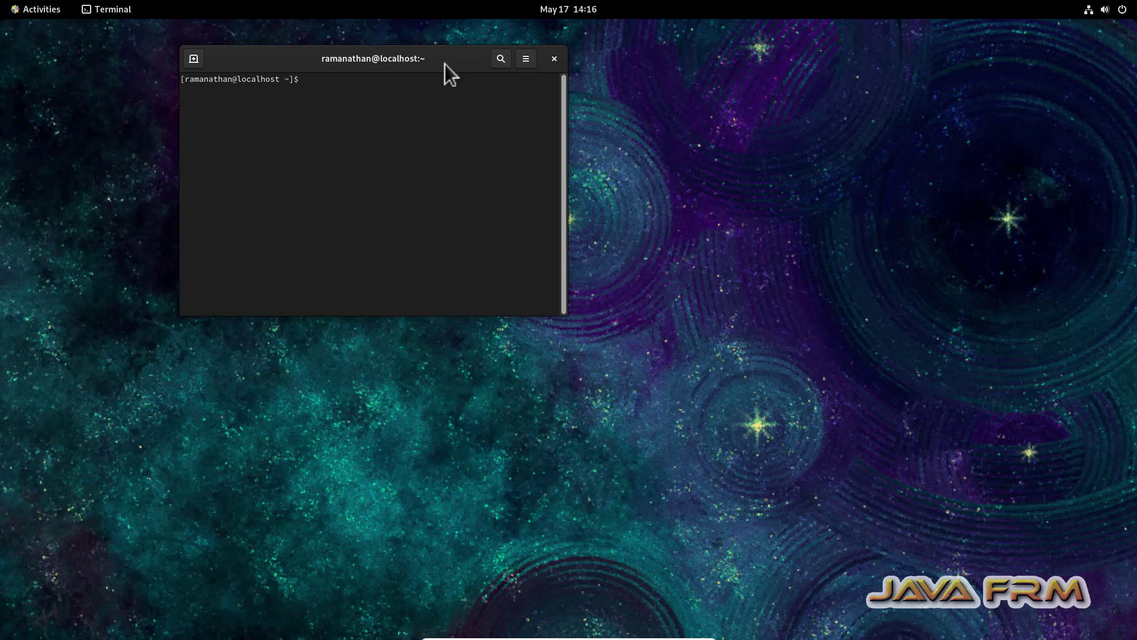
# - Maximize the terminal and run cat /etc/os-release and df -kh
pyautogui.doubleClick(372, 58)
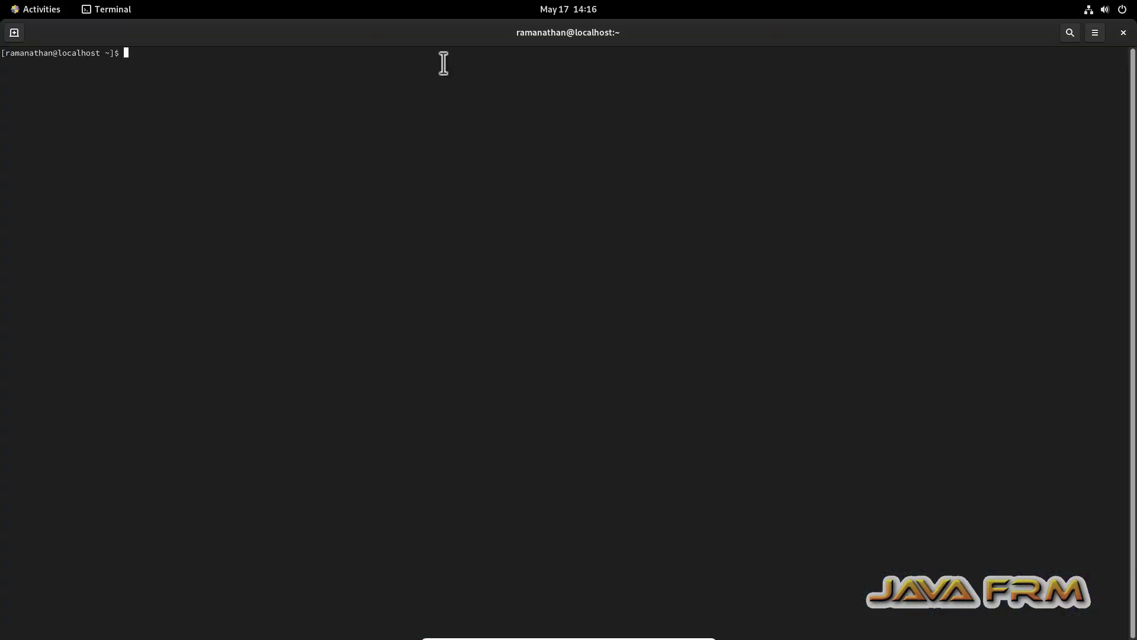
pyautogui.write('ca')
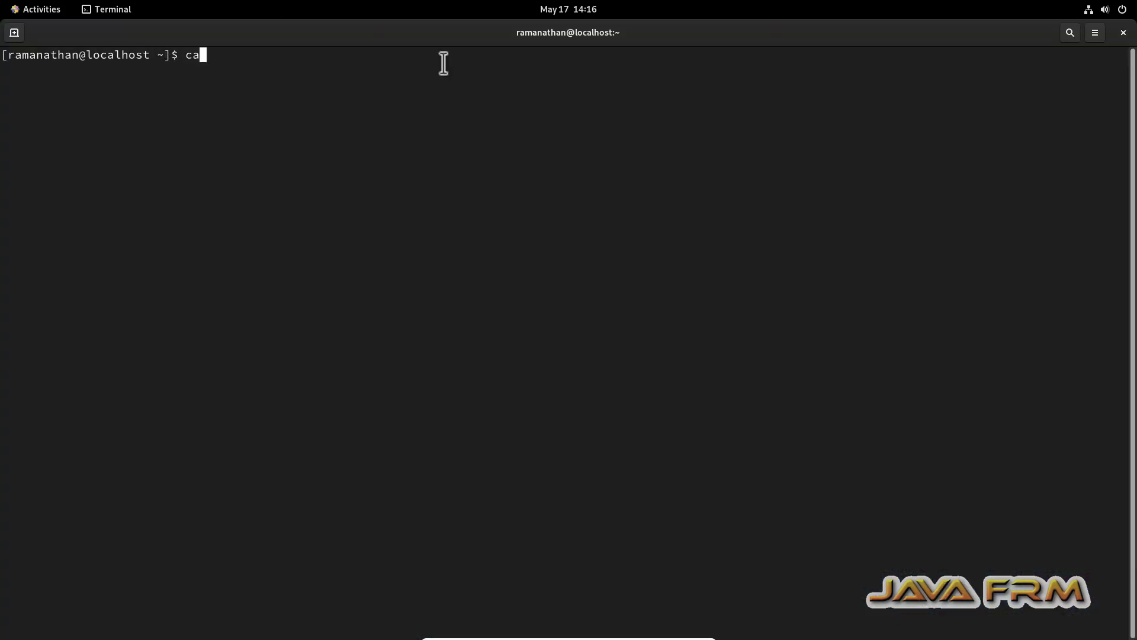
pyautogui.write('t /etc/os-release')
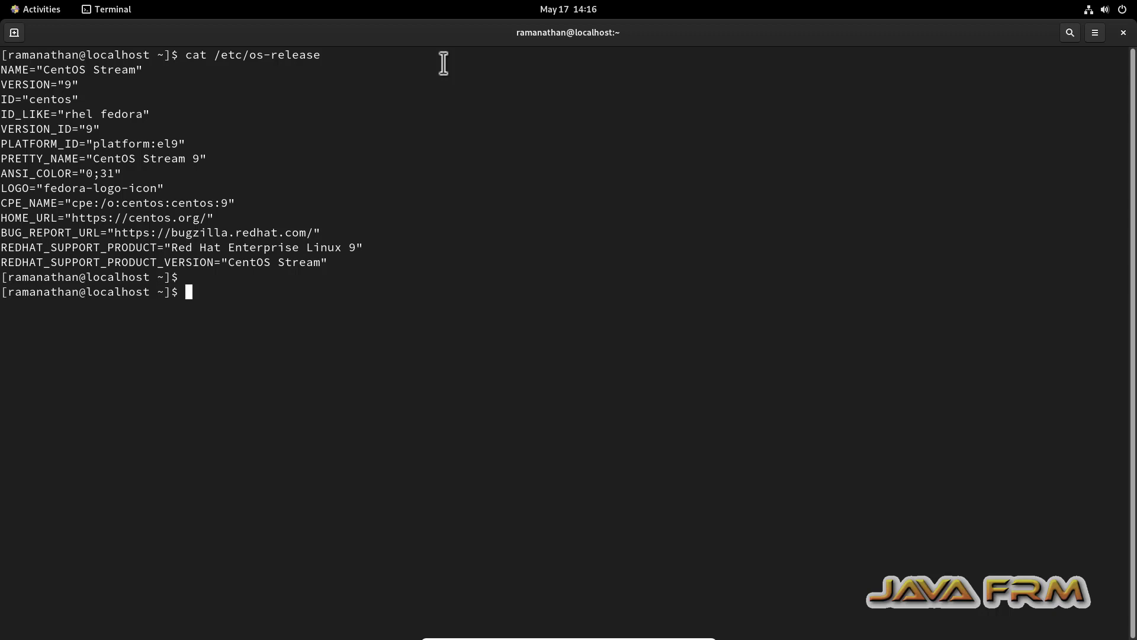
pyautogui.write('df -')
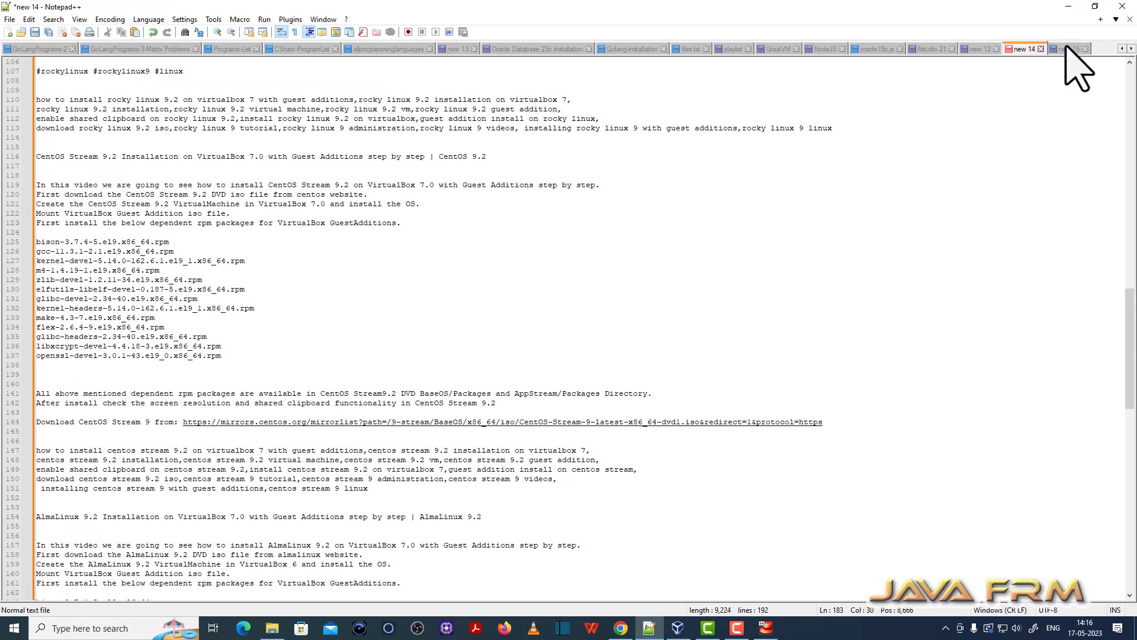
# - Start a new document with the pasted df -kh output and begin a 'Welcome...' line below it
pyautogui.click(1067, 47)
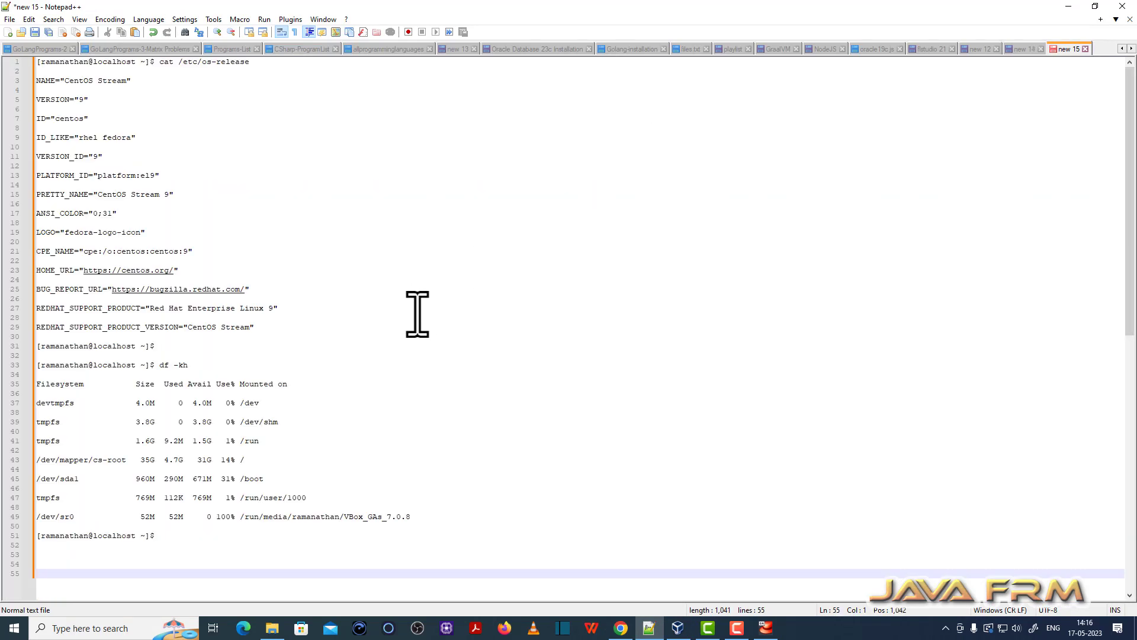
pyautogui.scroll(-3)
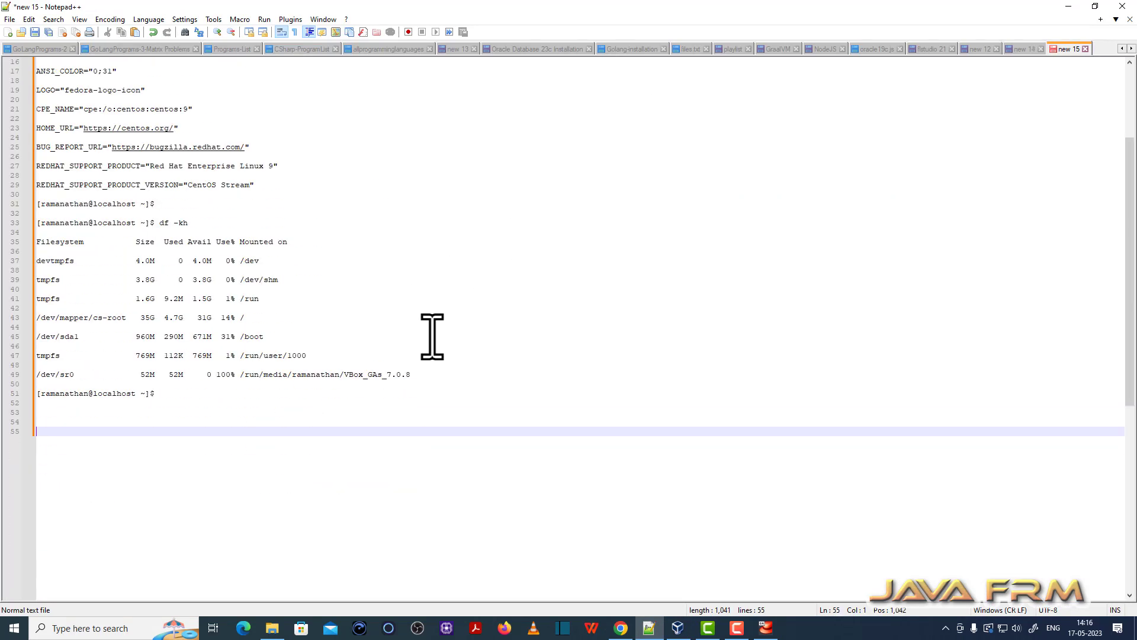
pyautogui.press('enter')
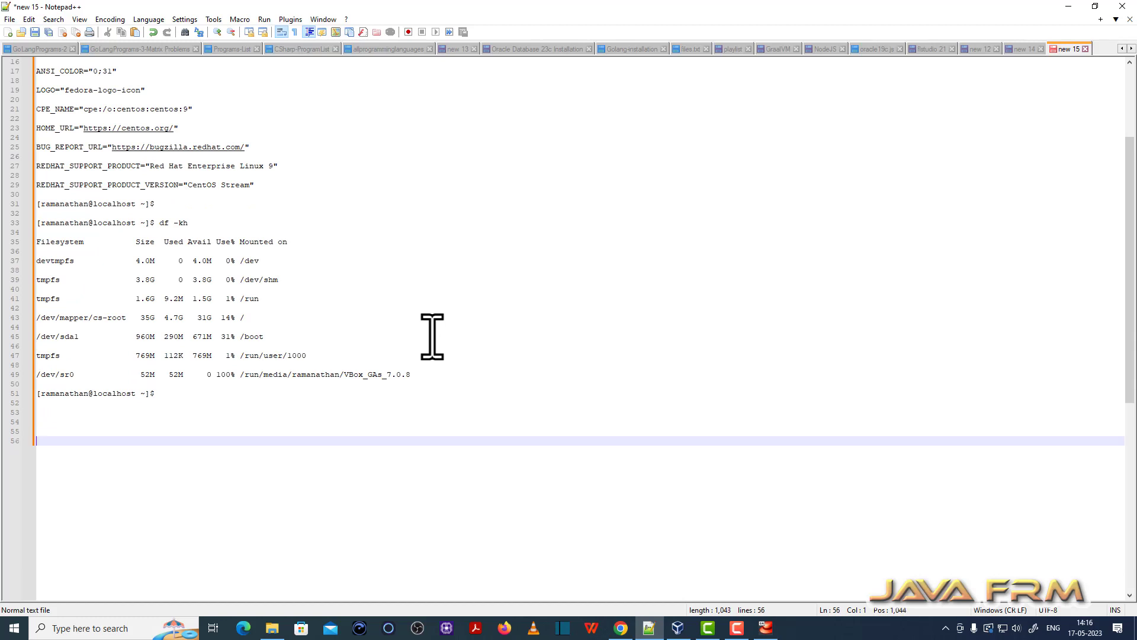
pyautogui.write('Wel')
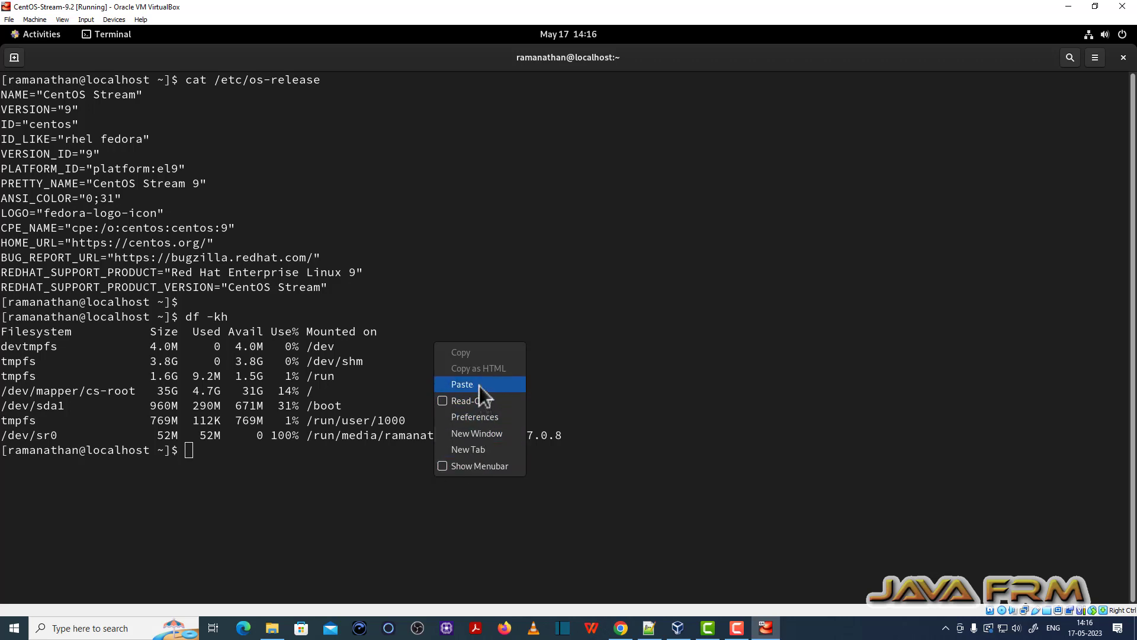
# - Paste the host's 'Welcome to CentOS Stream 9.2' text at the guest terminal prompt
pyautogui.click(462, 384)
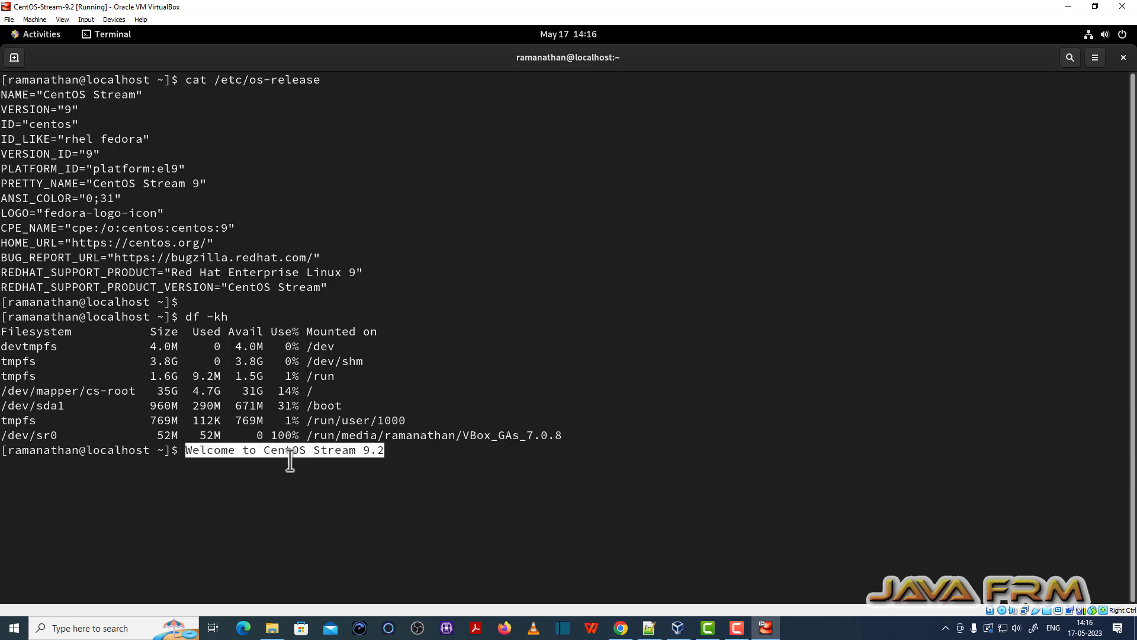